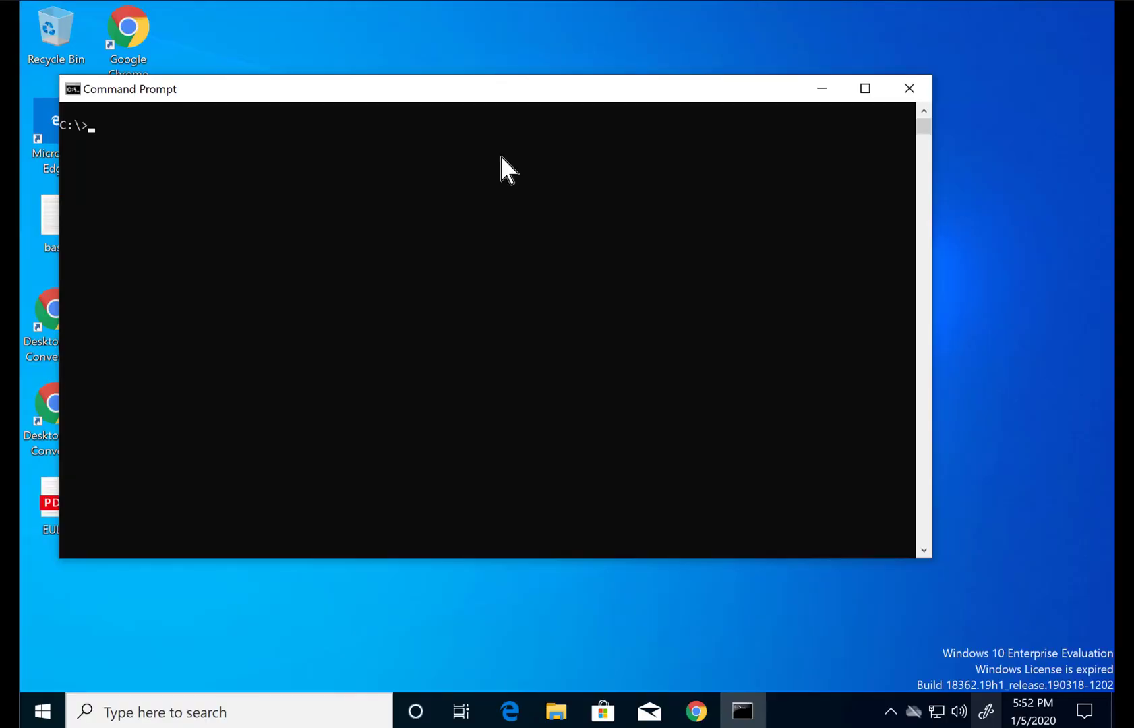
Show the network configuration with ipconfig, then ping and trace the route to google.com
{"action": "type", "text": "ipconfig"}
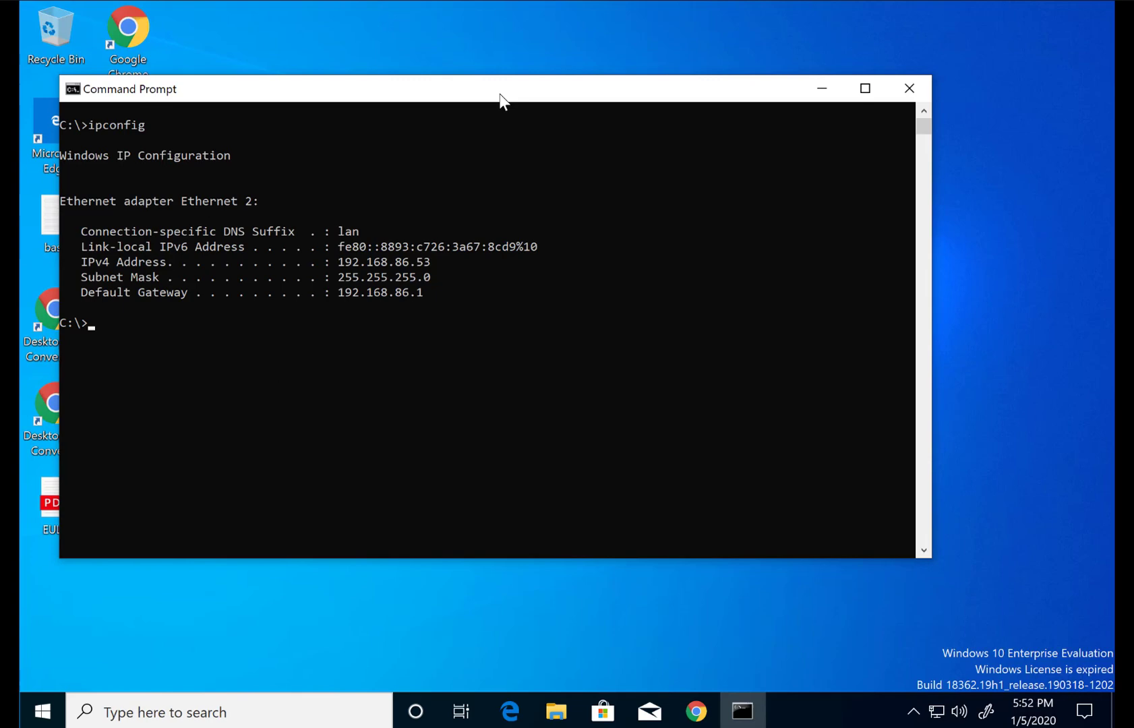
{"action": "type", "text": "ping goog"}
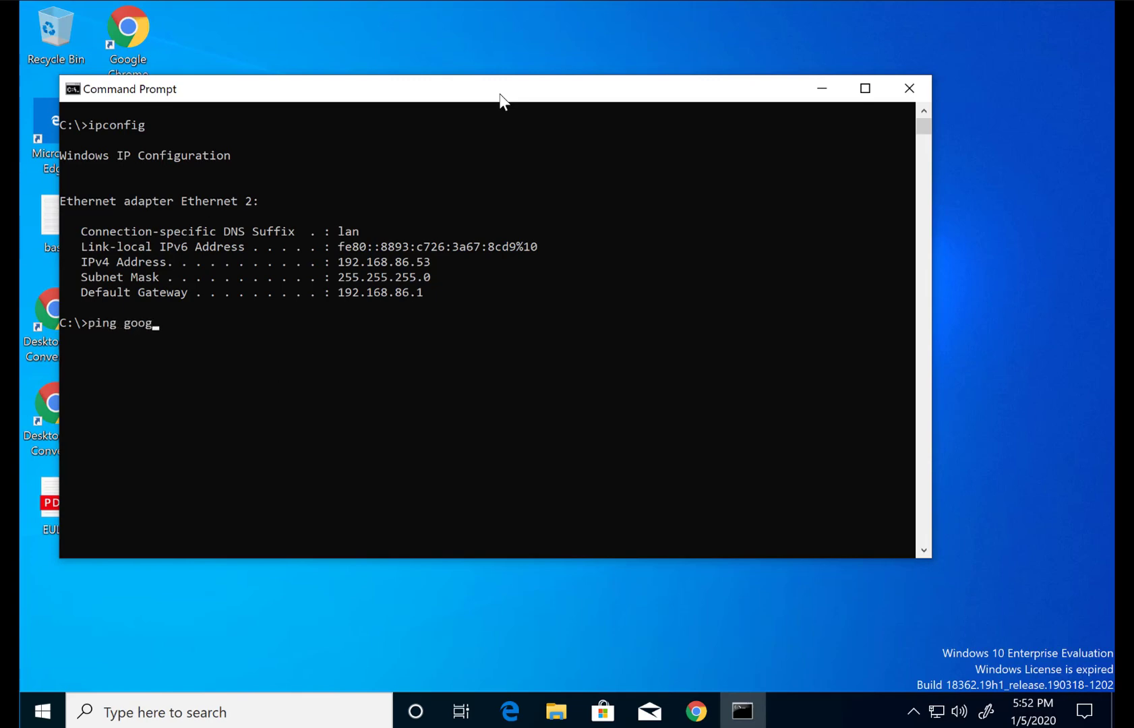
{"action": "key", "text": "Enter"}
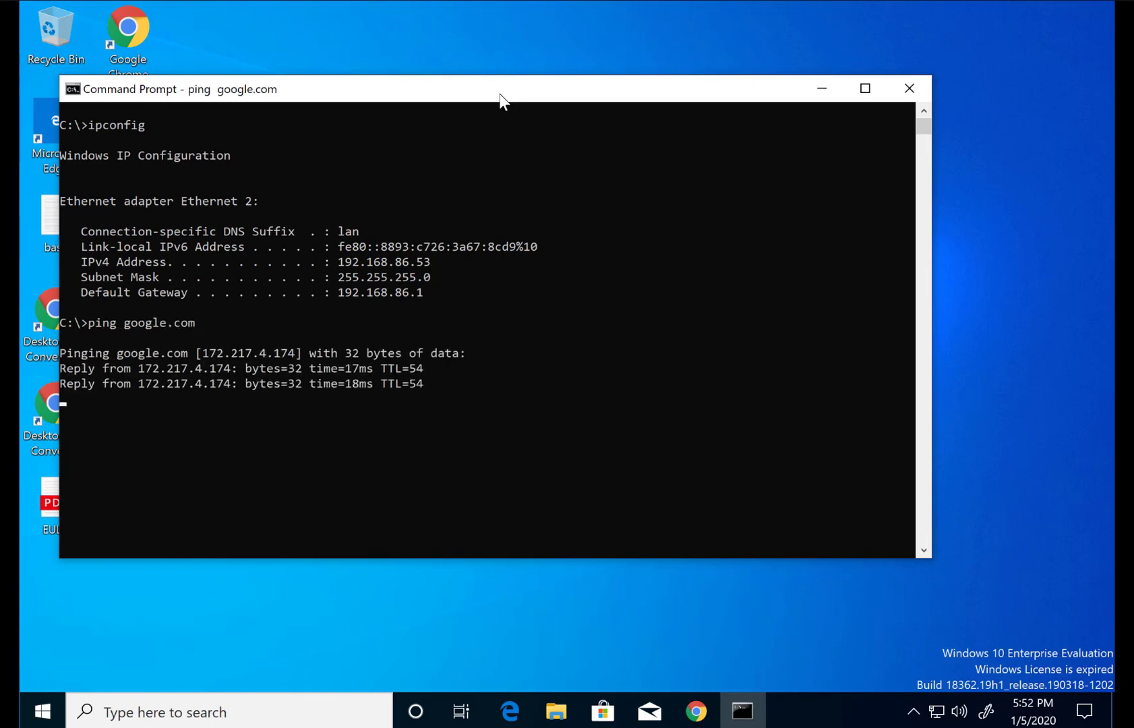
{"action": "type", "text": "tracert google.com"}
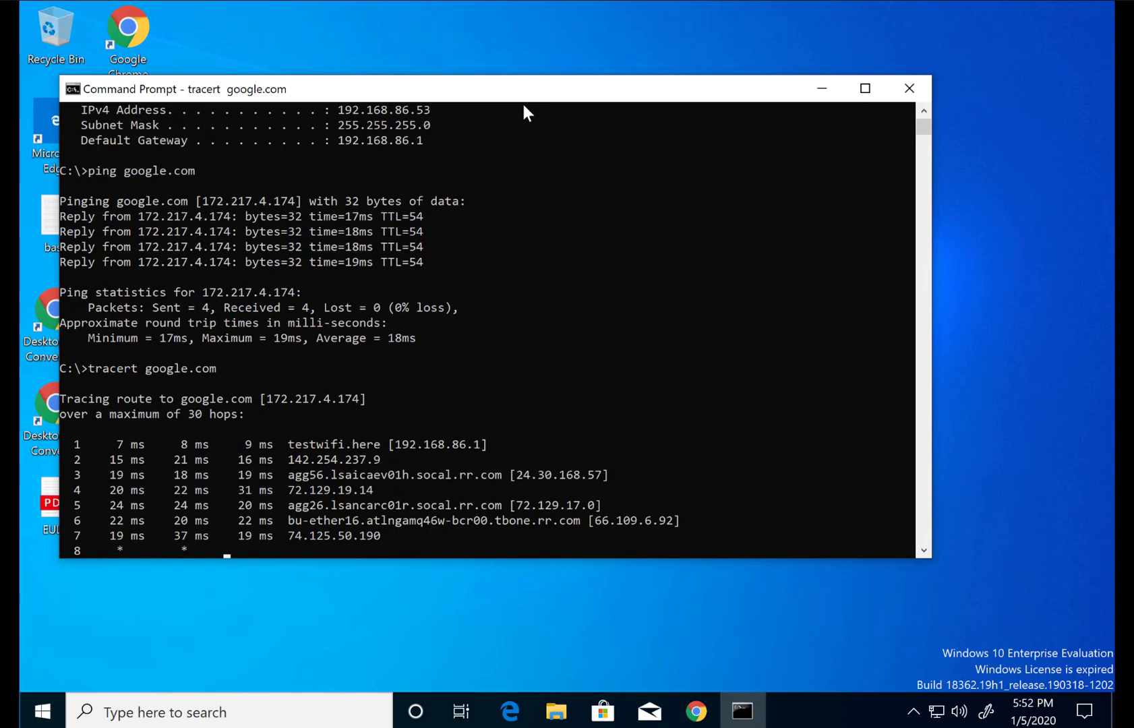
List the built-in commands with help, then show all connections with netstat -a
{"action": "scroll", "scroll_direction": "down", "scroll_amount": 3}
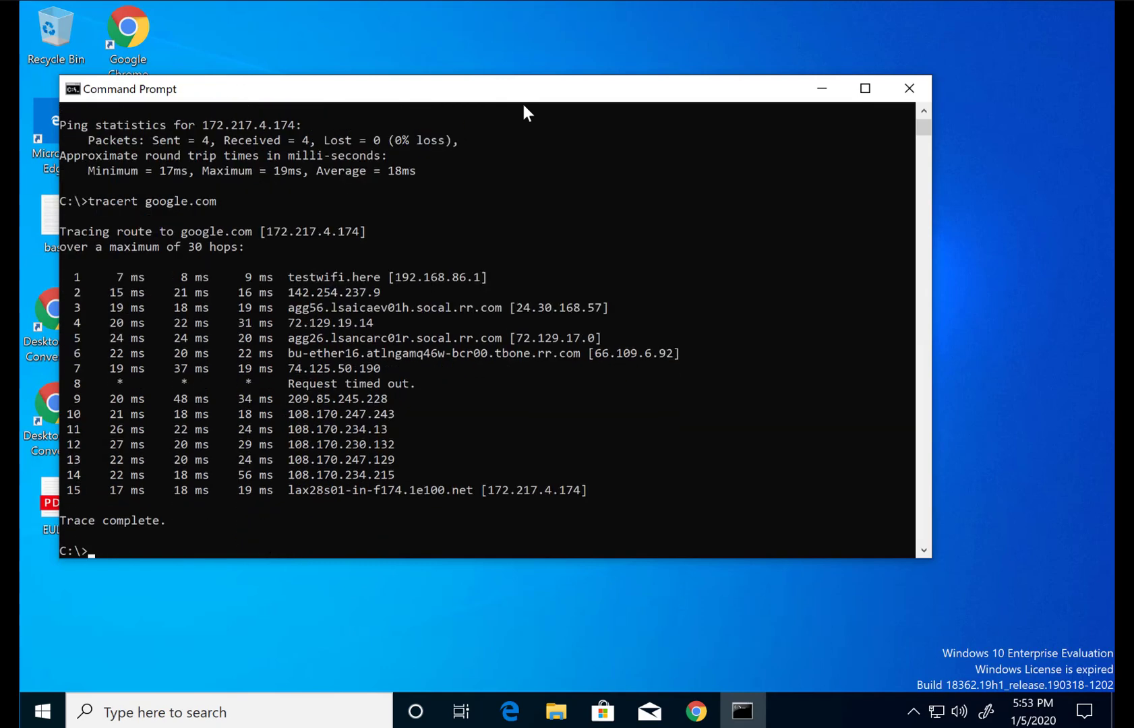
{"action": "type", "text": "help"}
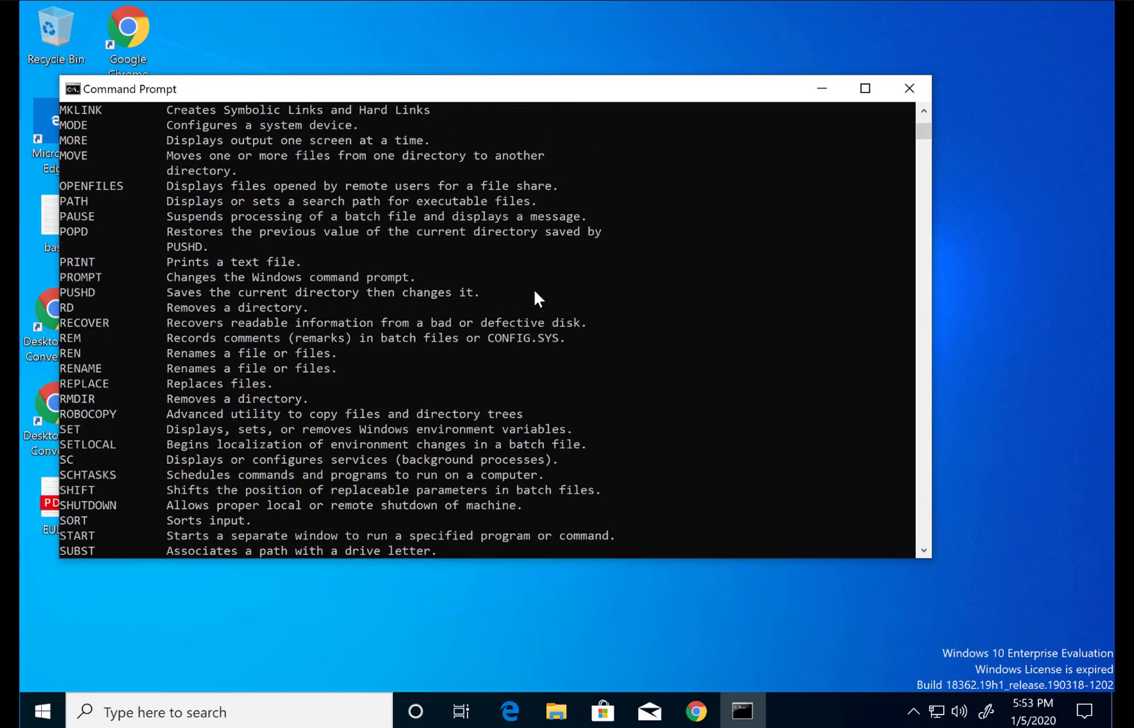
{"action": "scroll", "scroll_direction": "up", "scroll_amount": 3}
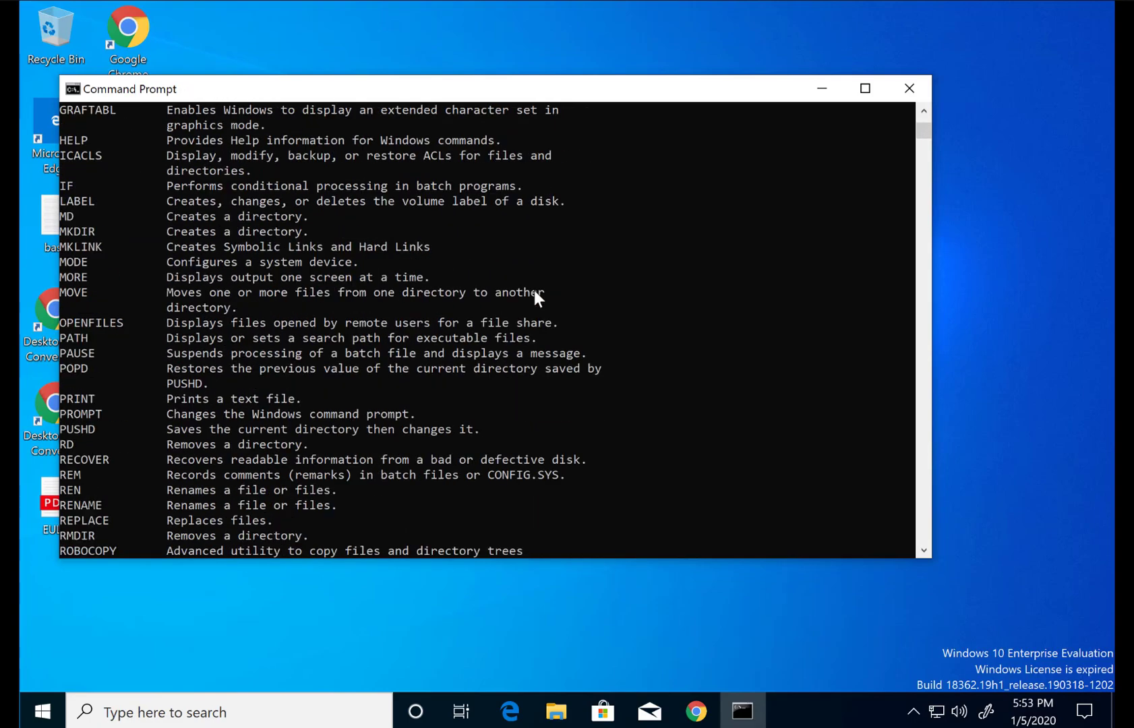
{"action": "scroll", "scroll_direction": "down", "scroll_amount": 3}
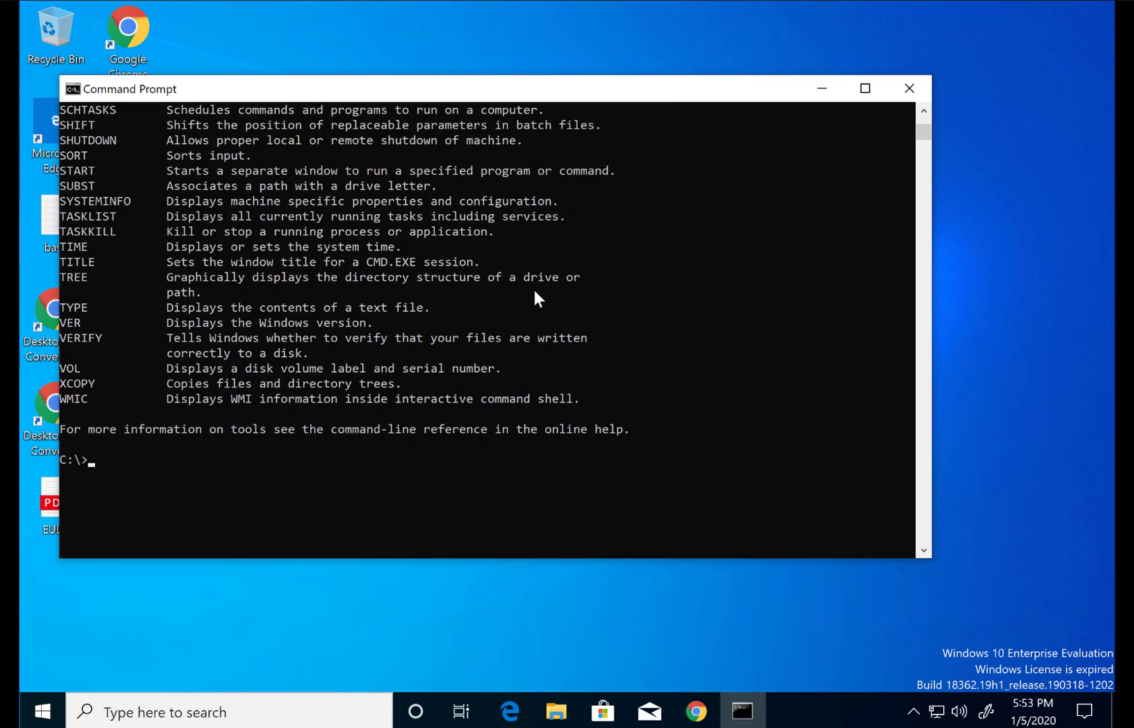
{"action": "type", "text": "netstat -a"}
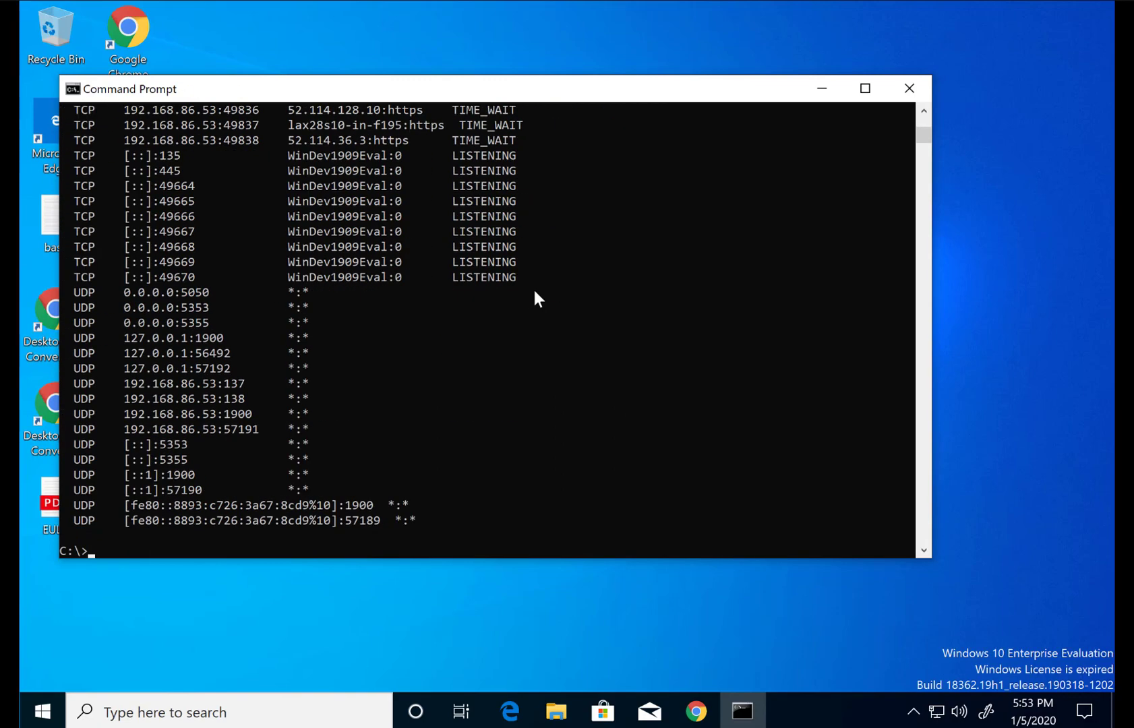
Start a fresh Command Prompt from the Start menu and list the user folder with dir
{"action": "left_click", "coordinate": [909, 87]}
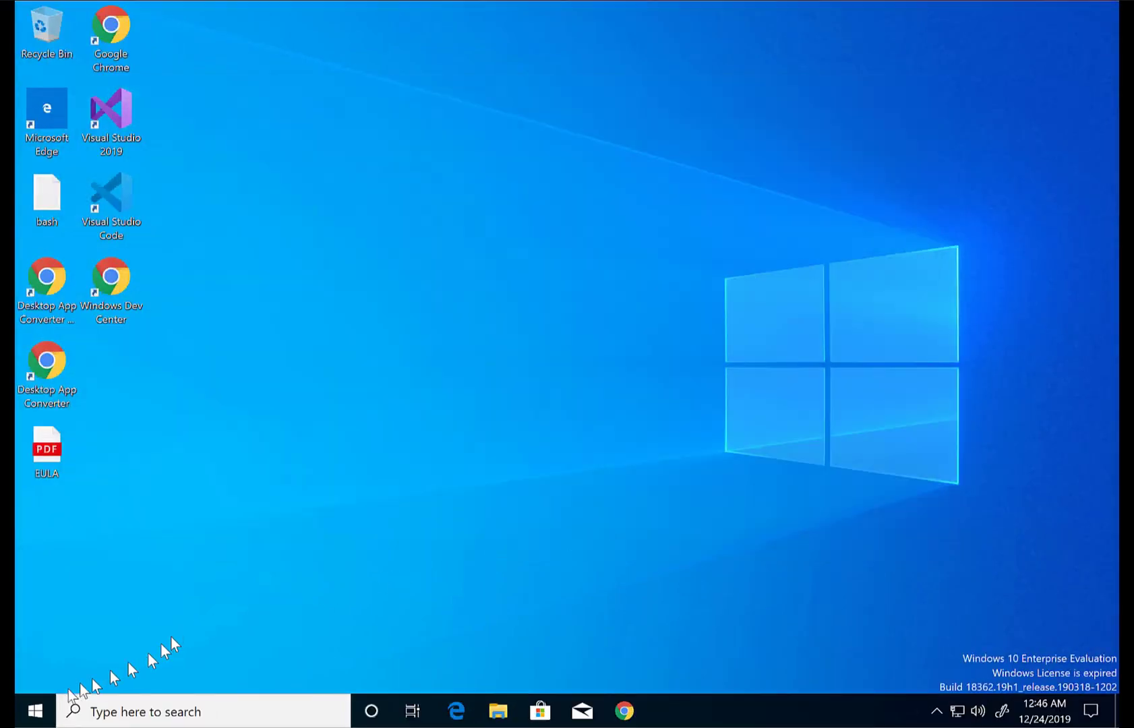
{"action": "left_click", "coordinate": [33, 712]}
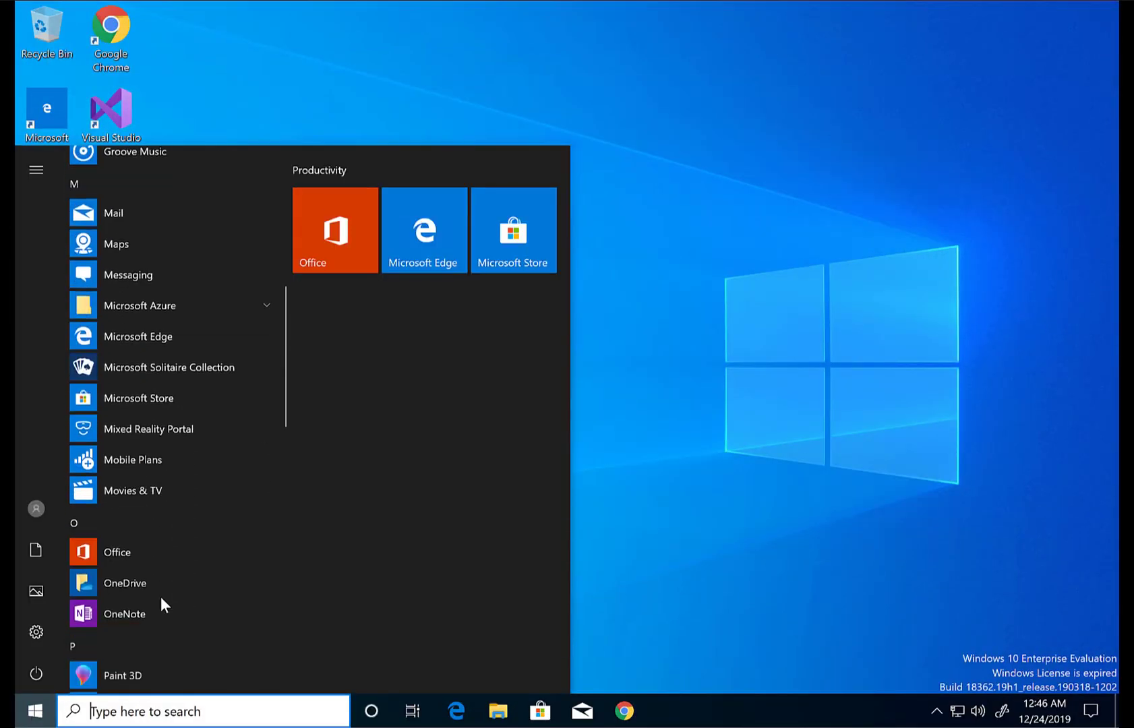
{"action": "scroll", "scroll_direction": "down", "scroll_amount": 3}
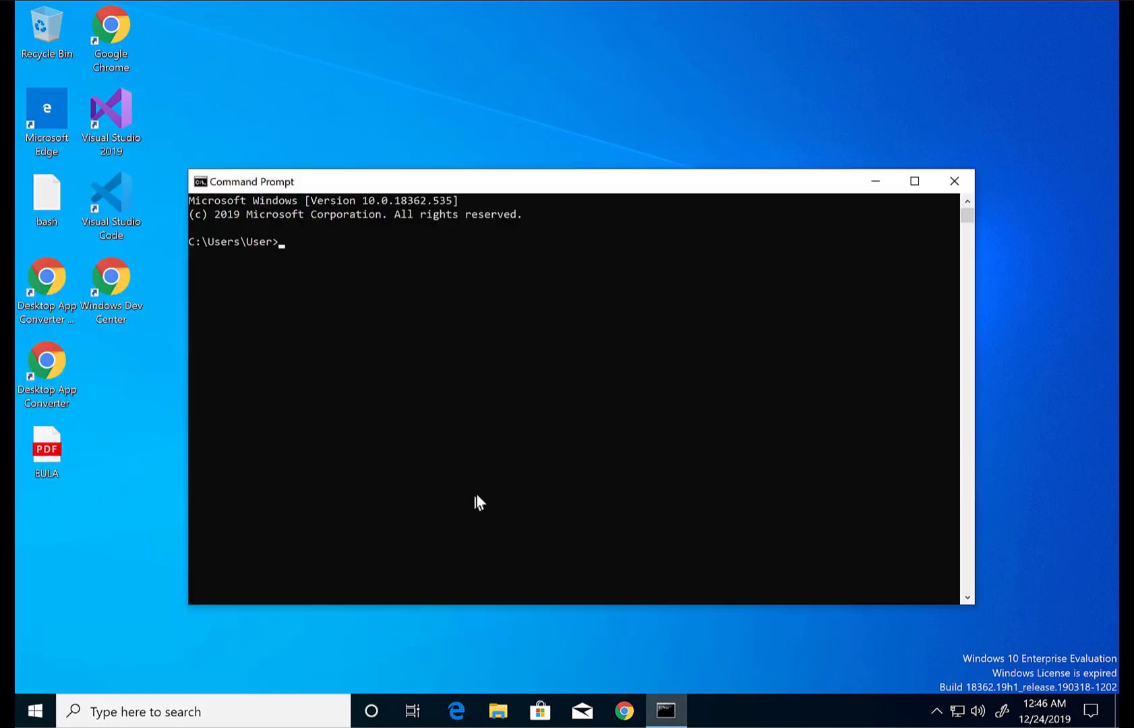
{"action": "type", "text": "dir"}
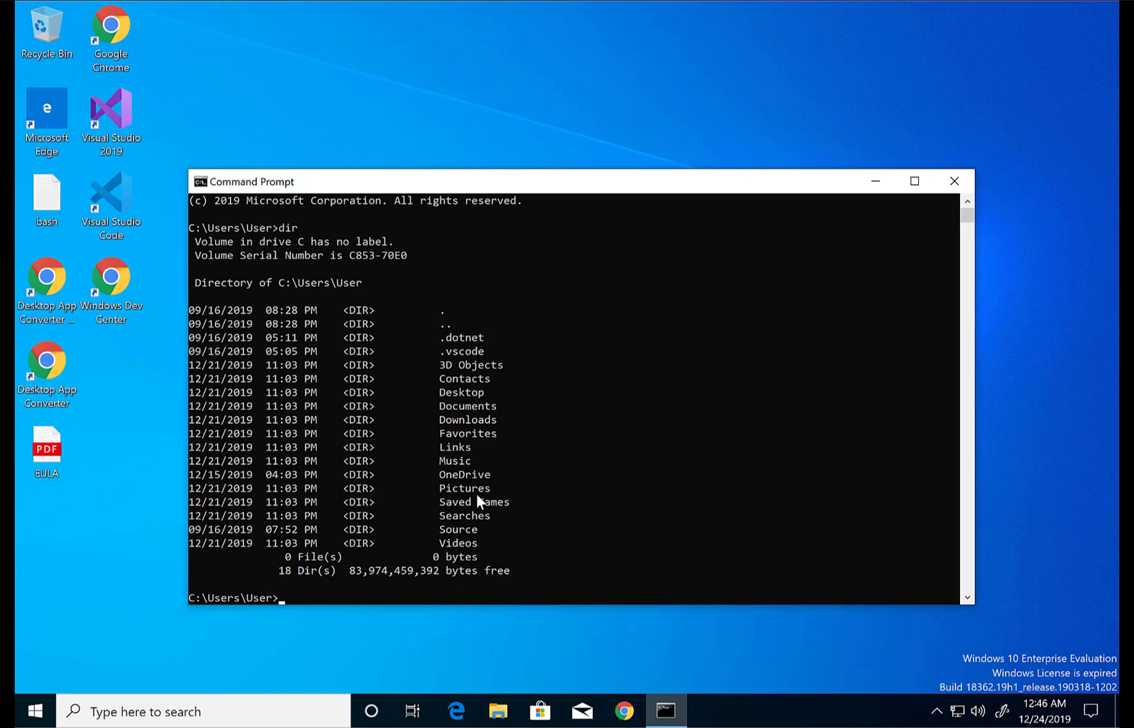
Move up to C:\Users with cd .. and show the command help
{"action": "type", "text": "cd .."}
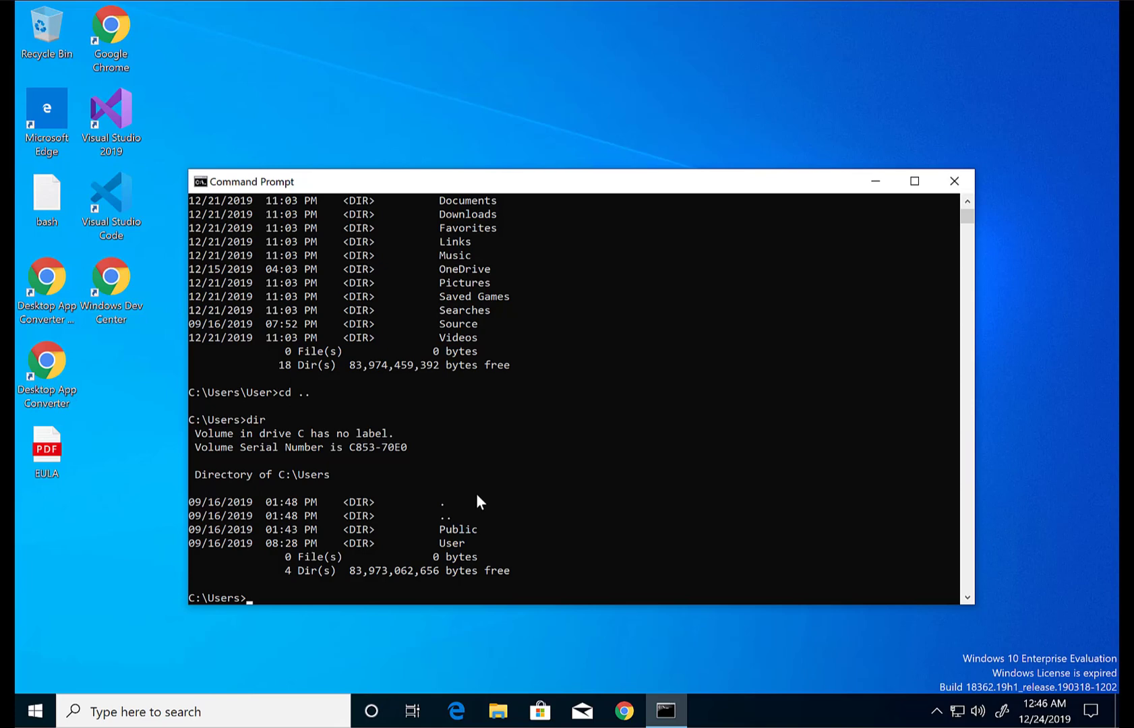
{"action": "type", "text": "help"}
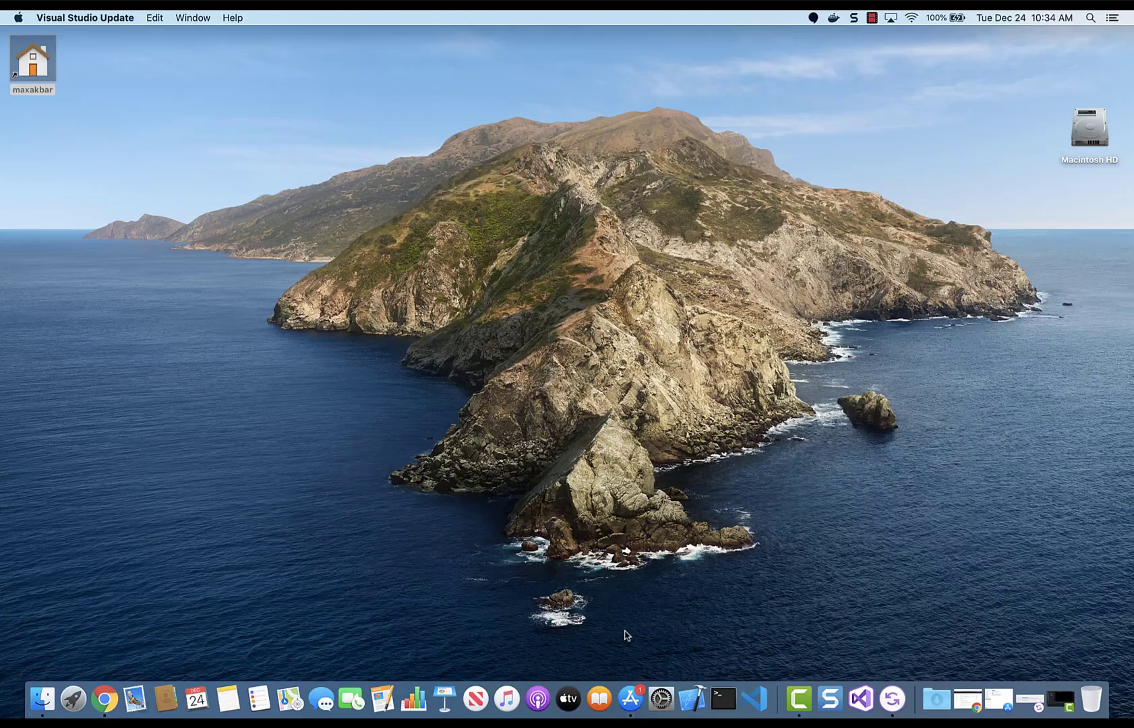
In a macOS Terminal, list the home folder with ls and move up to Users with cd .
{"action": "left_click", "coordinate": [722, 697]}
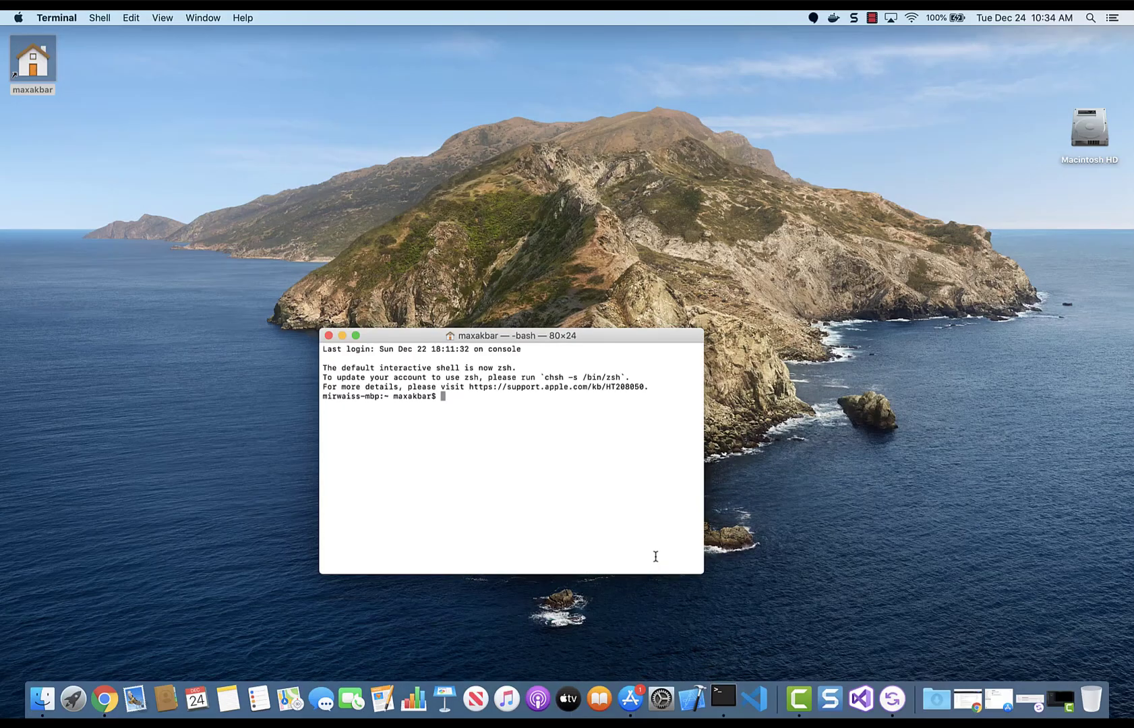
{"action": "type", "text": "ls"}
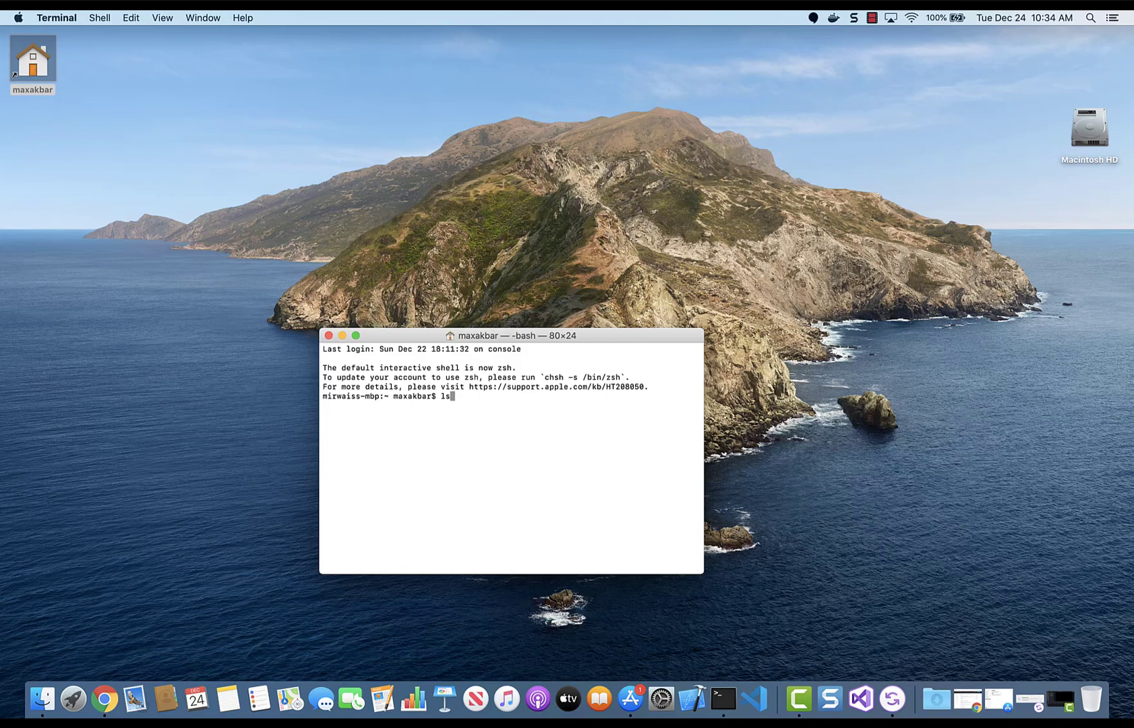
{"action": "key", "text": "Return"}
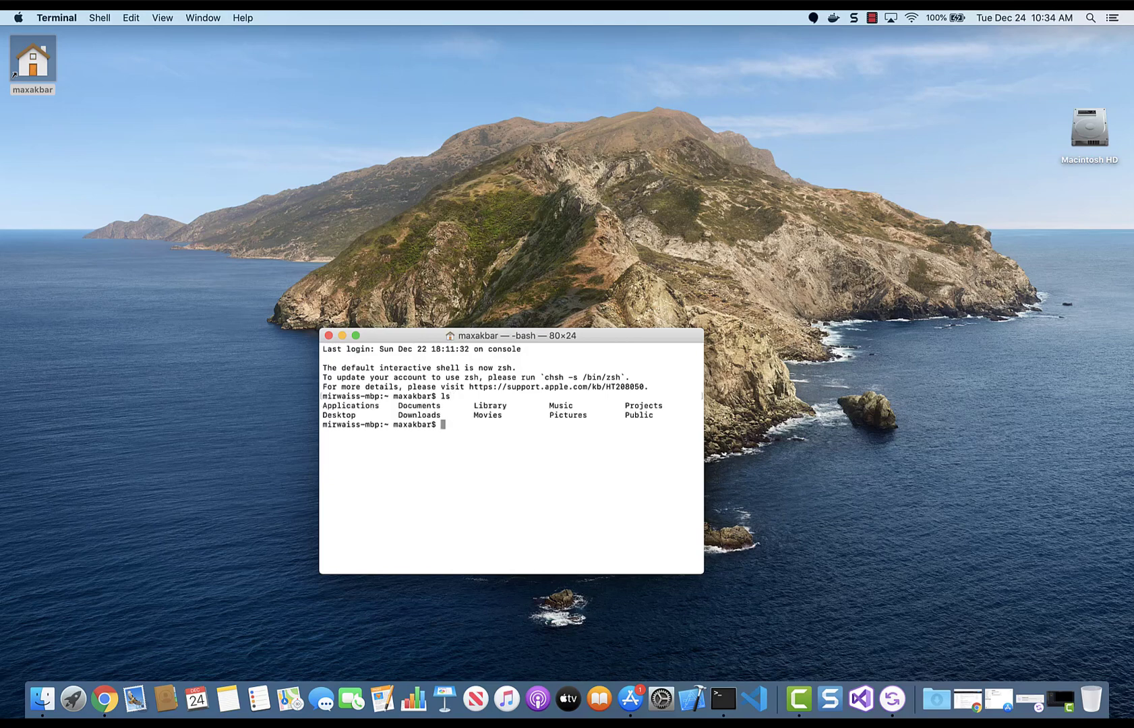
{"action": "type", "text": "cd .."}
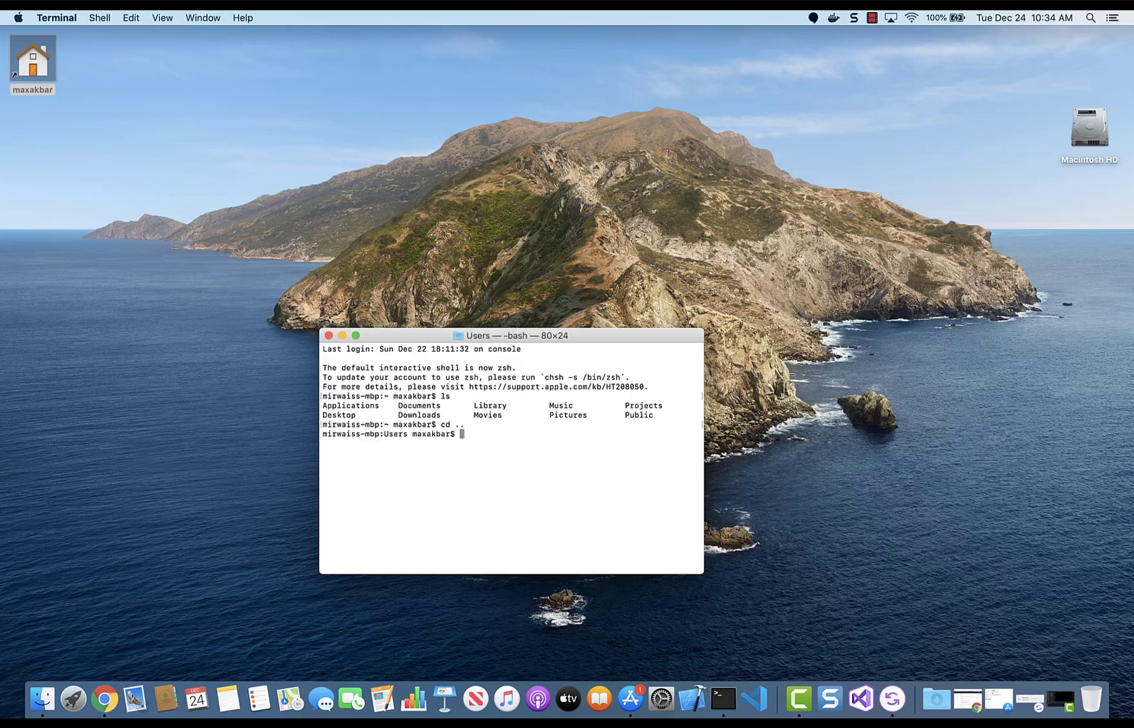
{"action": "type", "text": "help"}
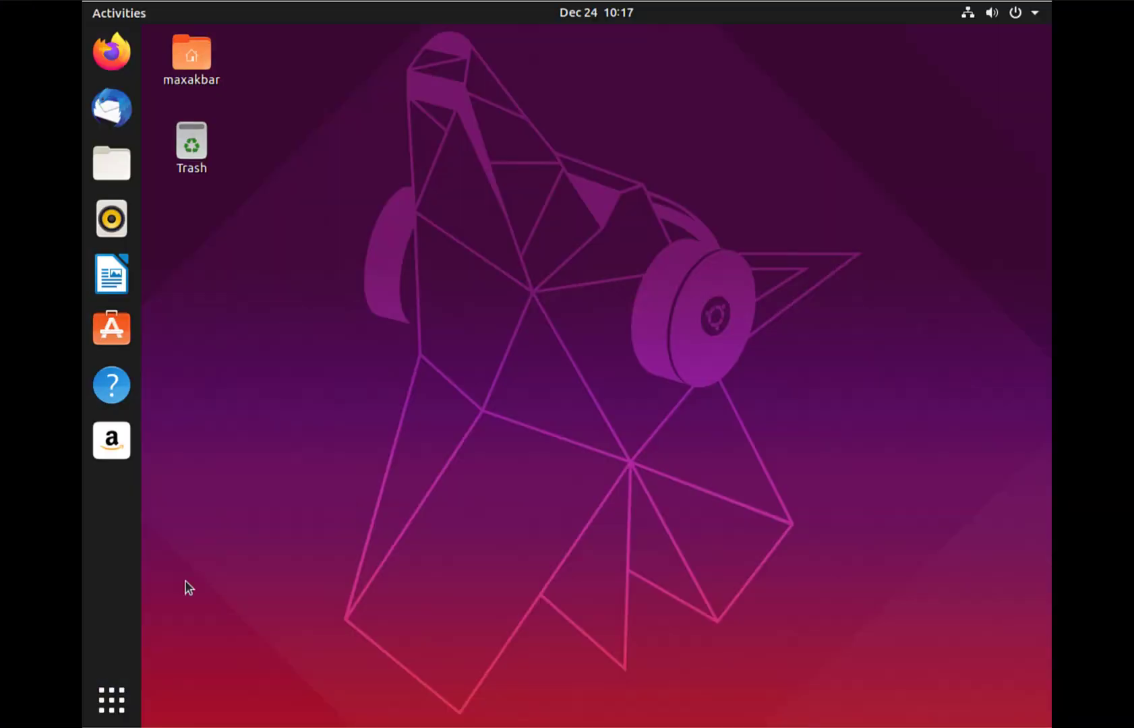
Launch GNOME Terminal from Show Applications, list the home folder and move up to /home
{"action": "left_click", "coordinate": [110, 700]}
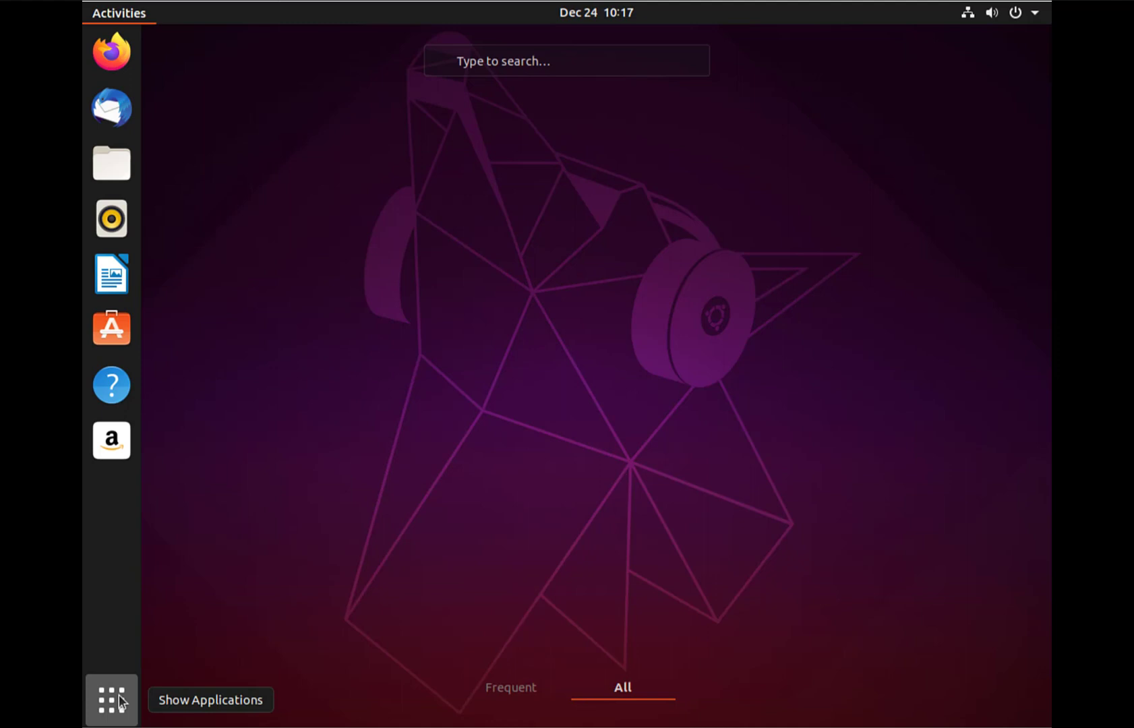
{"action": "left_click", "coordinate": [111, 700]}
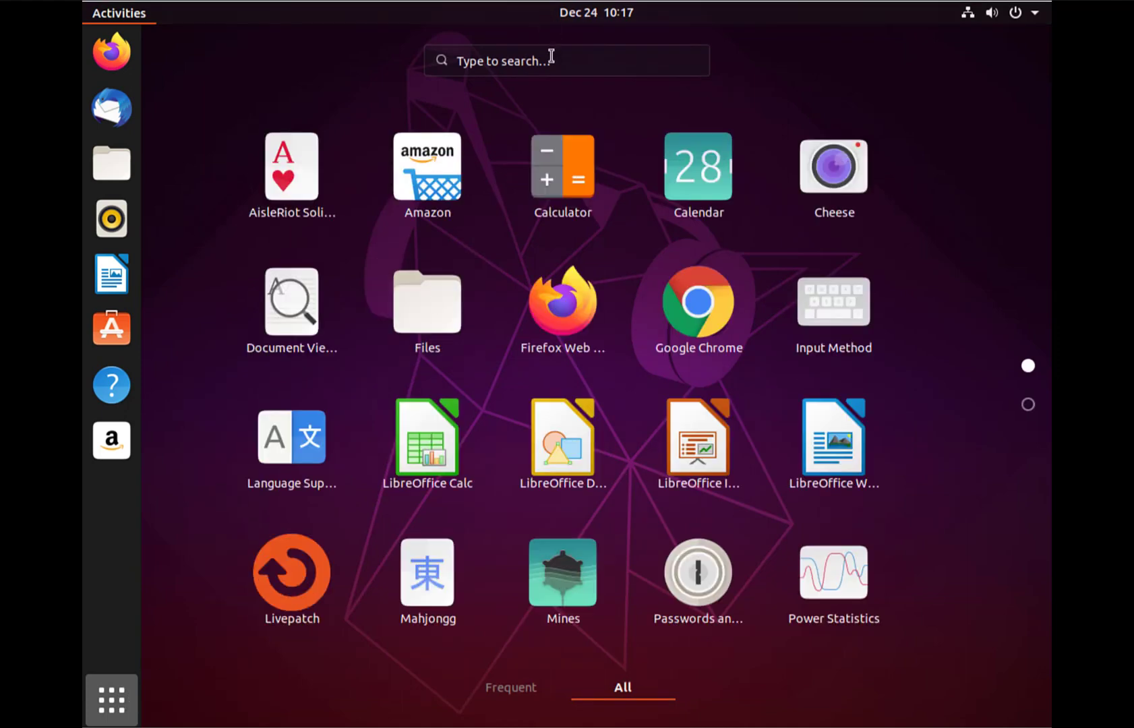
{"action": "type", "text": "termi"}
{"action": "type", "text": "ls"}
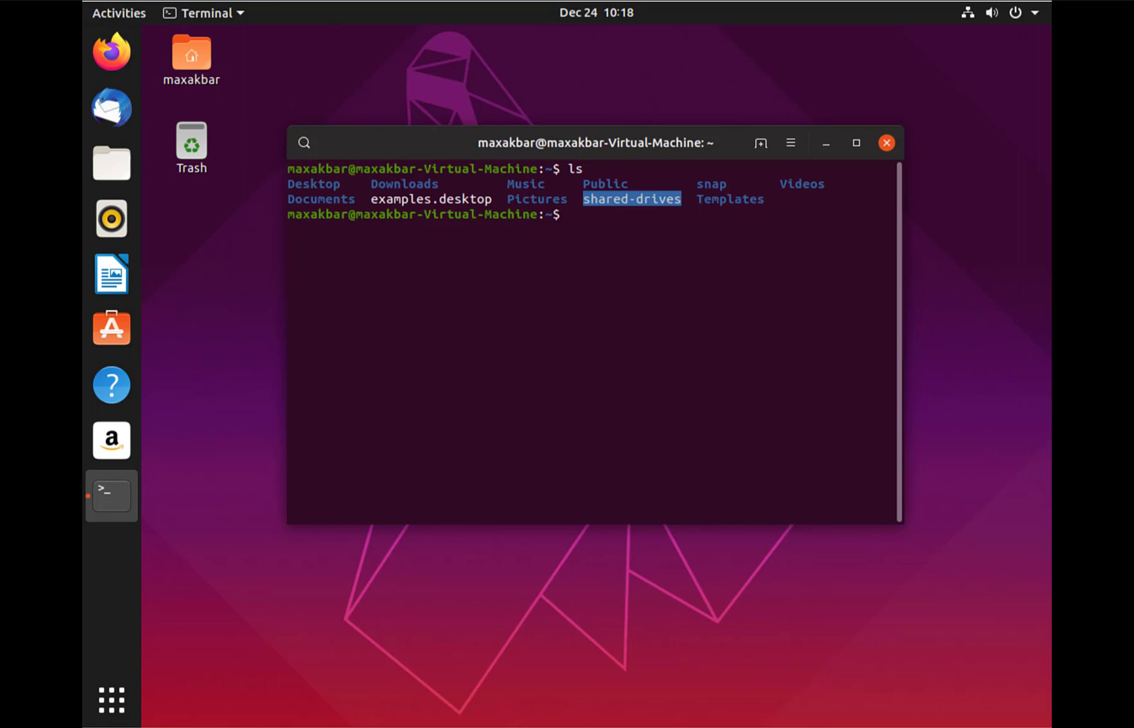
{"action": "type", "text": "cd .."}
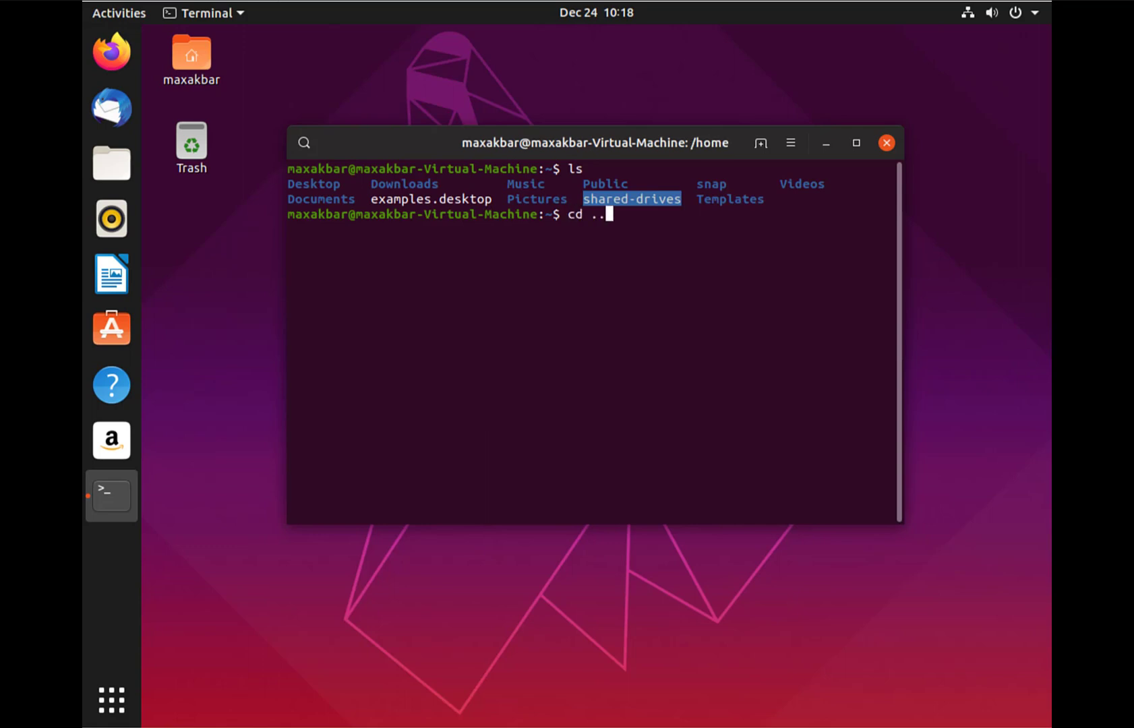
{"action": "key", "text": "Return"}
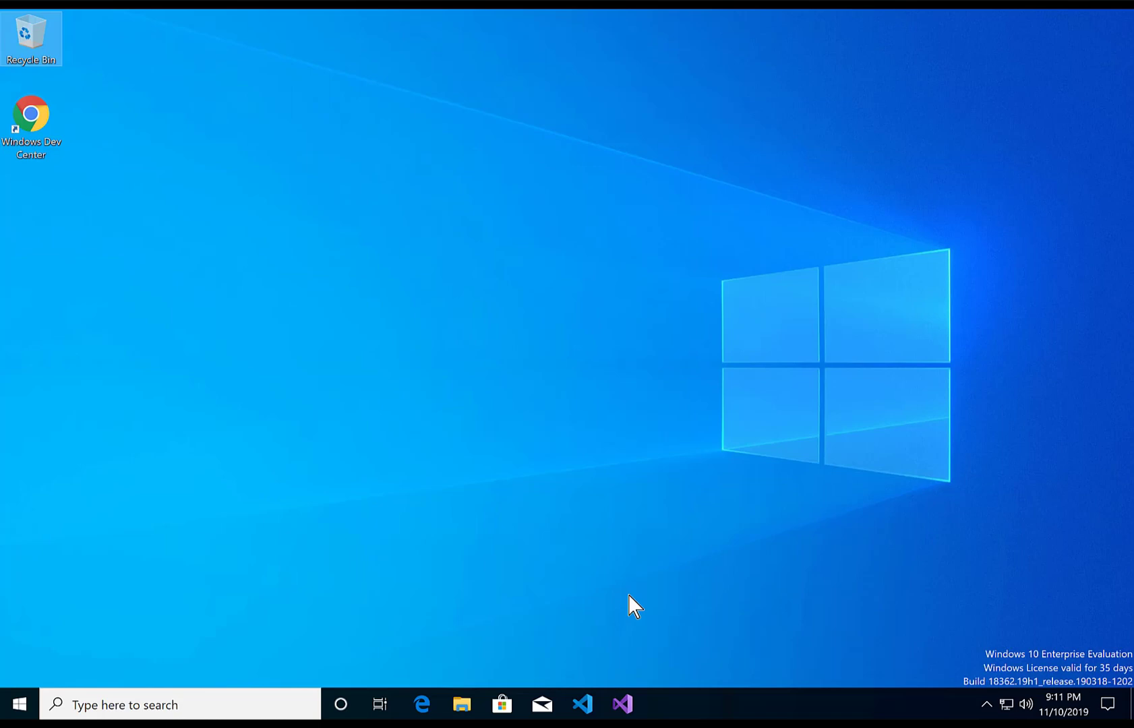
Launch Visual Studio 2019 and begin a new project with the C# Console App (.NET Core) template
{"action": "left_click", "coordinate": [621, 704]}
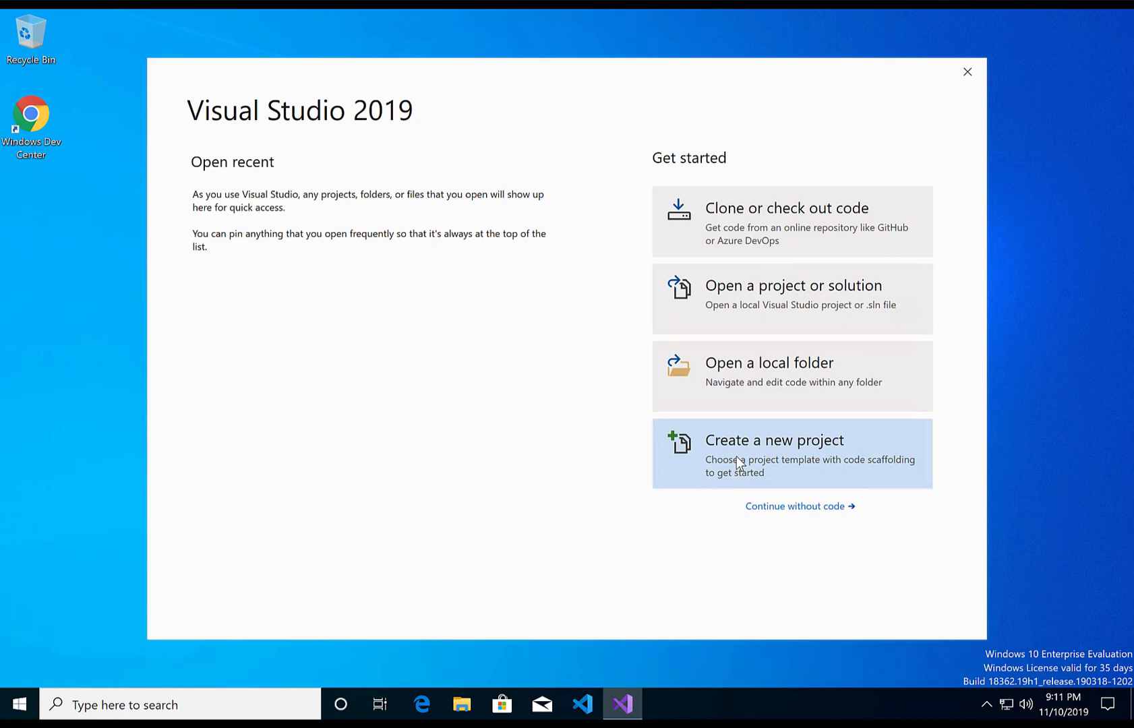
{"action": "left_click", "coordinate": [774, 439]}
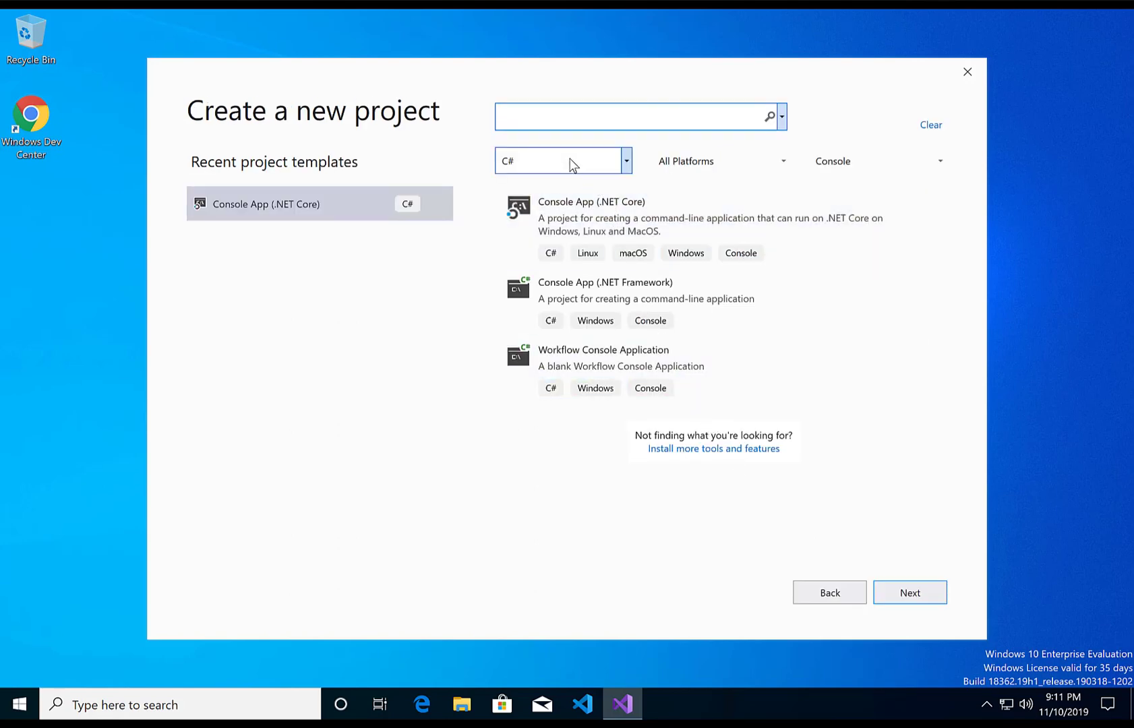
{"action": "left_click", "coordinate": [625, 160]}
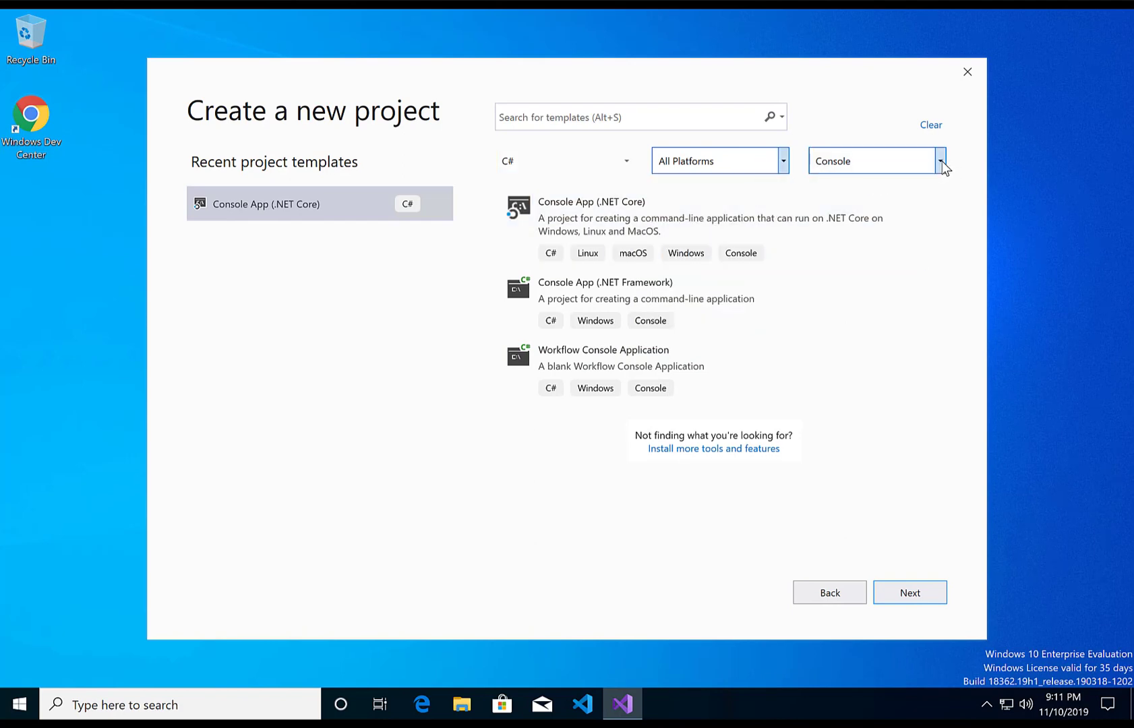
{"action": "left_click", "coordinate": [940, 161]}
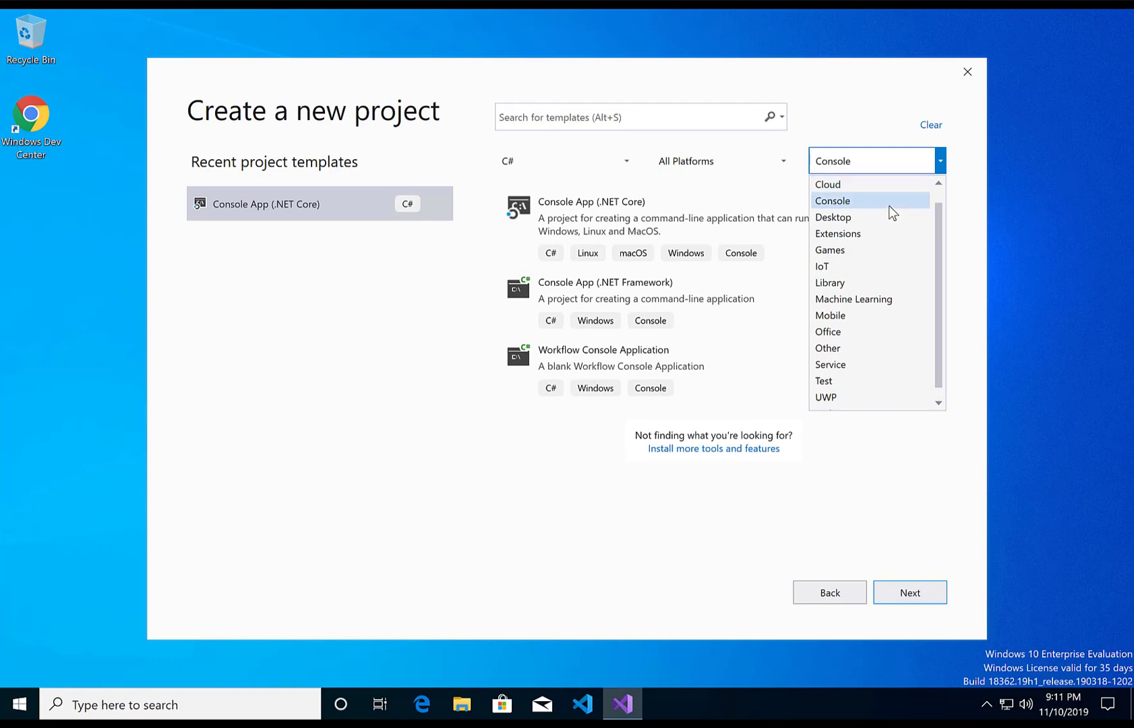
{"action": "left_click", "coordinate": [833, 201]}
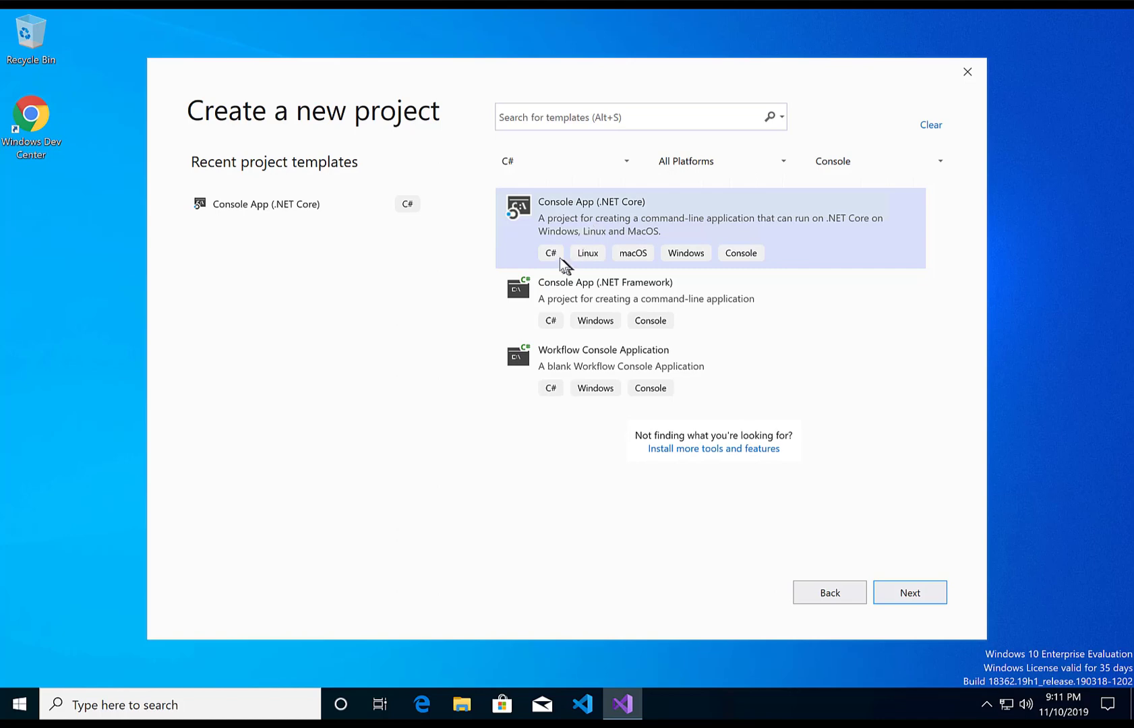
{"action": "mouse_move", "coordinate": [615, 266]}
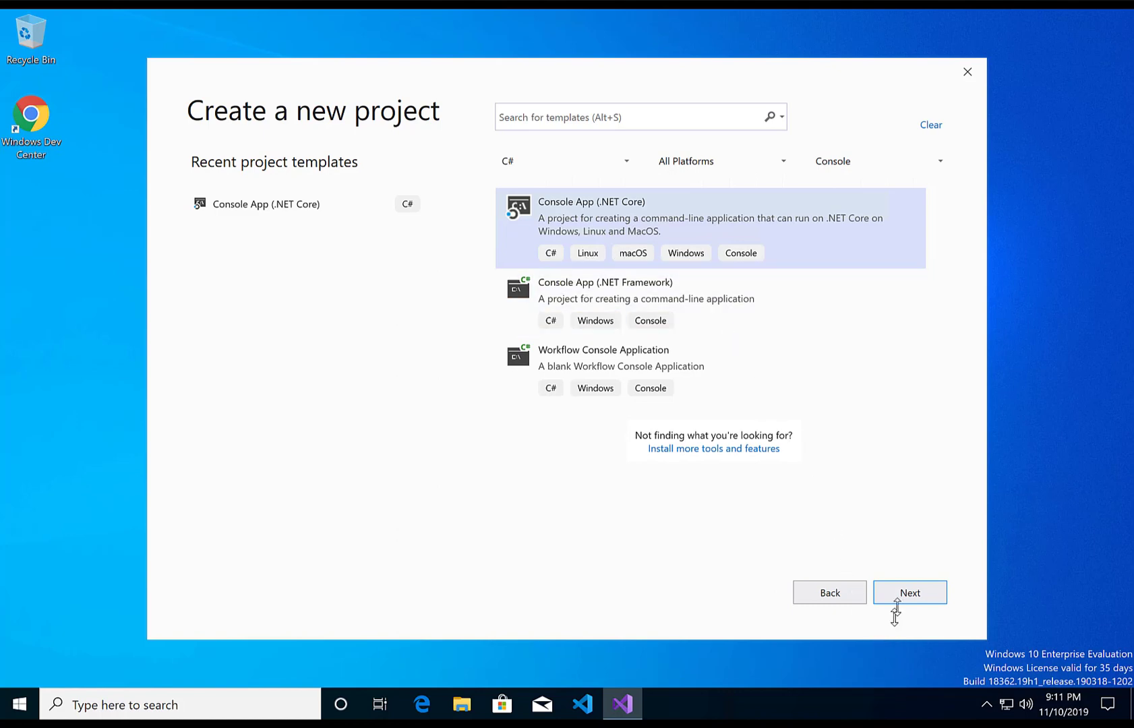
{"action": "left_click", "coordinate": [909, 592]}
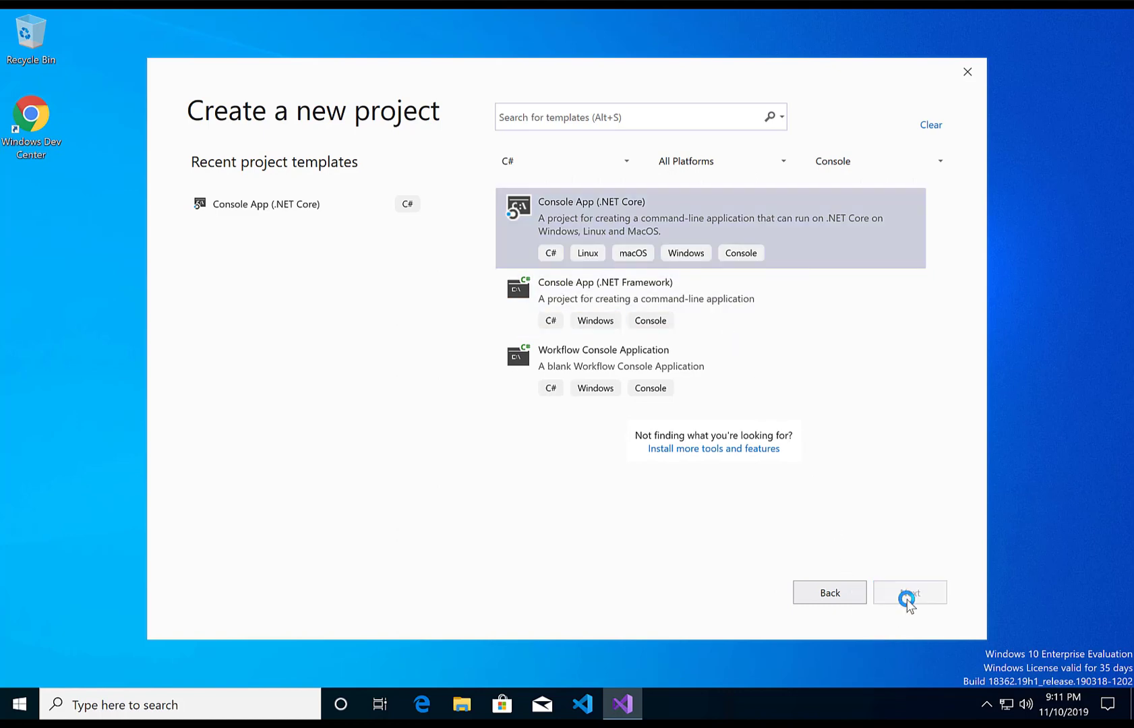
Name the project AcceptUserInput and create it in the default Repos location
{"action": "left_click", "coordinate": [909, 592]}
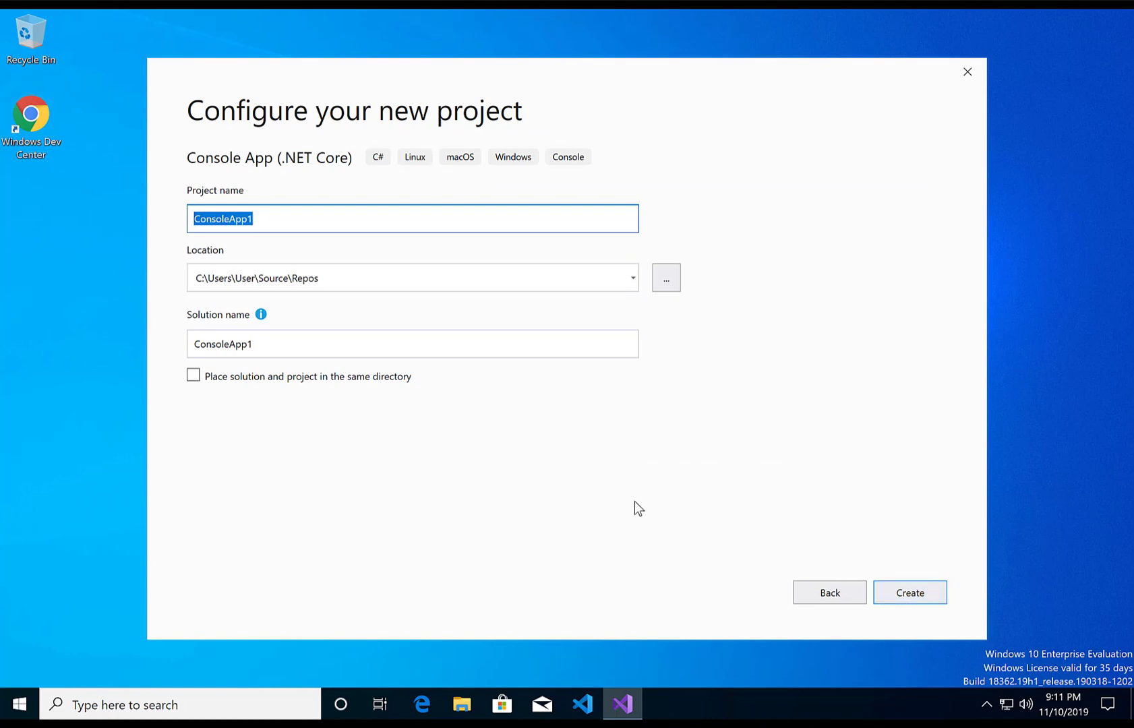
{"action": "type", "text": "AcceptUserInput"}
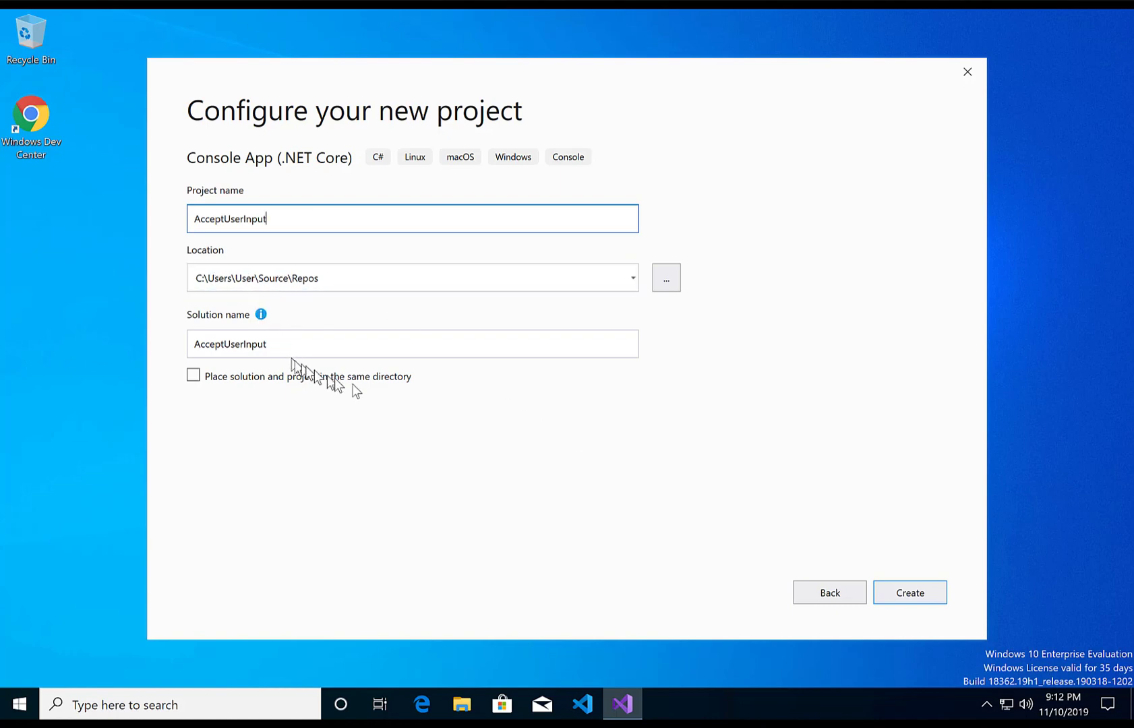
{"action": "mouse_move", "coordinate": [910, 592]}
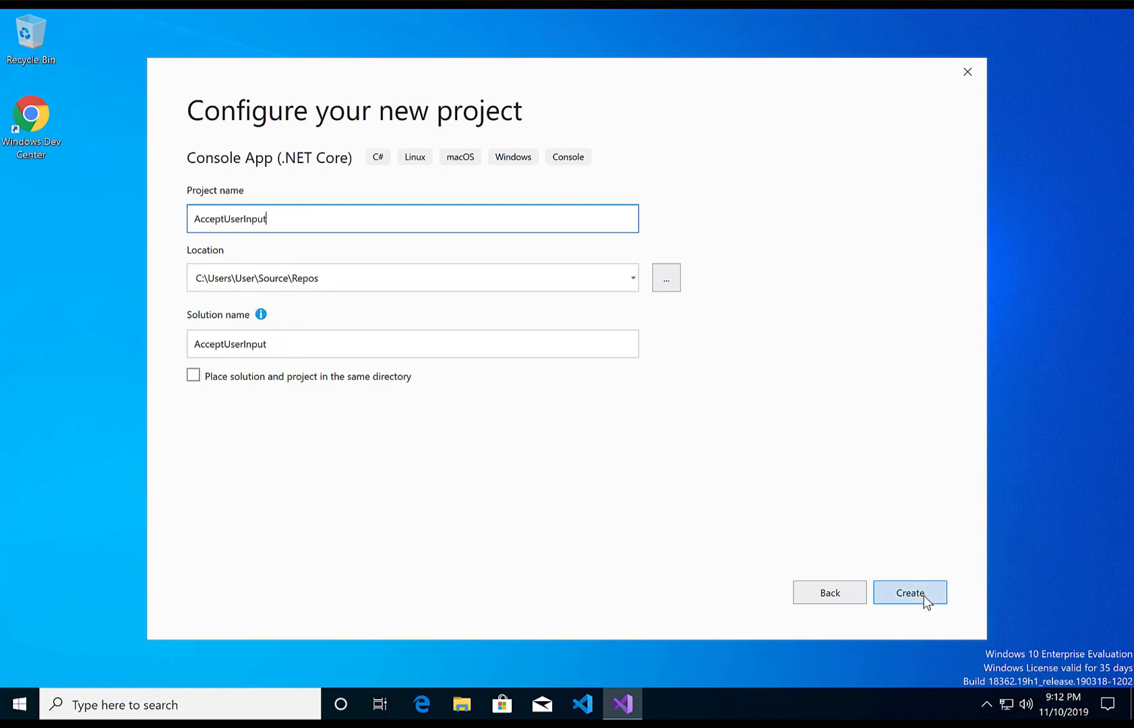
{"action": "left_click", "coordinate": [909, 592]}
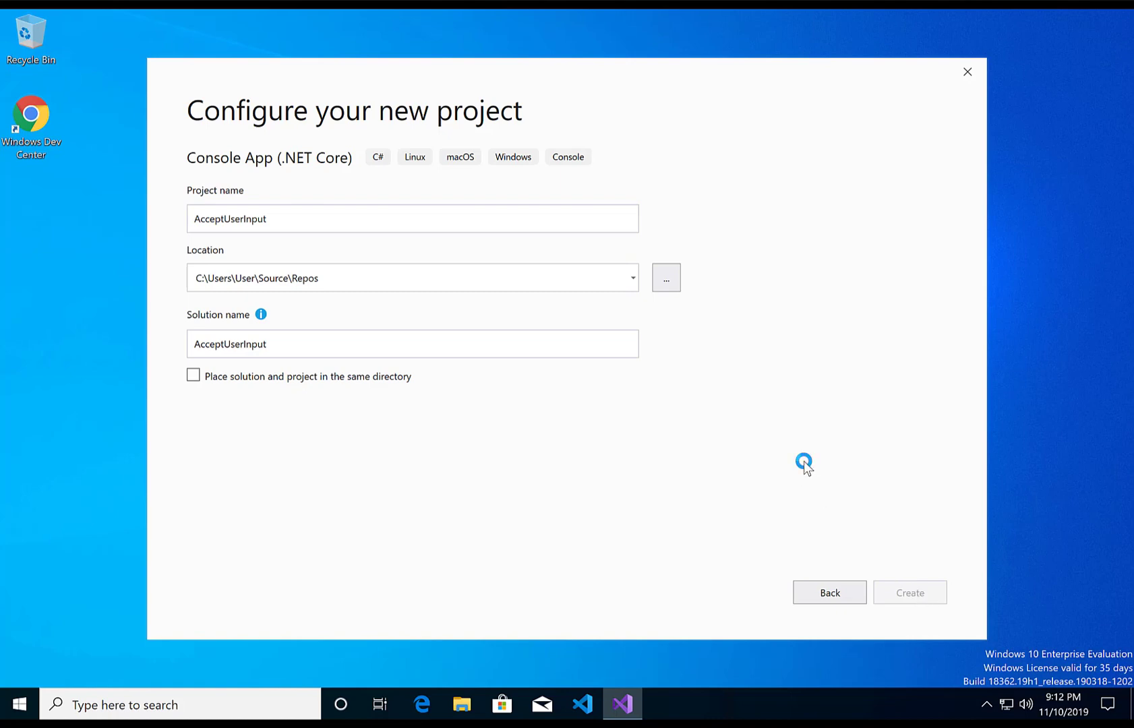
{"action": "left_click", "coordinate": [909, 592]}
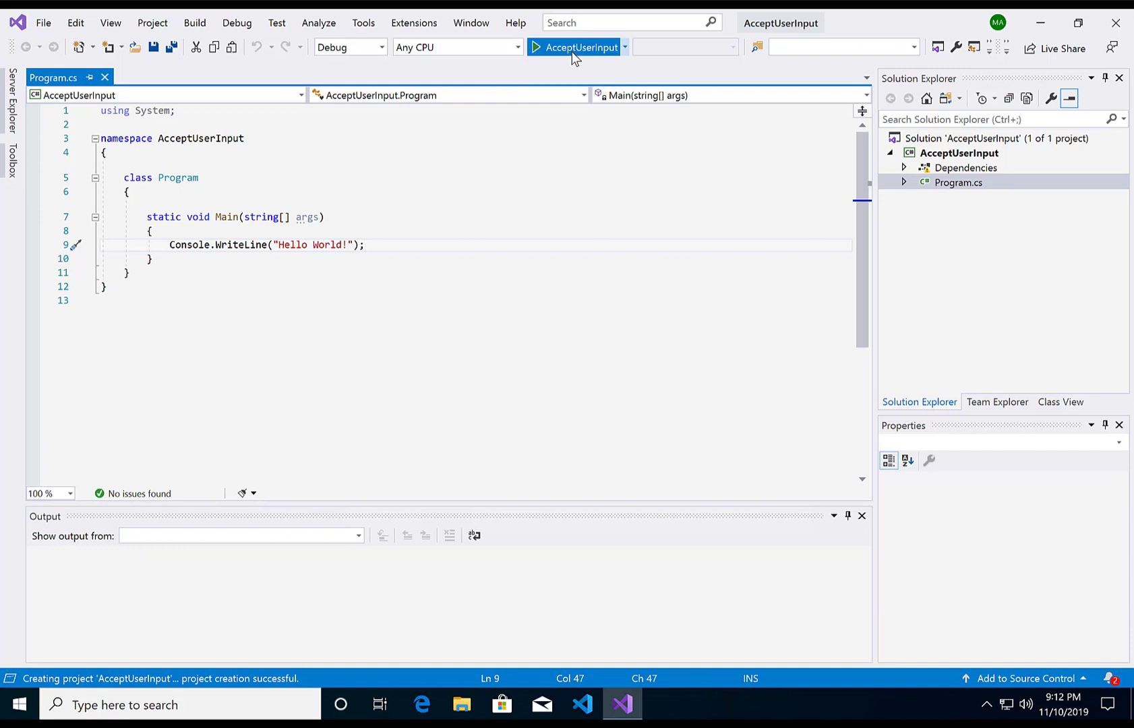
Run the Hello World program, then show the AcceptUserInput project folder in File Explorer
{"action": "left_click", "coordinate": [576, 47]}
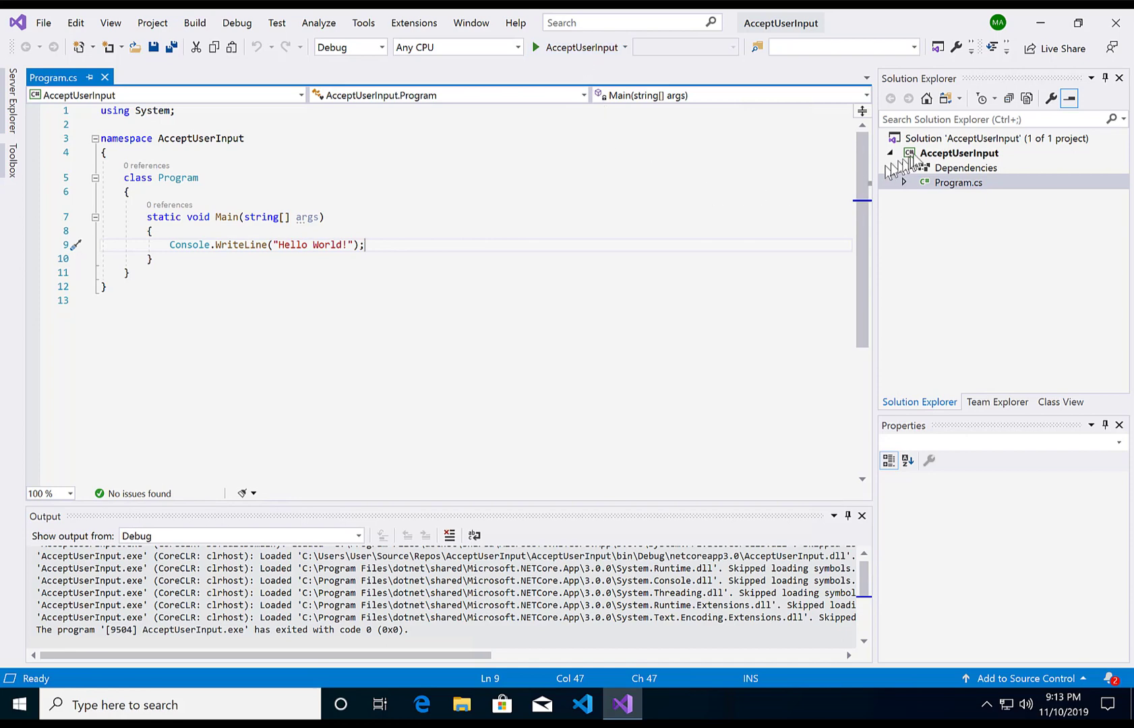
{"action": "left_click", "coordinate": [959, 152]}
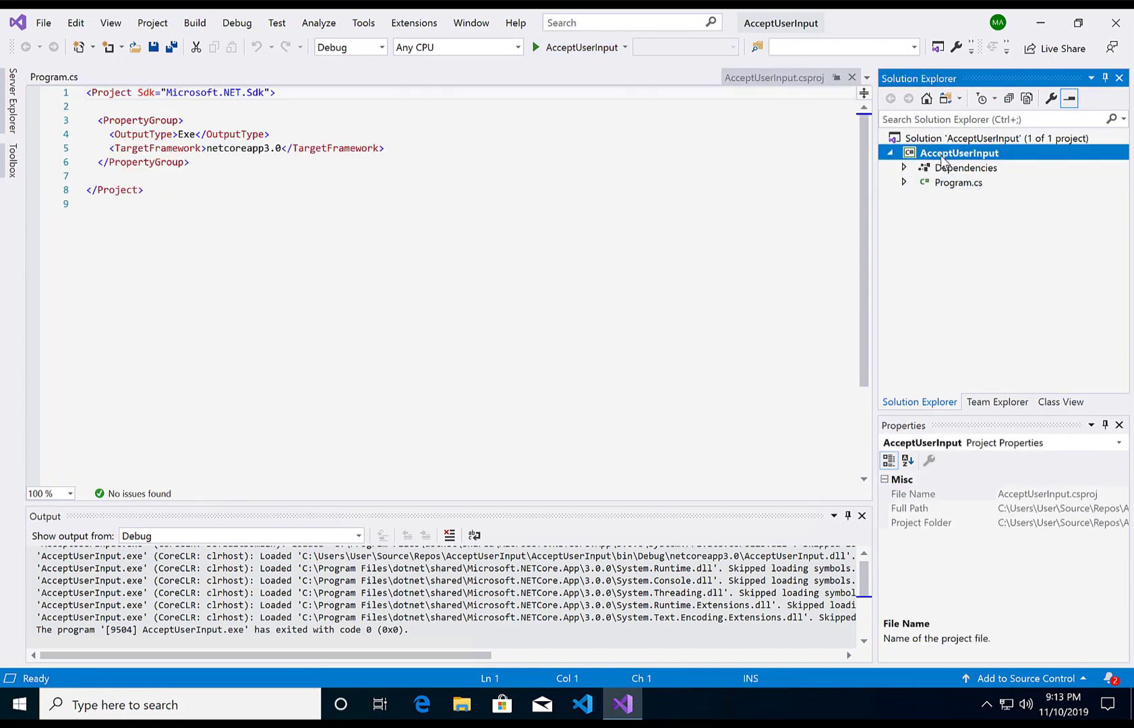
{"action": "right_click", "coordinate": [959, 152]}
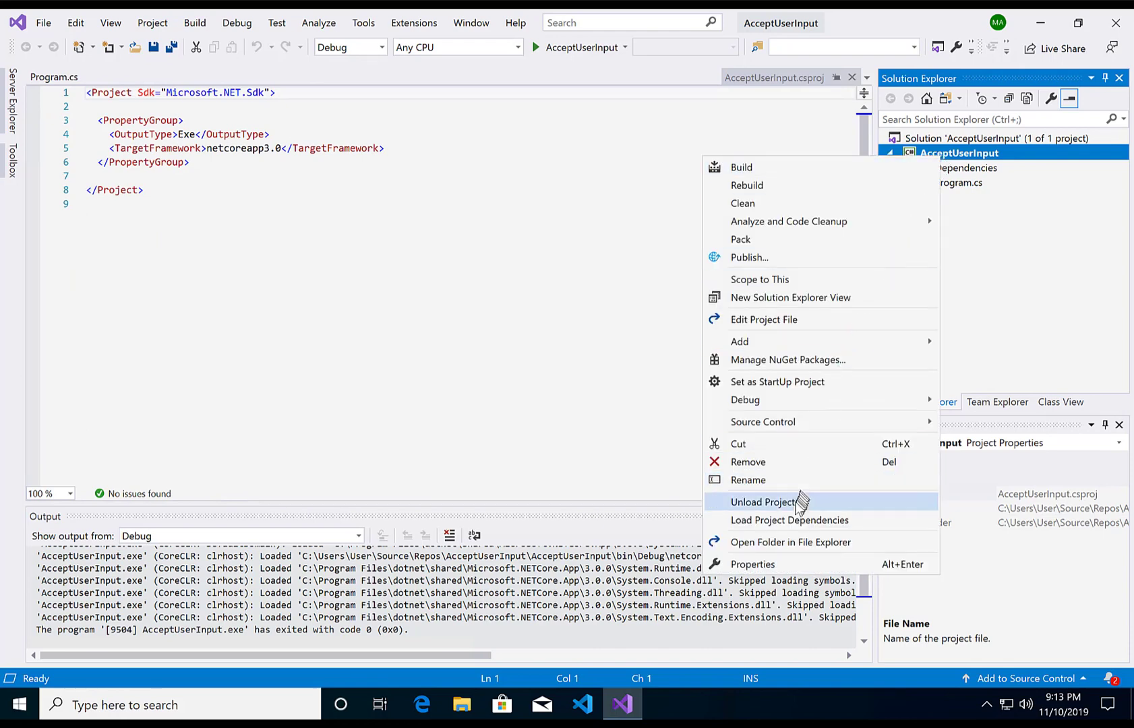
{"action": "left_click", "coordinate": [791, 542]}
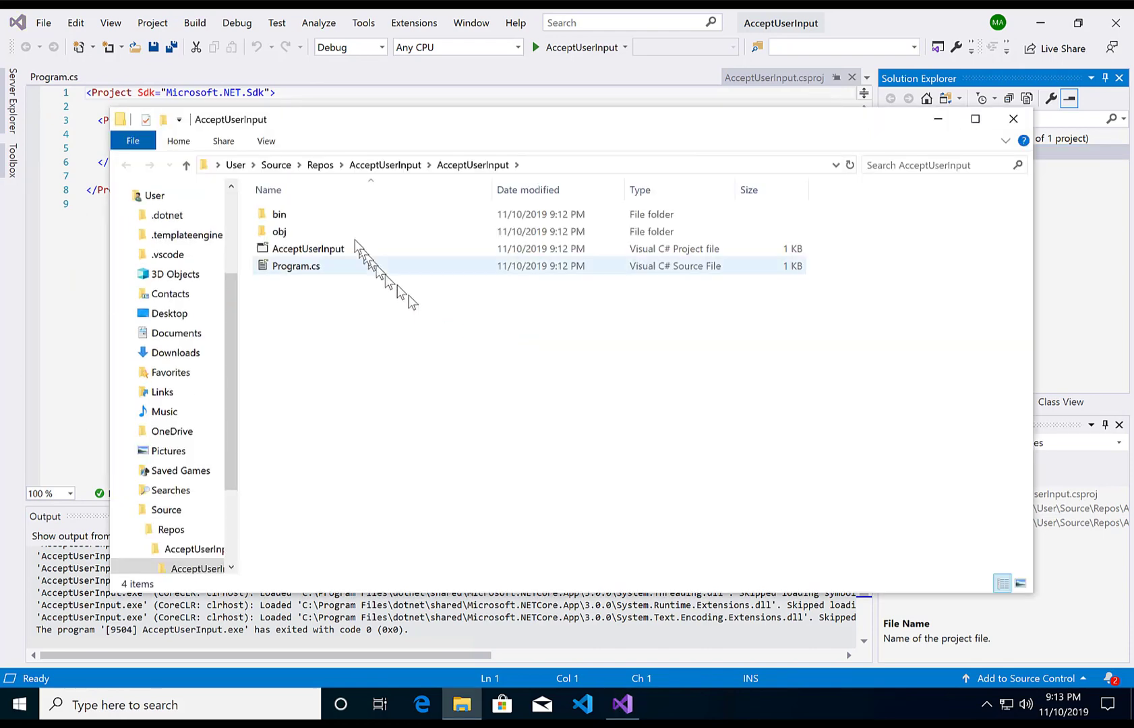
Browse down through bin and Debug into the netcoreapp3.0 build output folder
{"action": "double_click", "coordinate": [278, 214]}
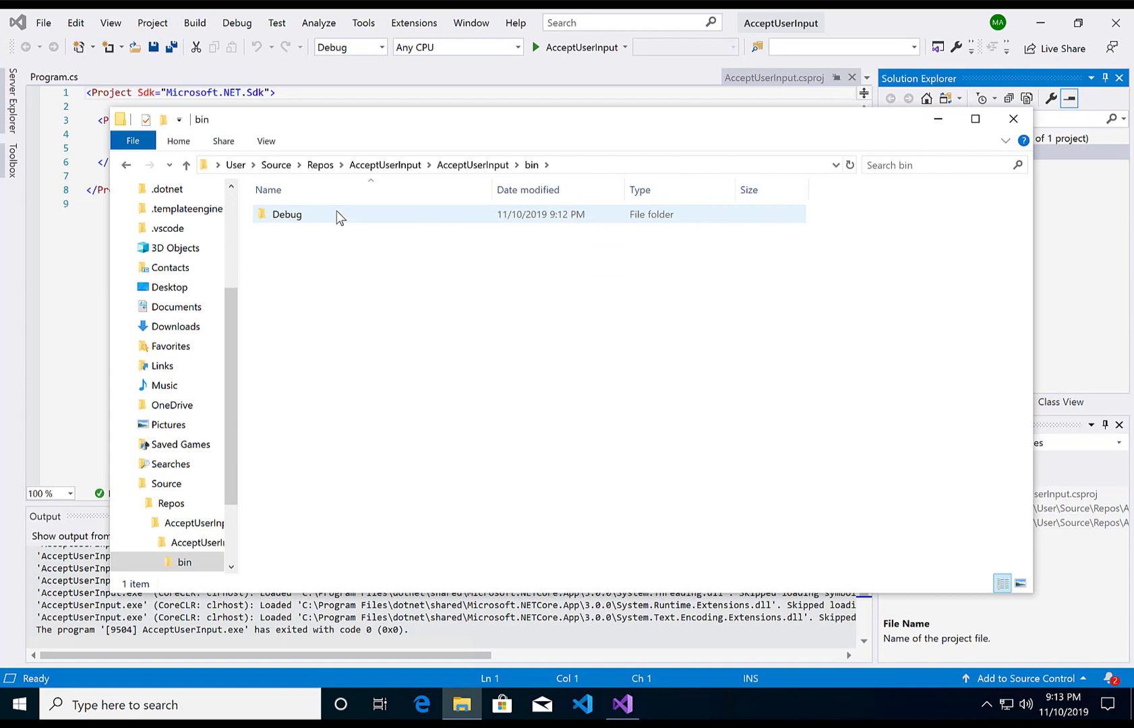
{"action": "double_click", "coordinate": [285, 214]}
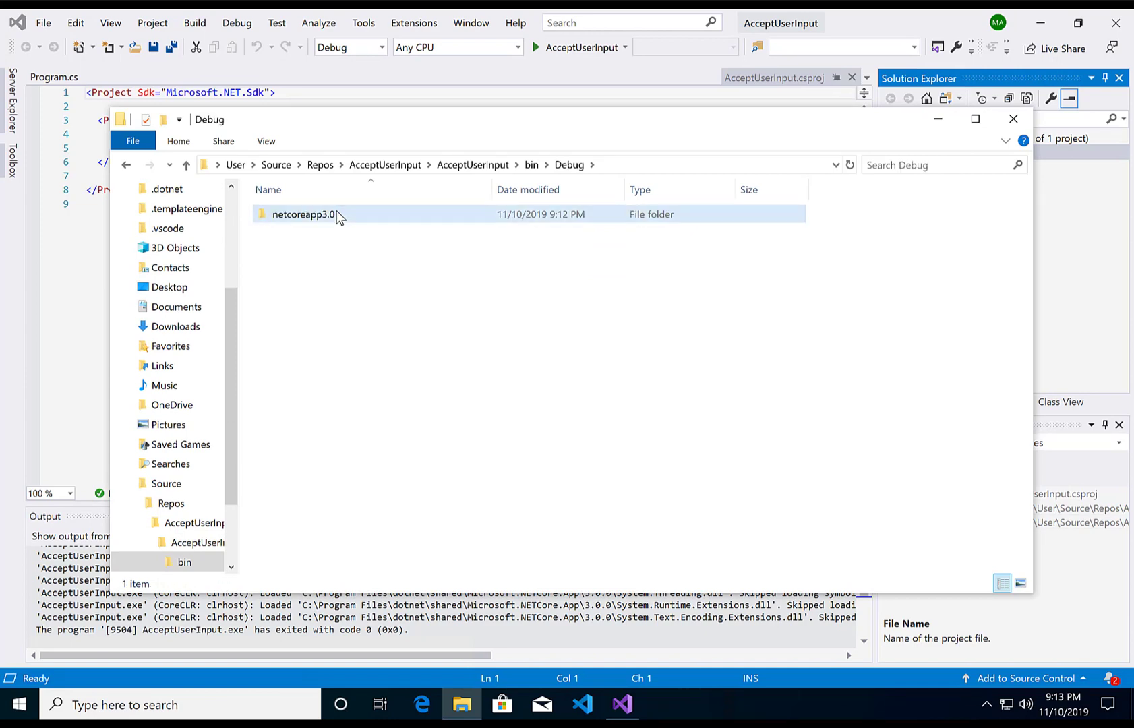
{"action": "double_click", "coordinate": [306, 214]}
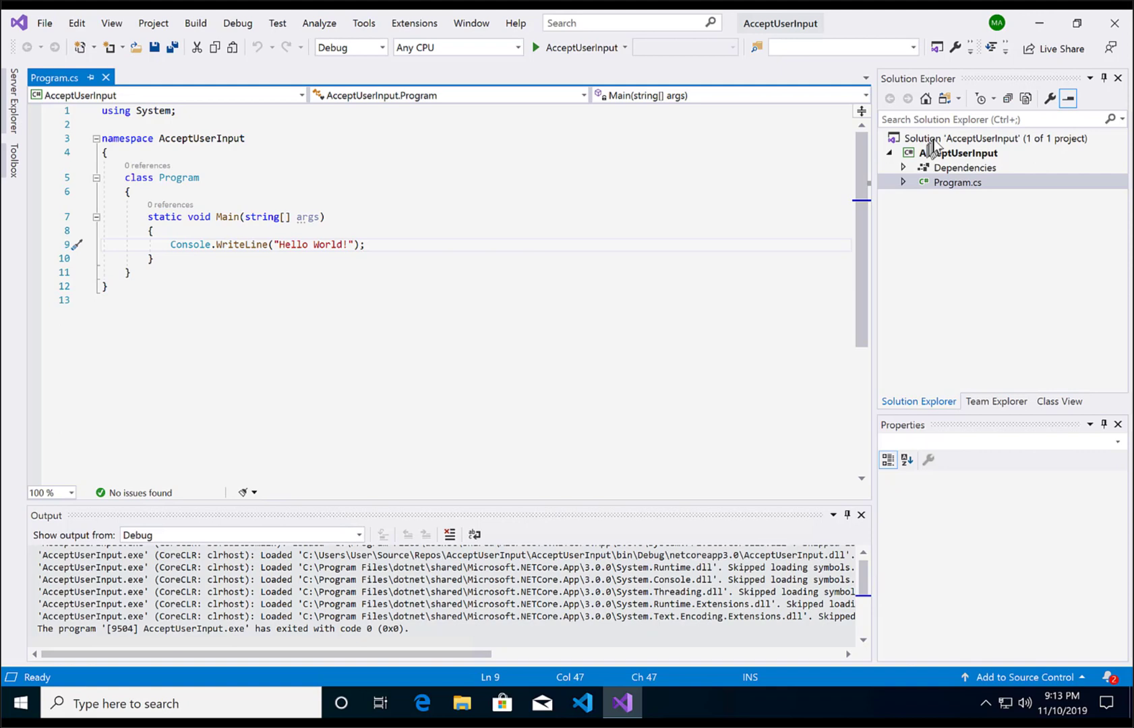
Add string userInput = Console.ReadLine(); to Main
{"action": "type", "text": "c"}
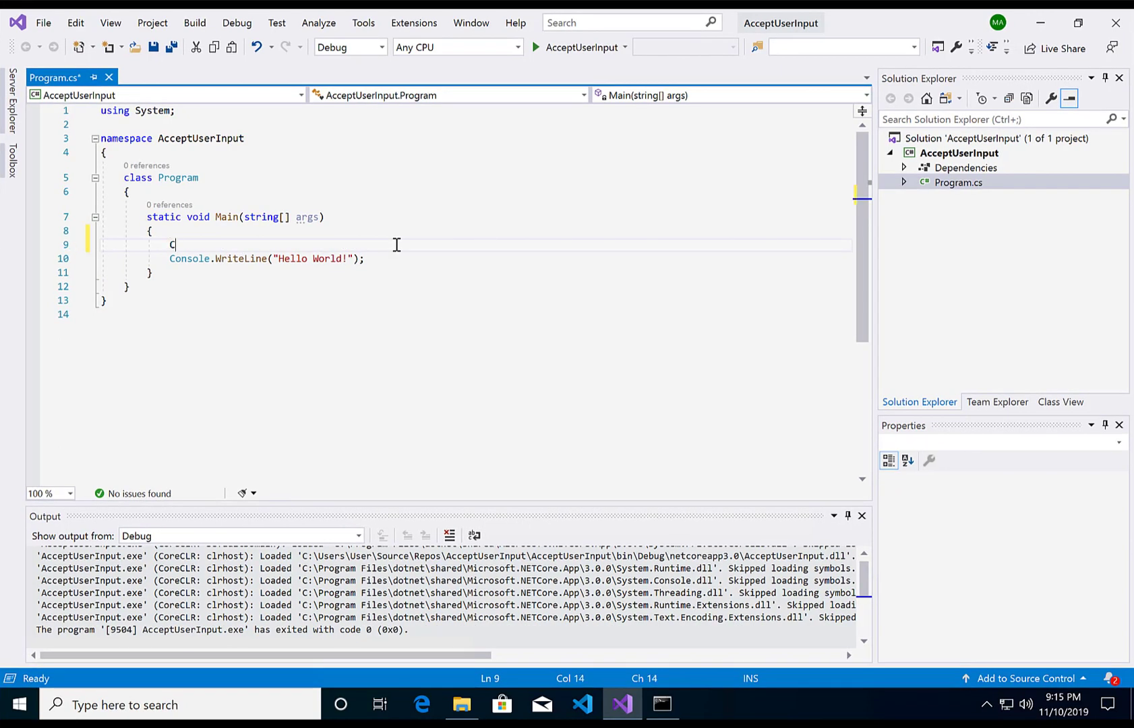
{"action": "type", "text": "onsole."}
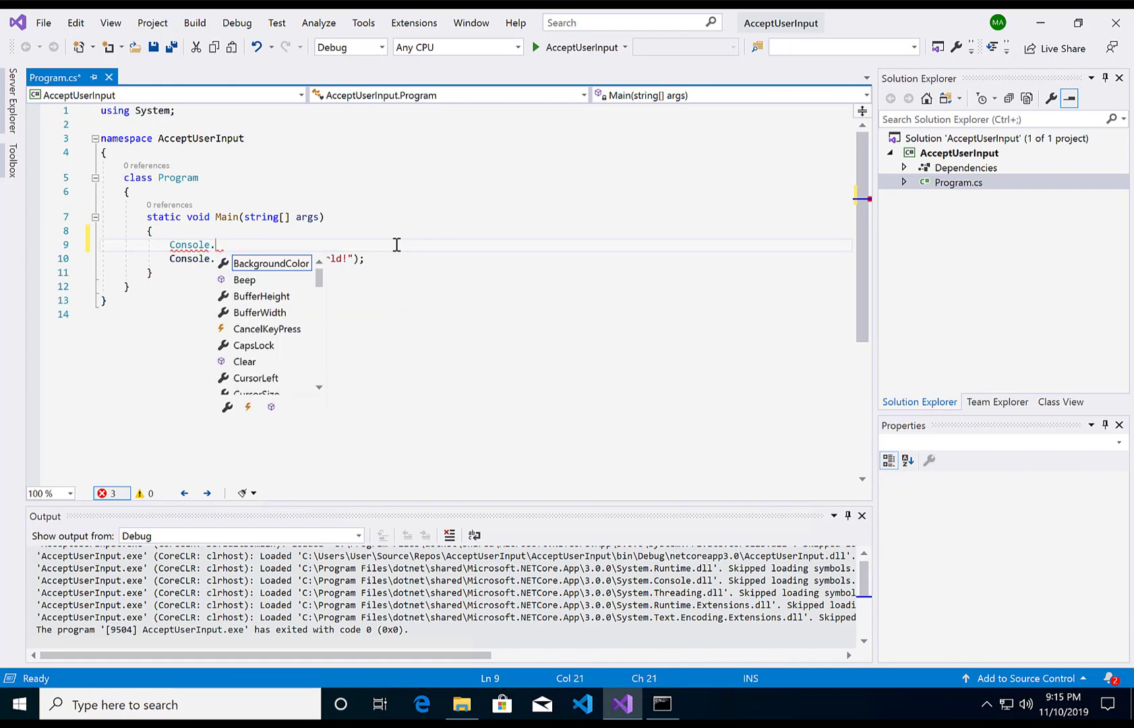
{"action": "type", "text": "r"}
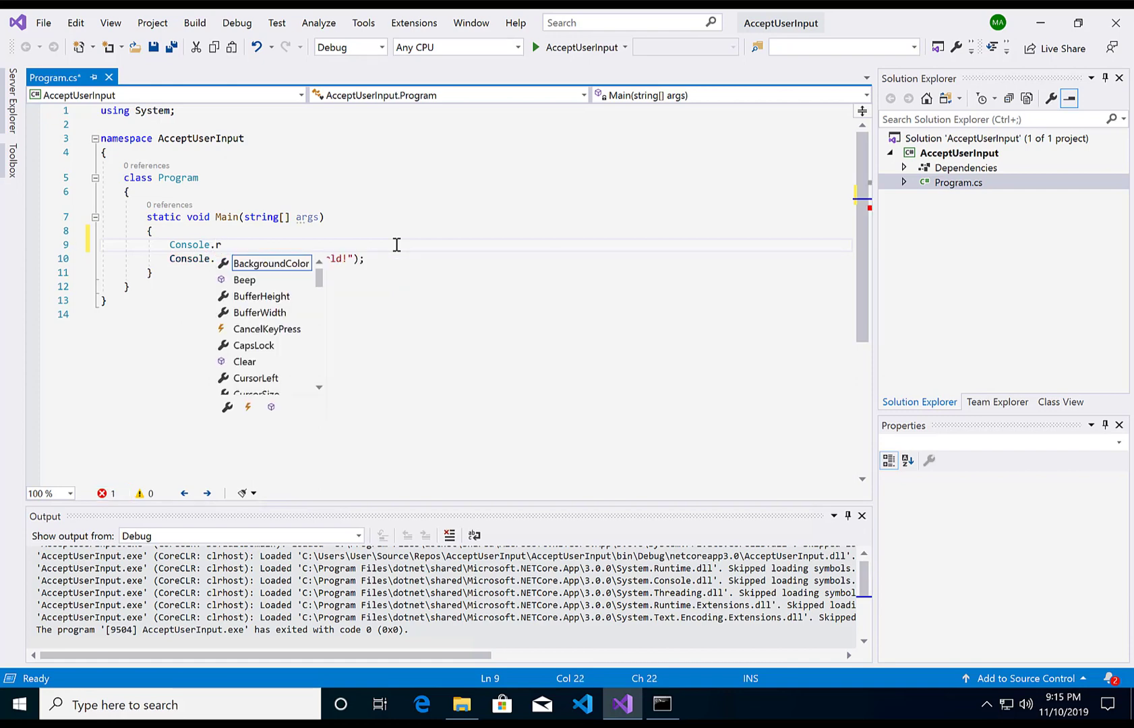
{"action": "type", "text": "e"}
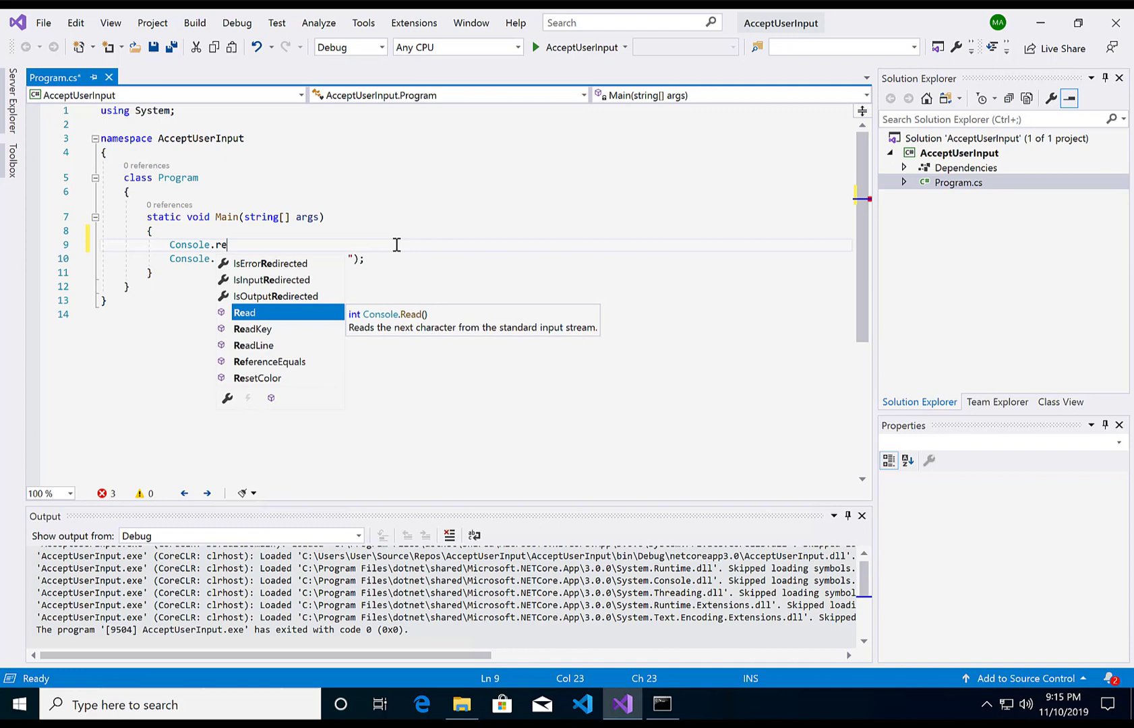
{"action": "type", "text": "ReadLine()"}
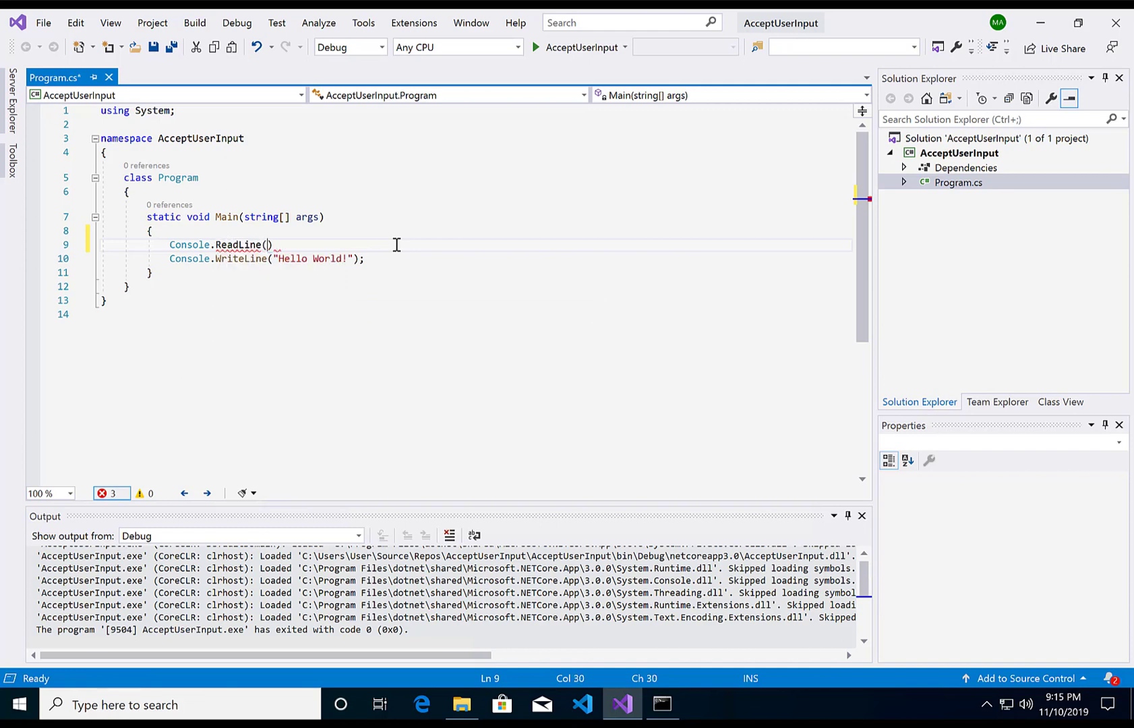
{"action": "mouse_move", "coordinate": [242, 244]}
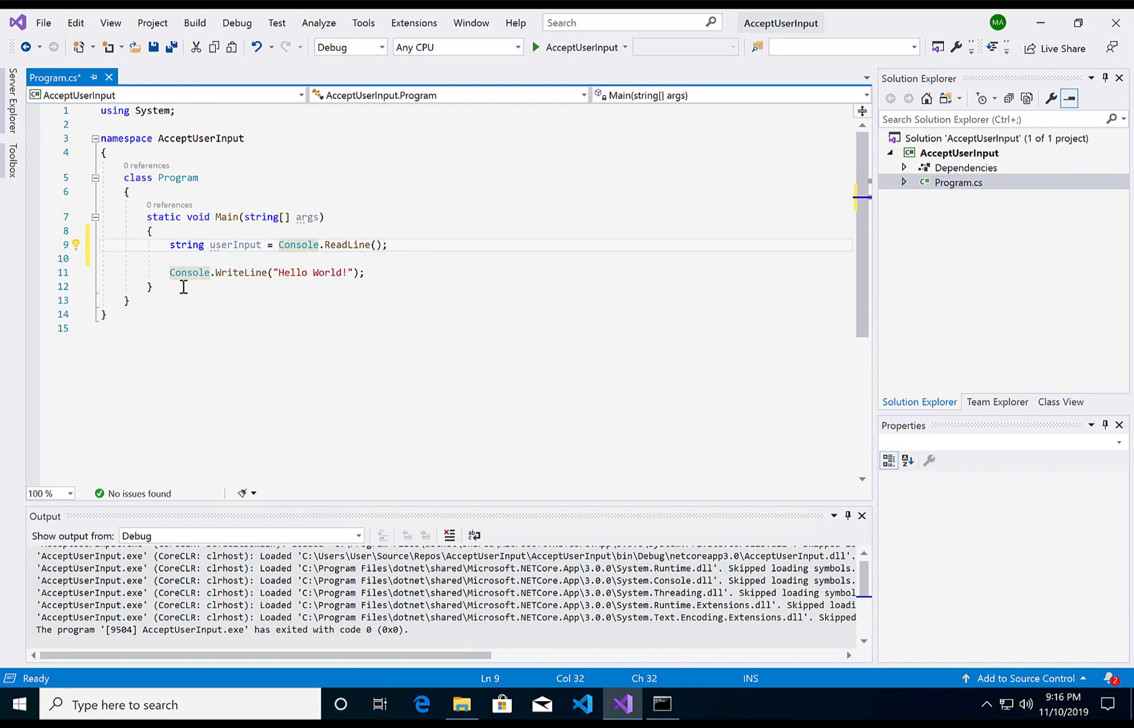
Replace "Hello World!" in WriteLine with userInput and save Program.cs
{"action": "double_click", "coordinate": [235, 244]}
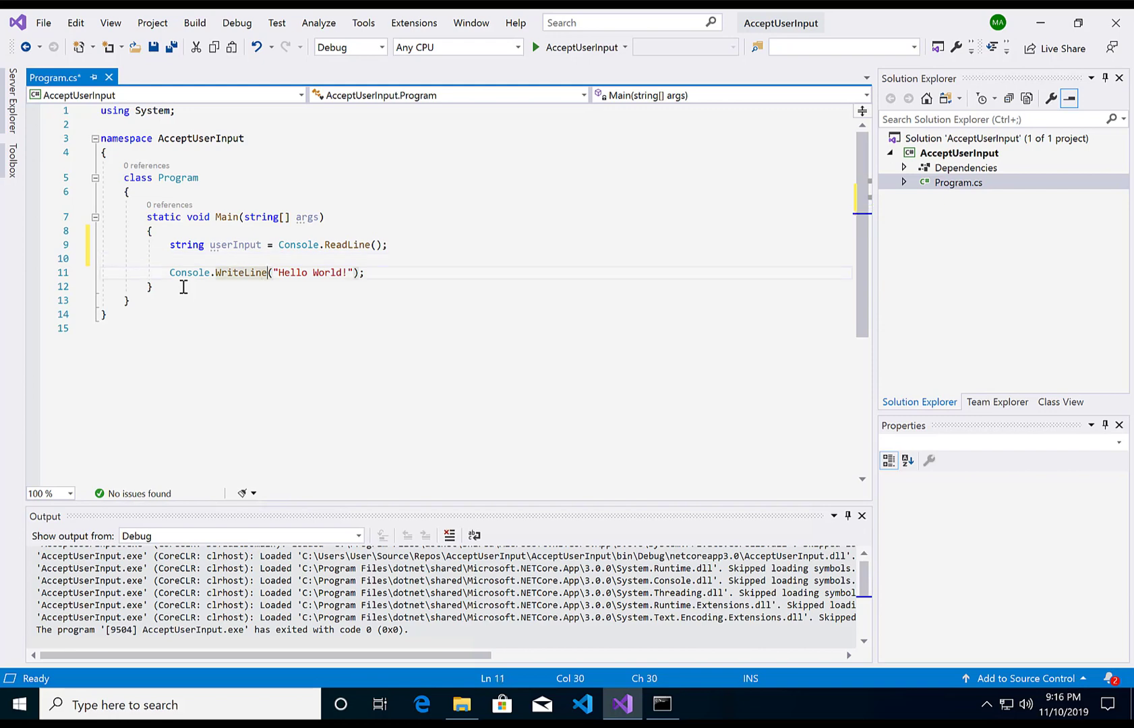
{"action": "type", "text": "userInput"}
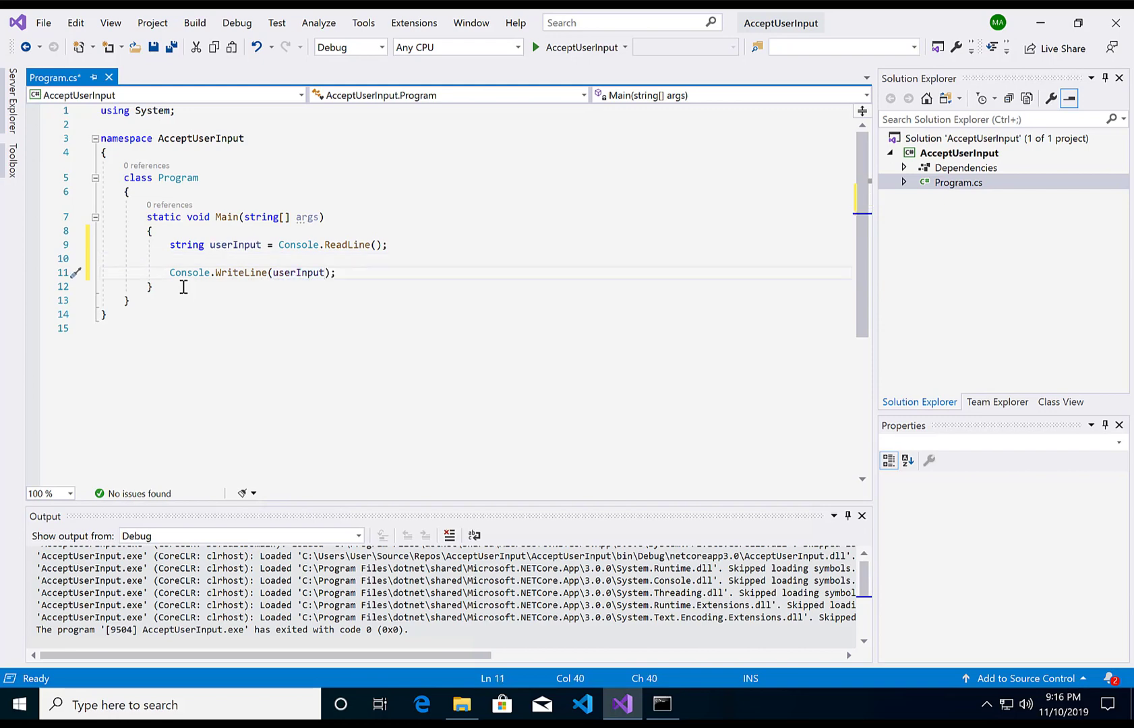
{"action": "key", "text": "ctrl+s"}
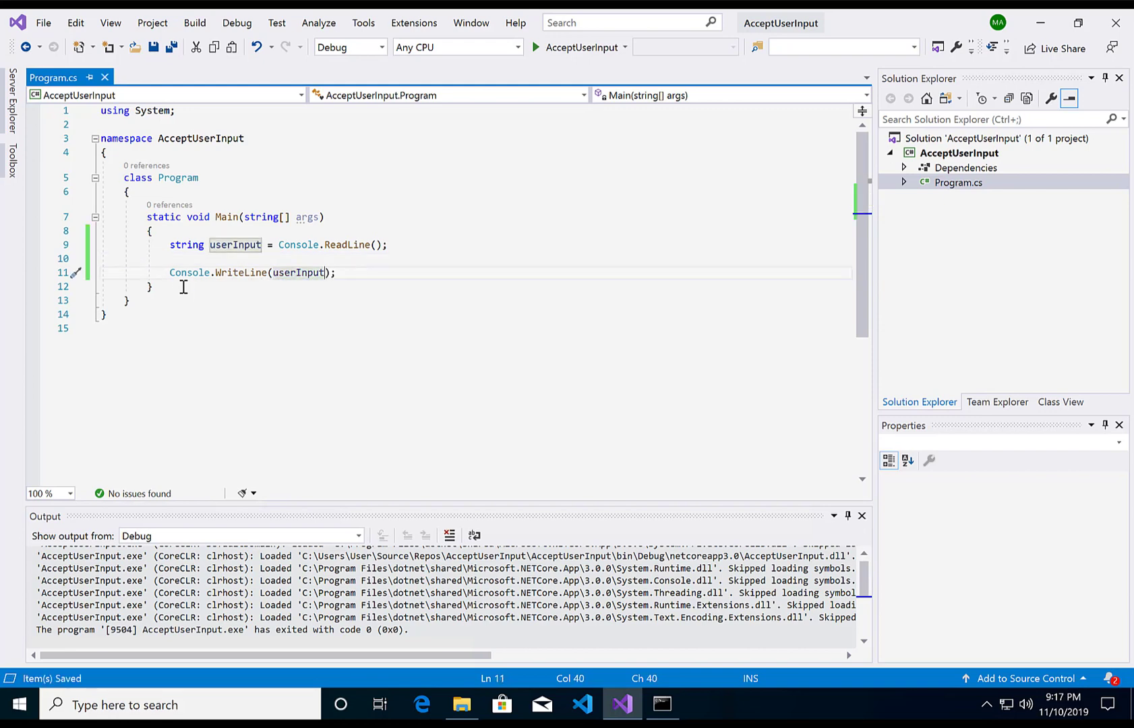
Run AcceptUserInput.exe in Command Prompt and enter "Hello my name is Max" for it to echo
{"action": "left_click", "coordinate": [959, 152]}
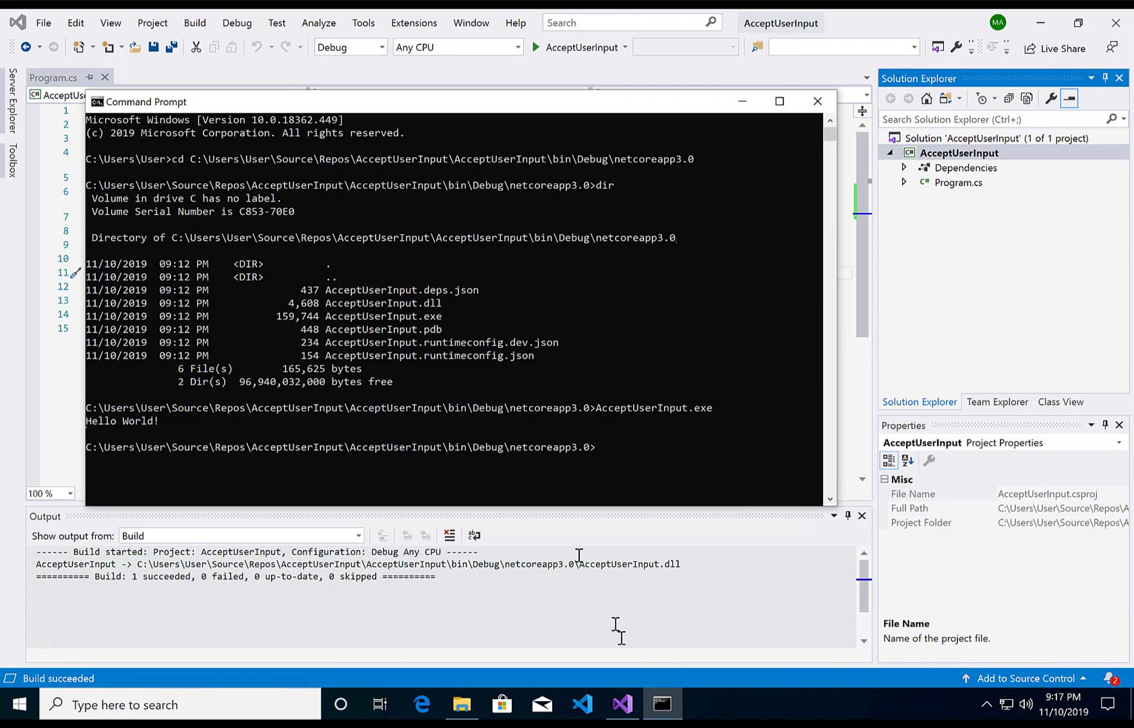
{"action": "type", "text": "AcceptUserInput.exe"}
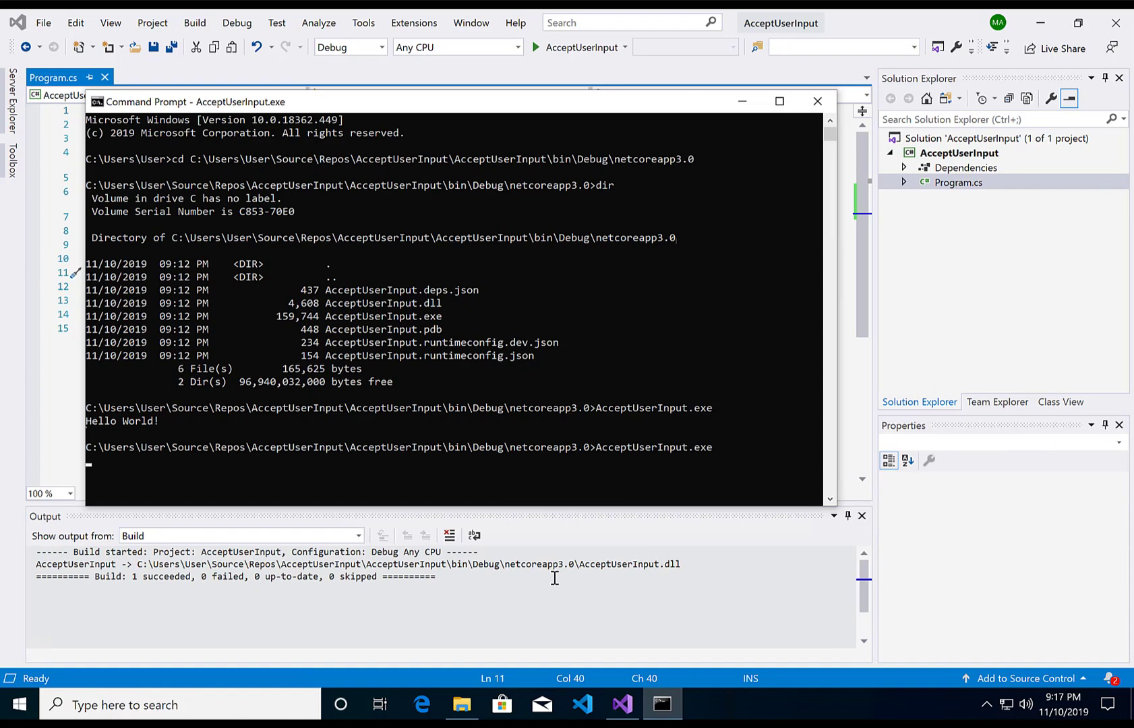
{"action": "type", "text": "Hello my name is Max"}
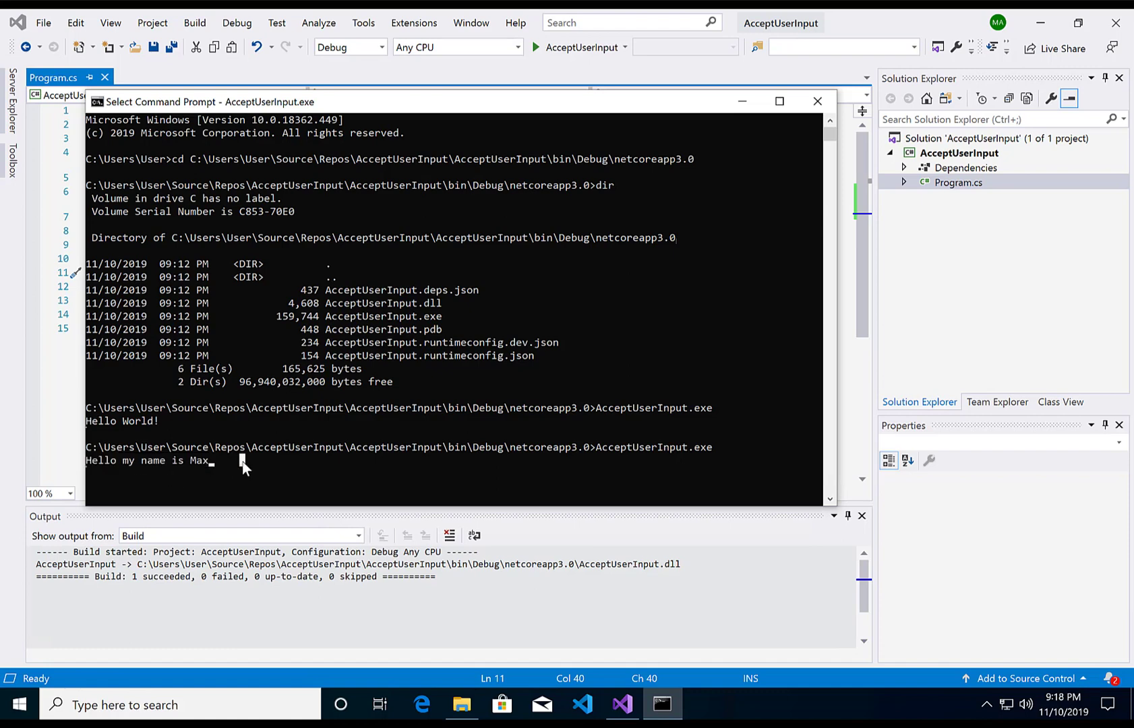
{"action": "key", "text": "enter"}
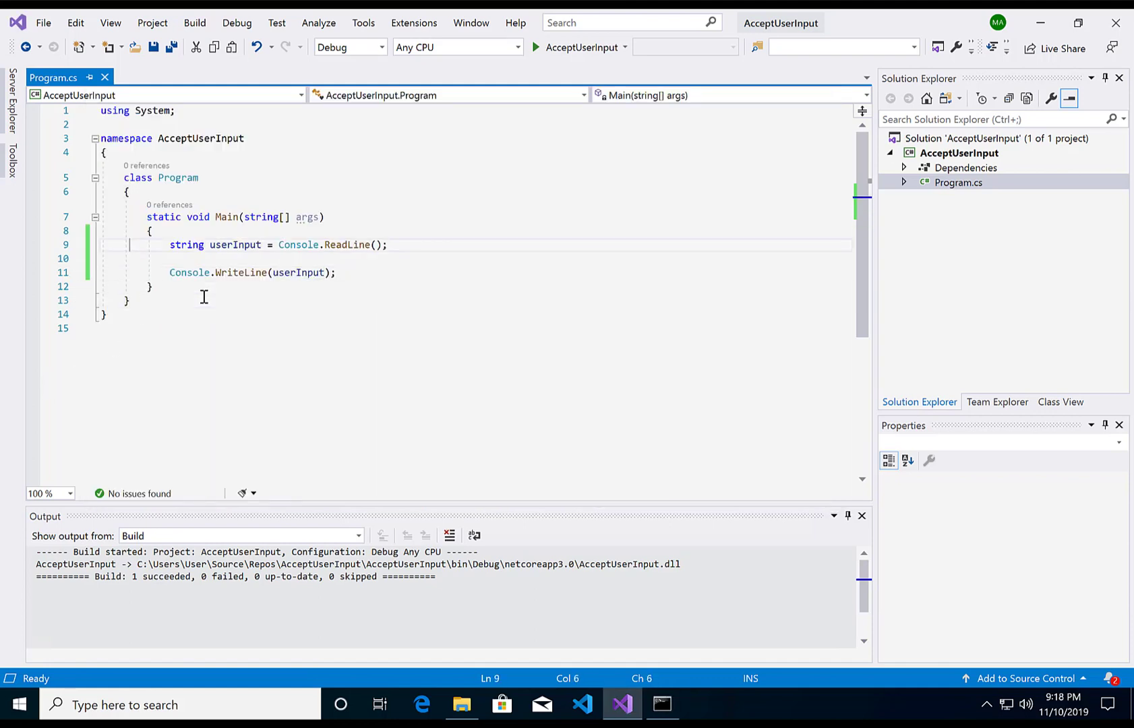
Place the caret at the top of Main's body to start inserting code above userInput
{"action": "double_click", "coordinate": [187, 244]}
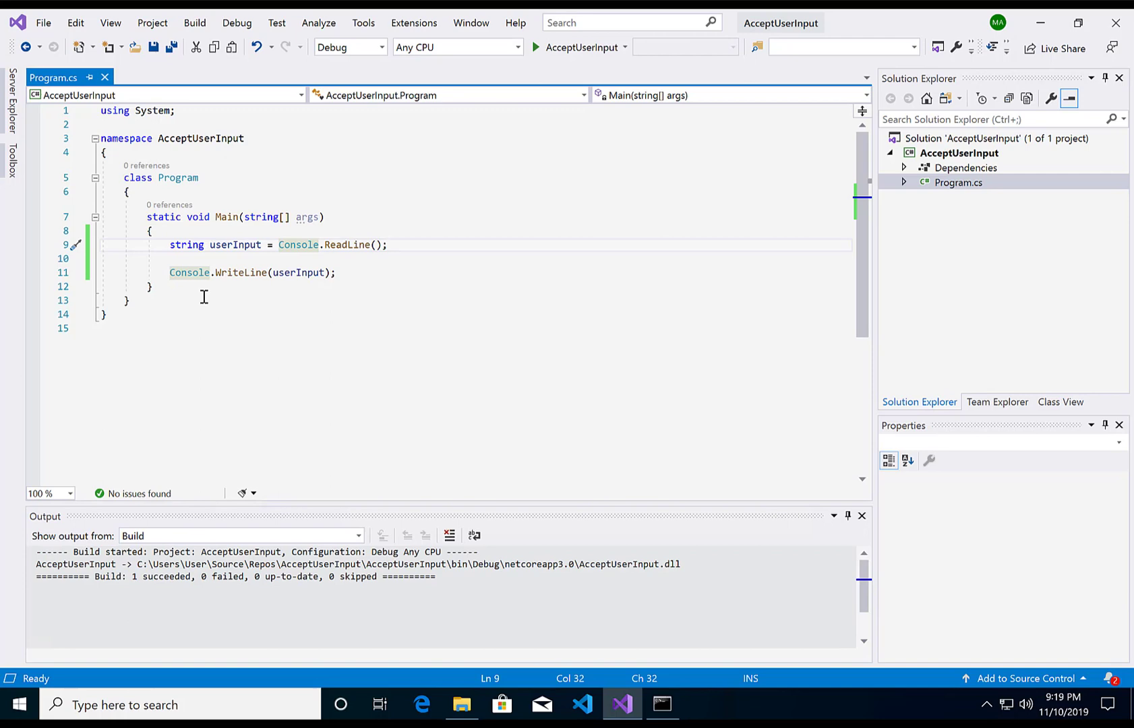
{"action": "left_click", "coordinate": [151, 230]}
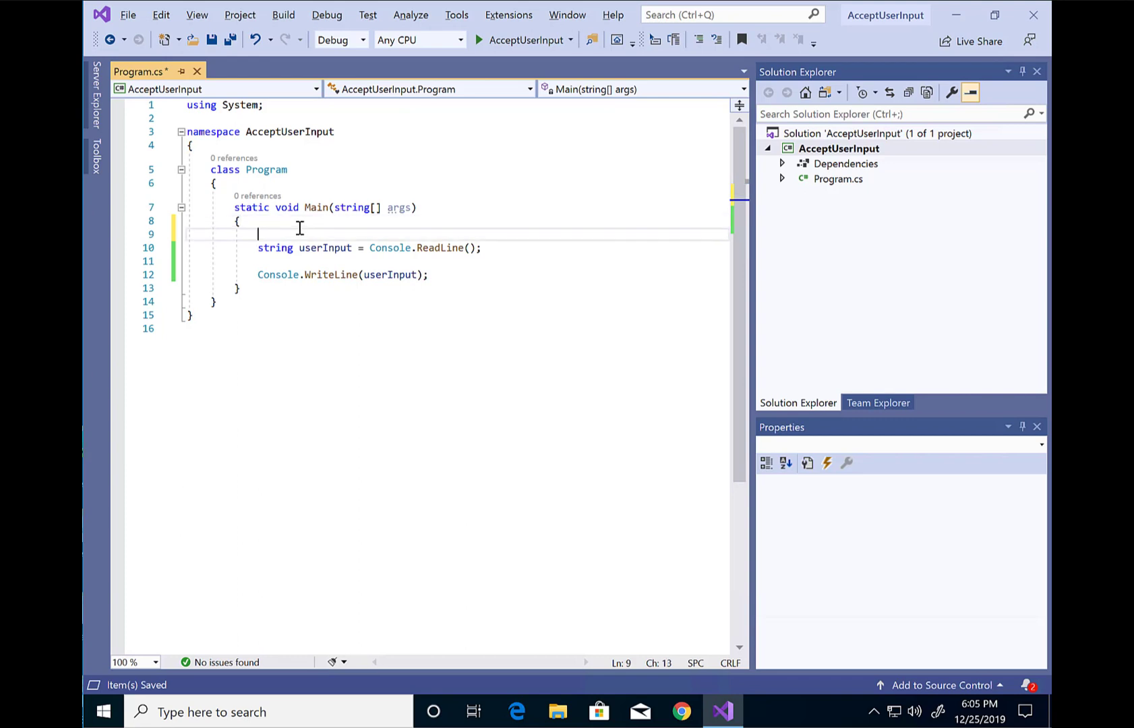
Write planning comments to ask the user for their name and the year they were born
{"action": "type", "text": "// As"}
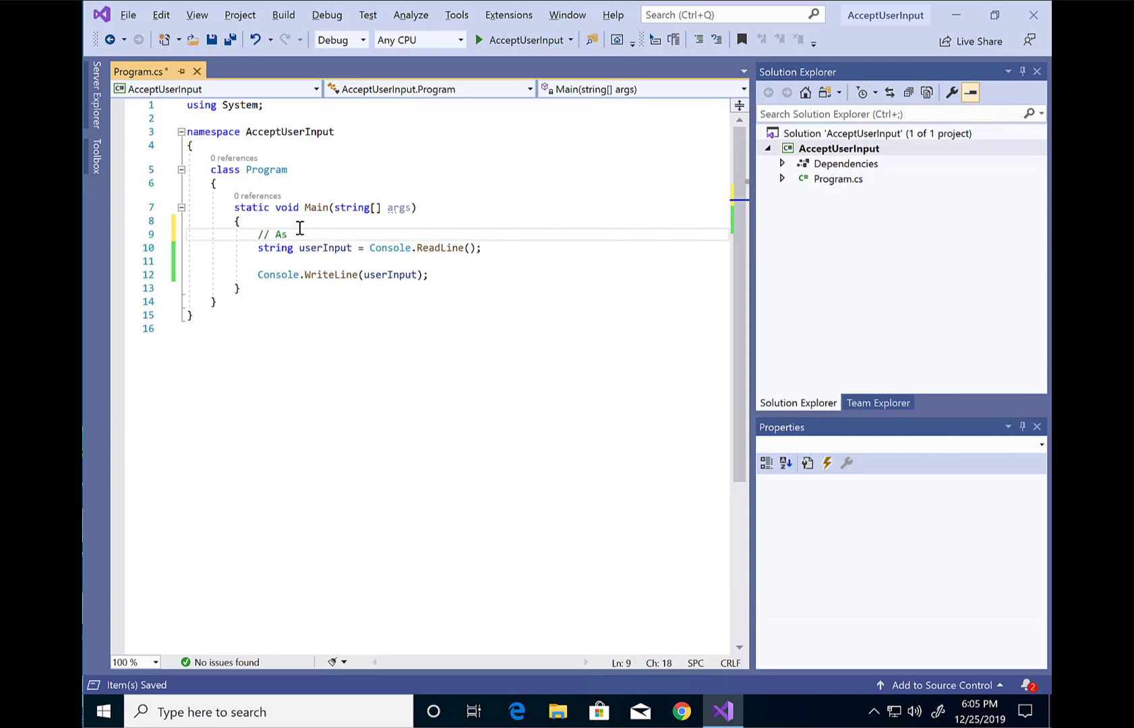
{"action": "type", "text": "k the user for their name:"}
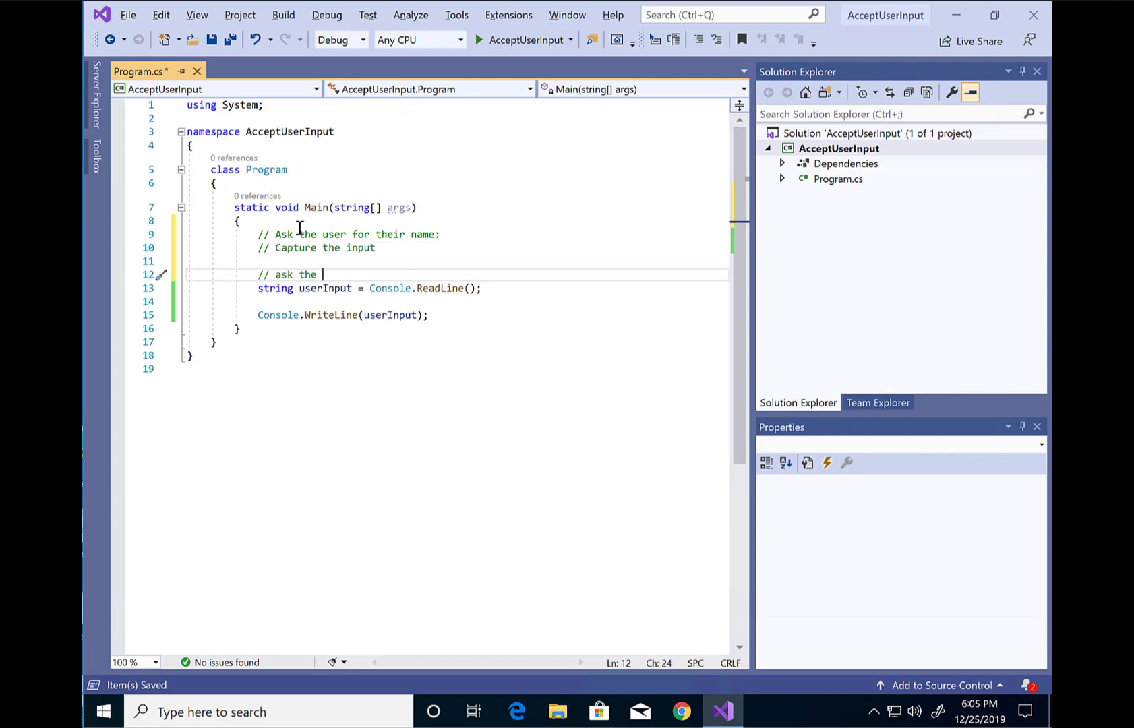
{"action": "type", "text": "user for the year they were born:"}
{"action": "type", "text": "// Capture the input"}
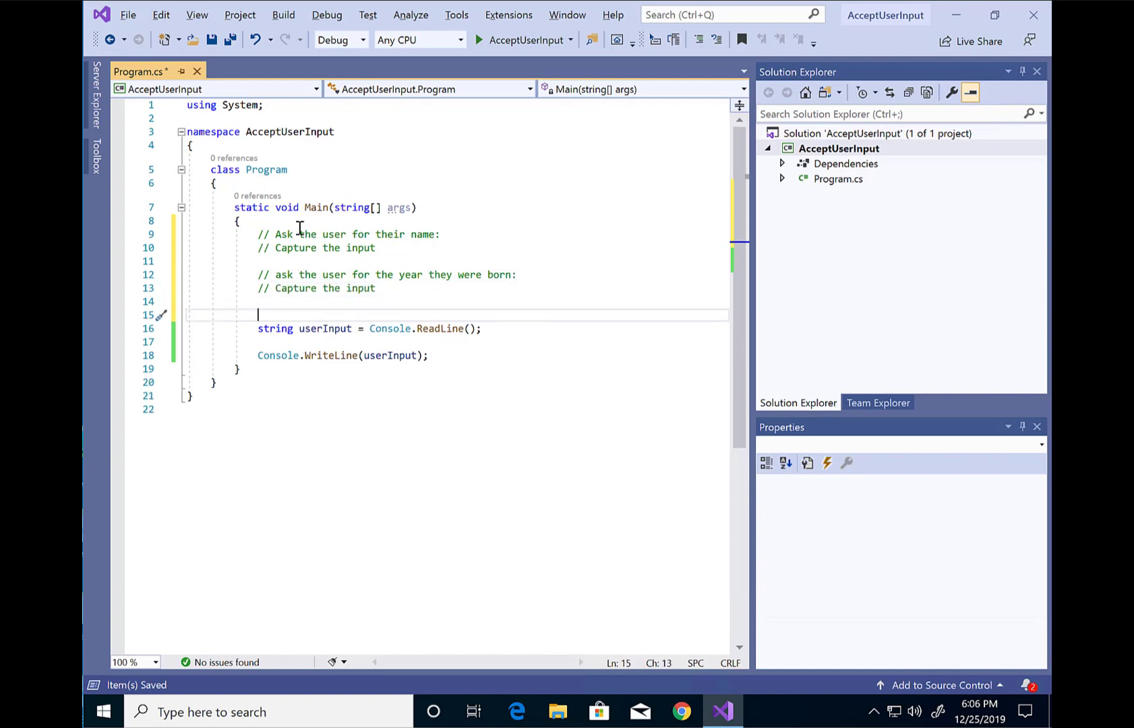
Add the display comment with greeting "Hello {u} you were x years old"
{"action": "type", "text": "// Display a"}
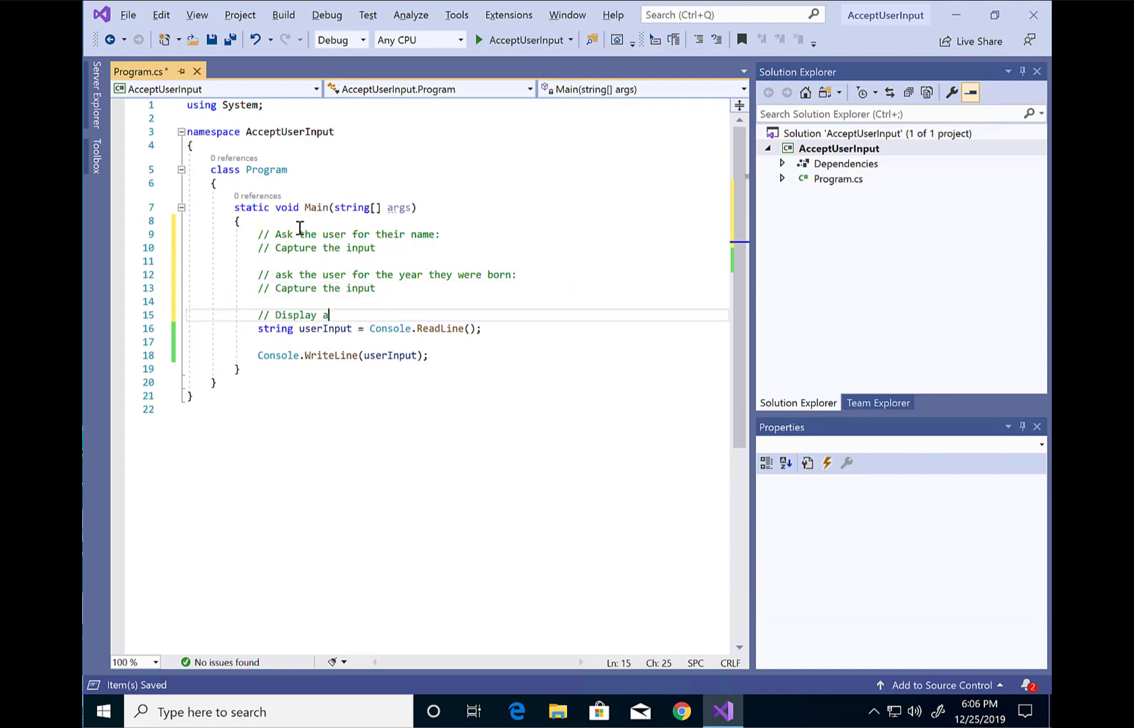
{"action": "type", "text": "message to the user"}
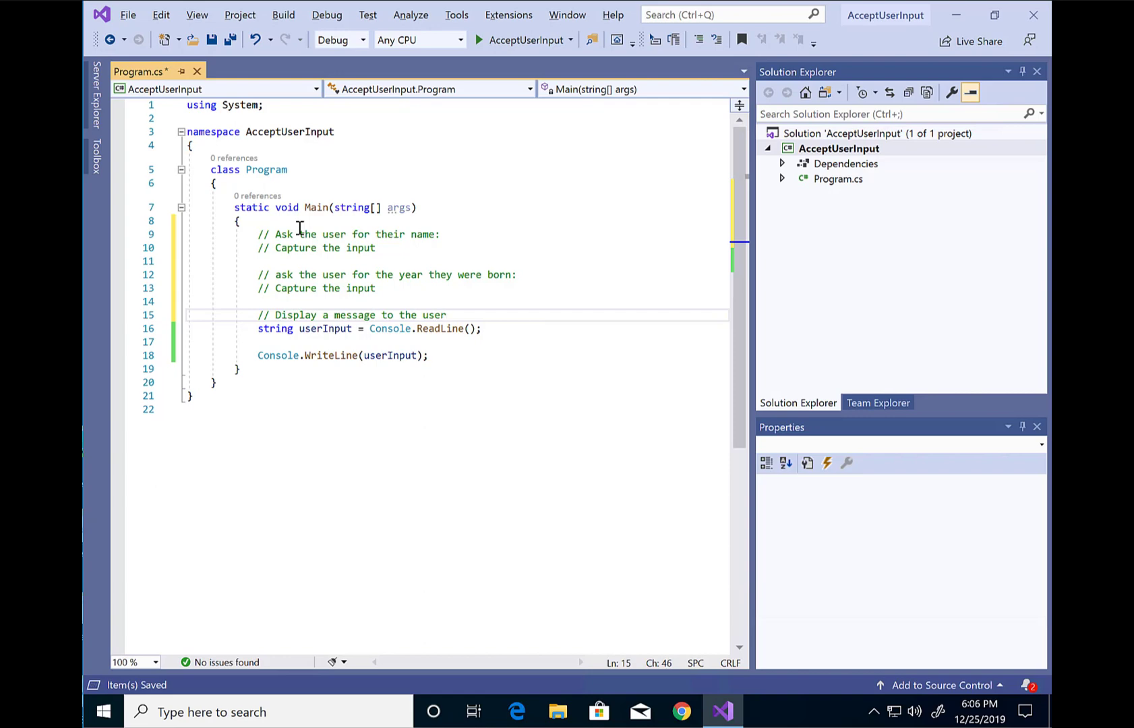
{"action": "type", "text": "\"Hello {u}\""}
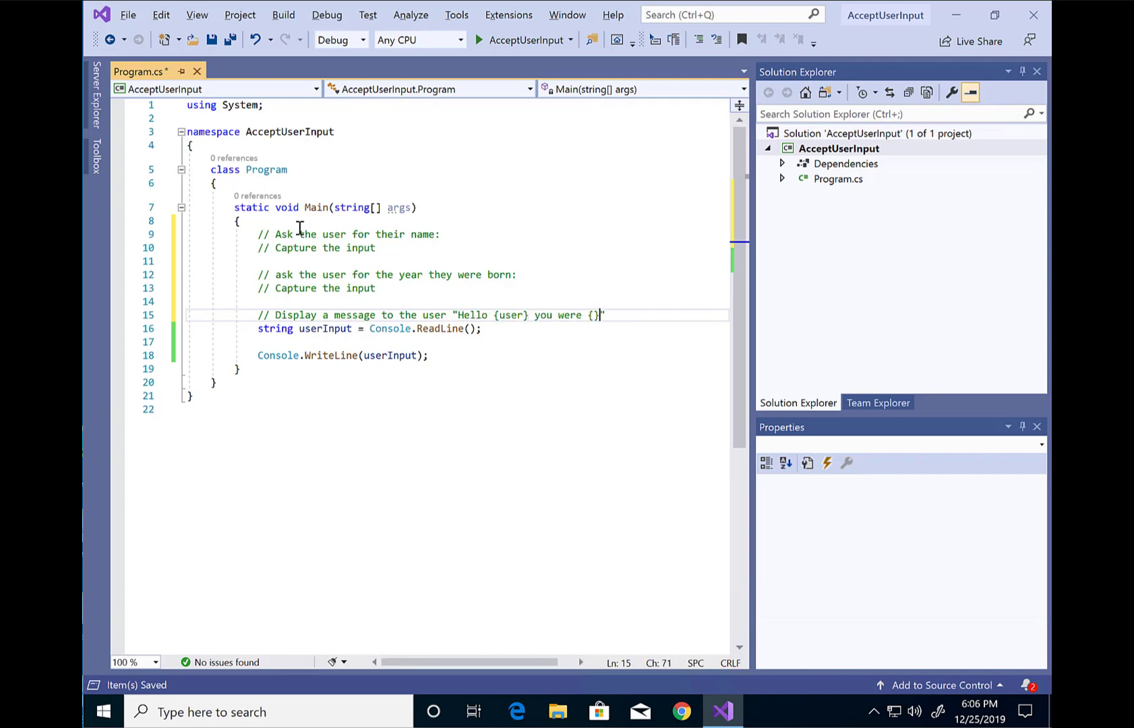
{"action": "type", "text": "x years old."}
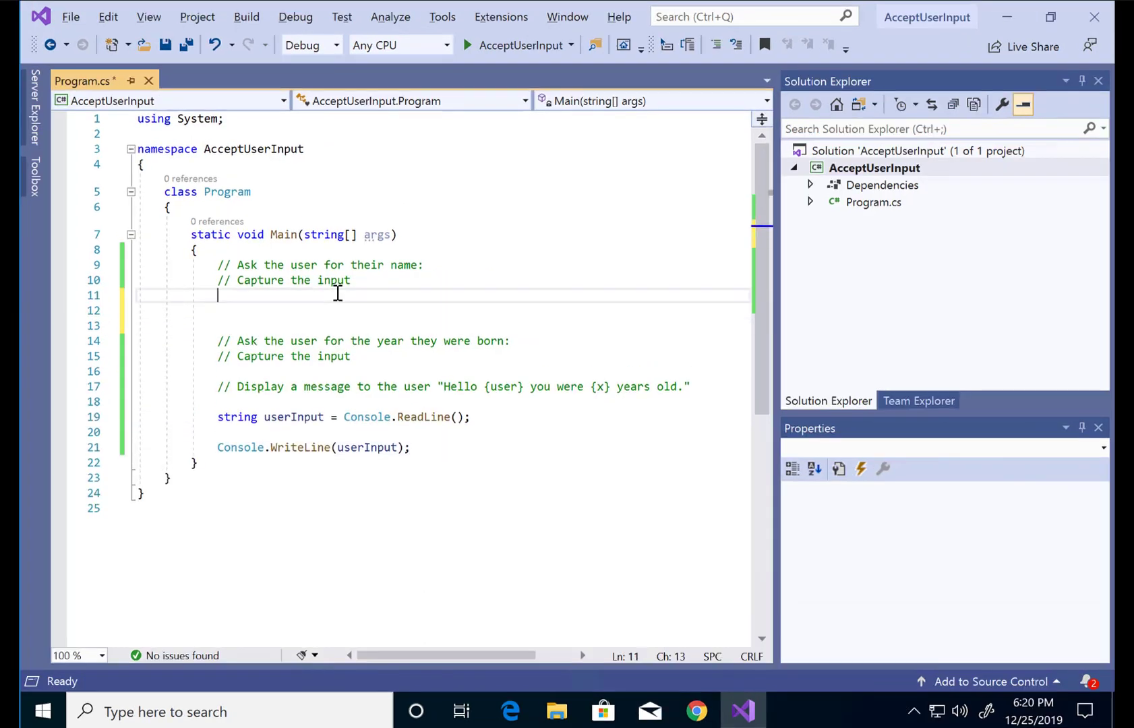
Prompt "Hello what's your name?" and read the answer into string username
{"action": "type", "text": "Console."}
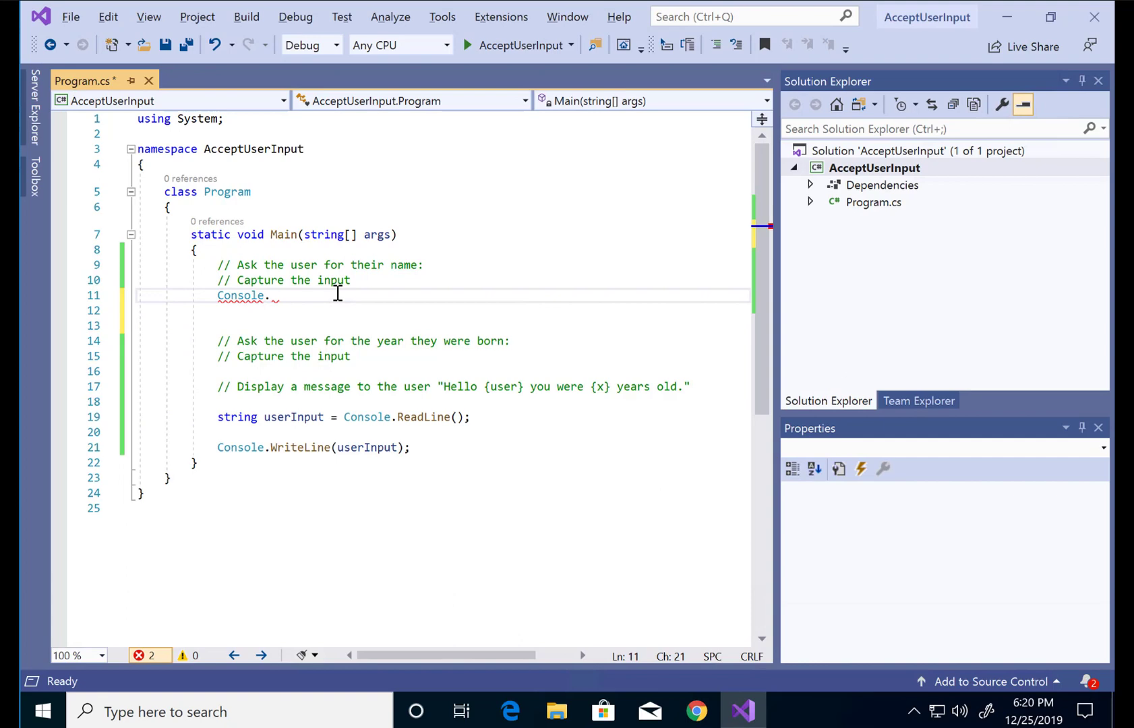
{"action": "type", "text": "WriteLine(\"\")"}
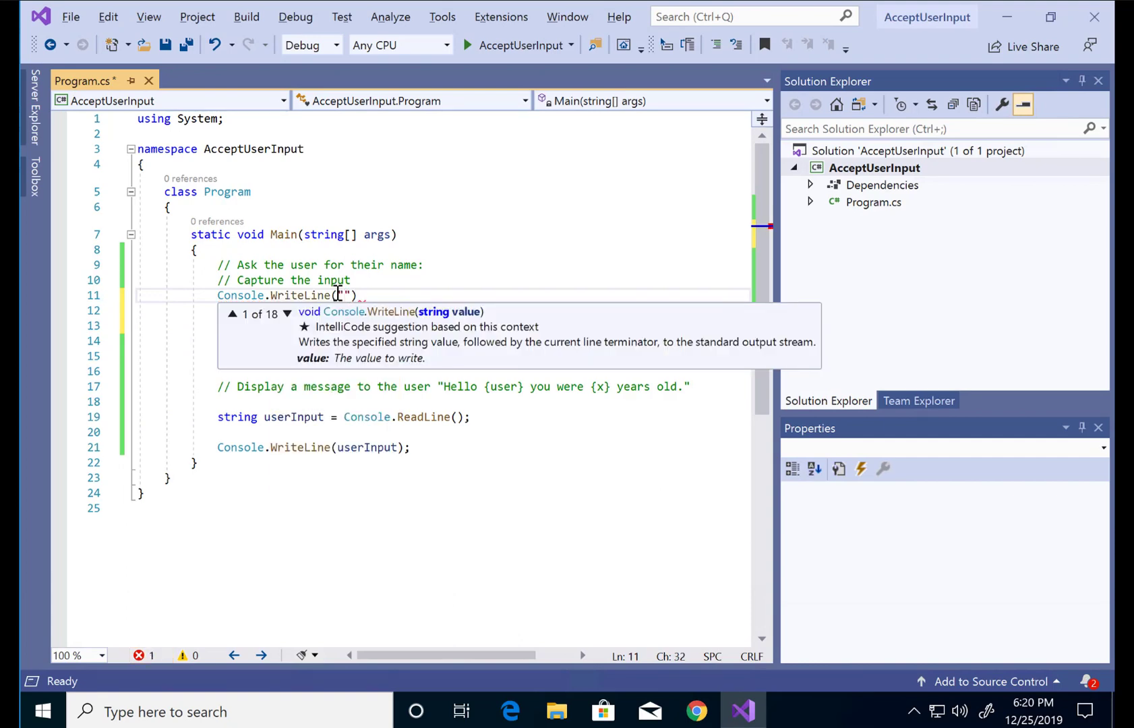
{"action": "type", "text": "Hello what's your name?"}
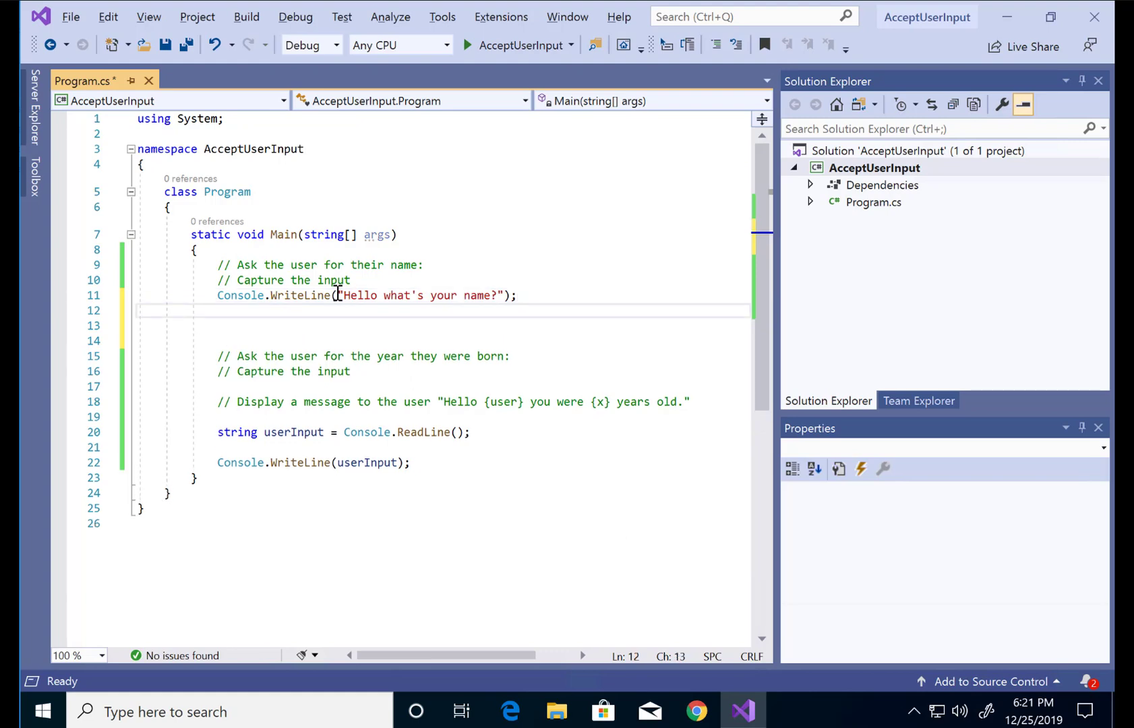
{"action": "type", "text": "string username"}
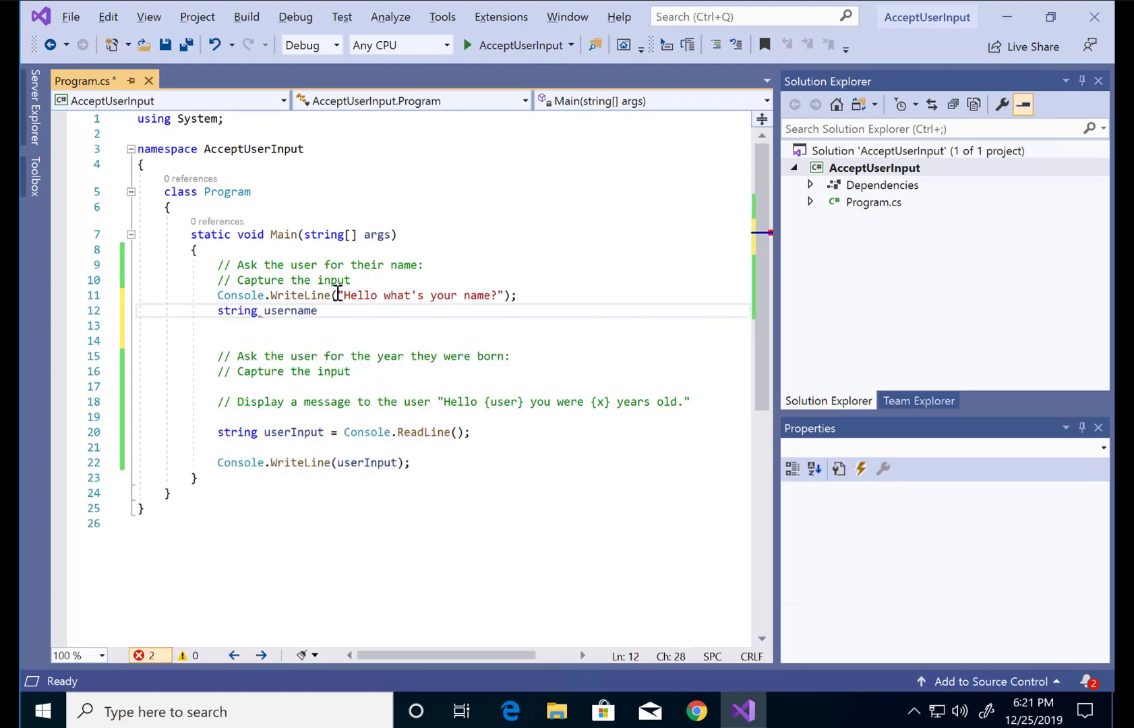
{"action": "type", "text": "= Console.re"}
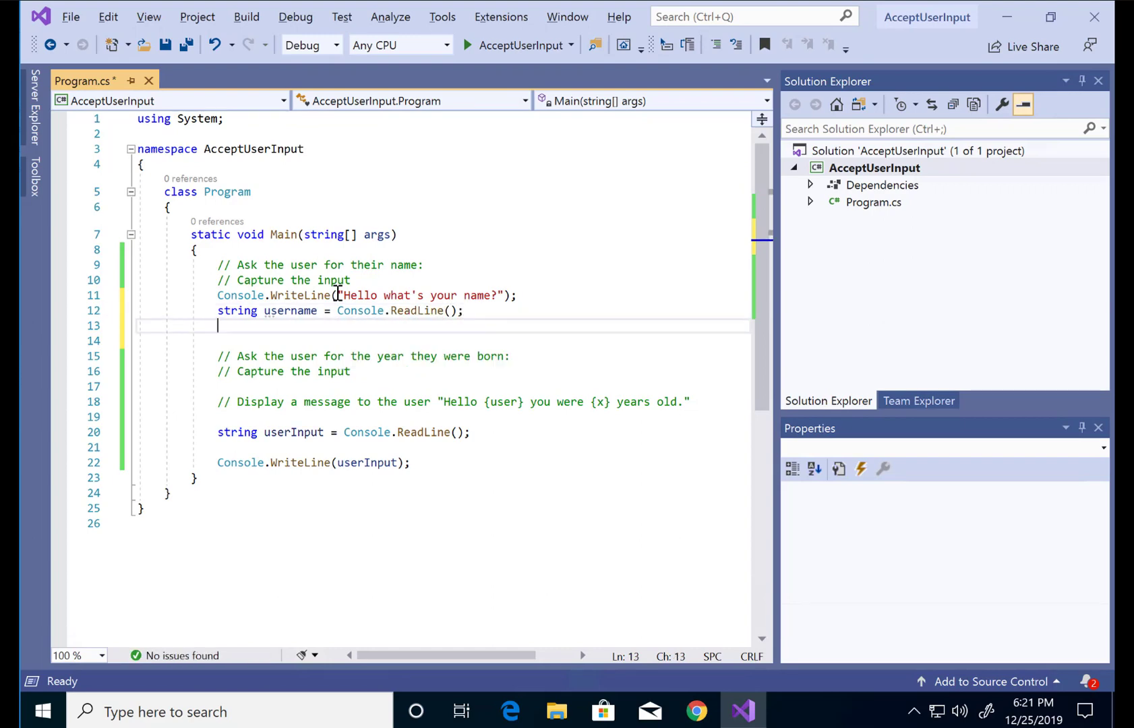
Prompt "What year were you born?" and read the answer into string yearBorn
{"action": "key", "text": "Backspace"}
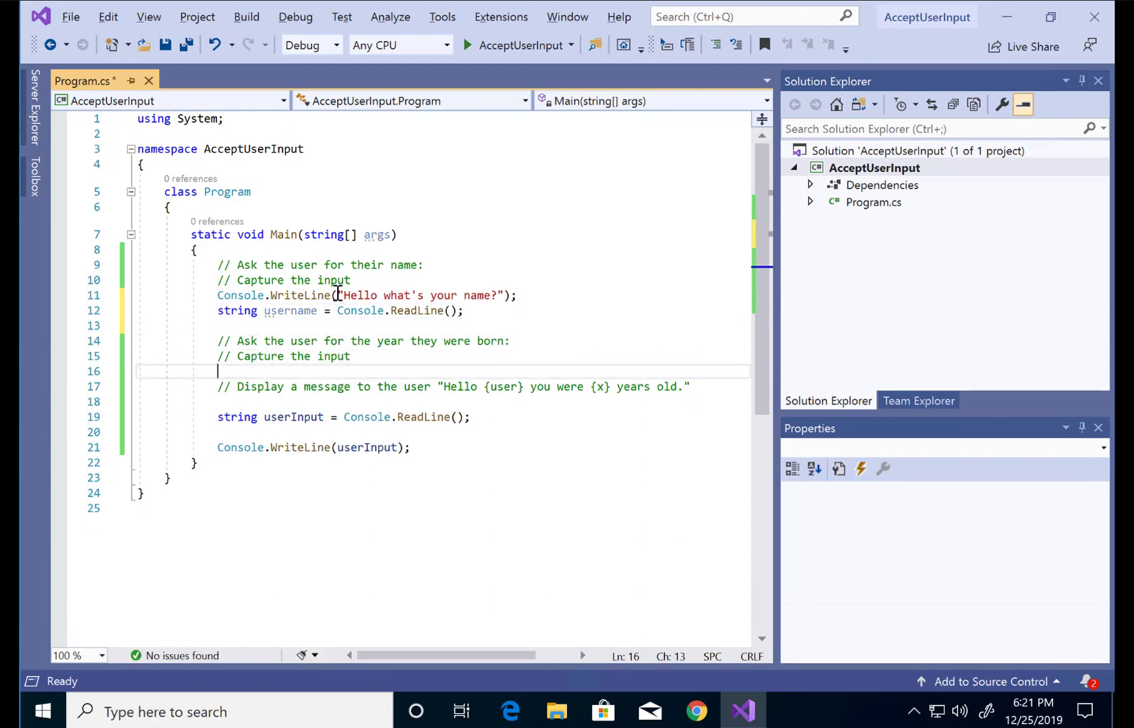
{"action": "type", "text": "Console.WriteLine(\"Hello what's your name?\");"}
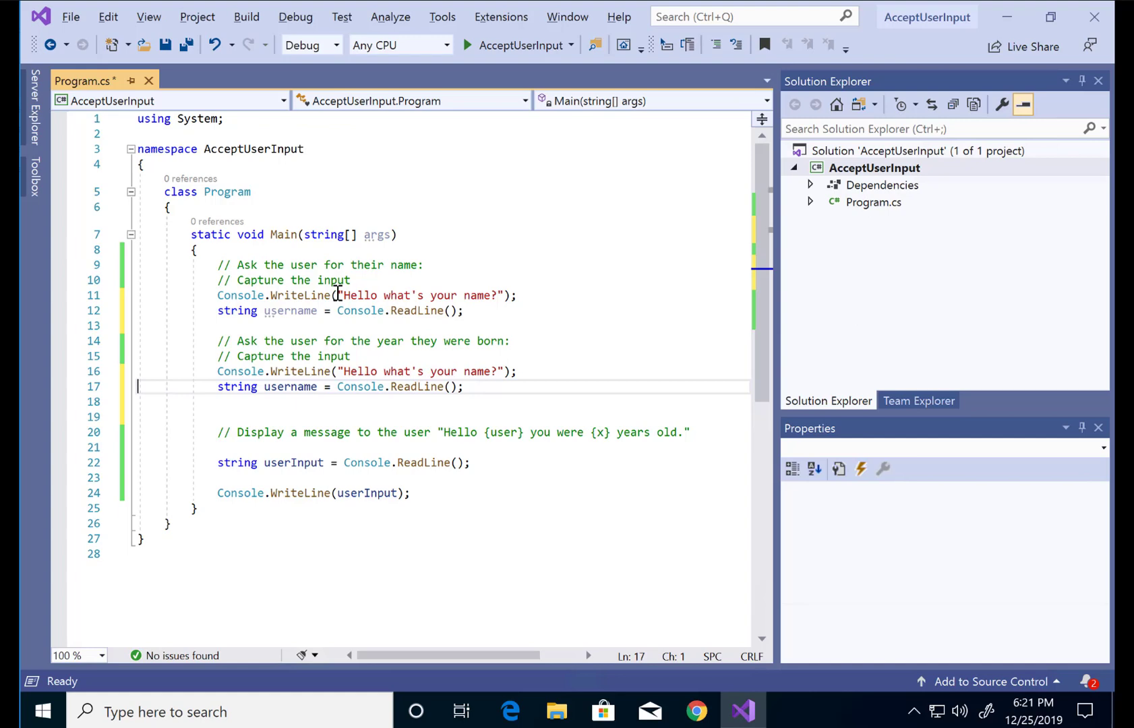
{"action": "type", "text": "What year were you born?"}
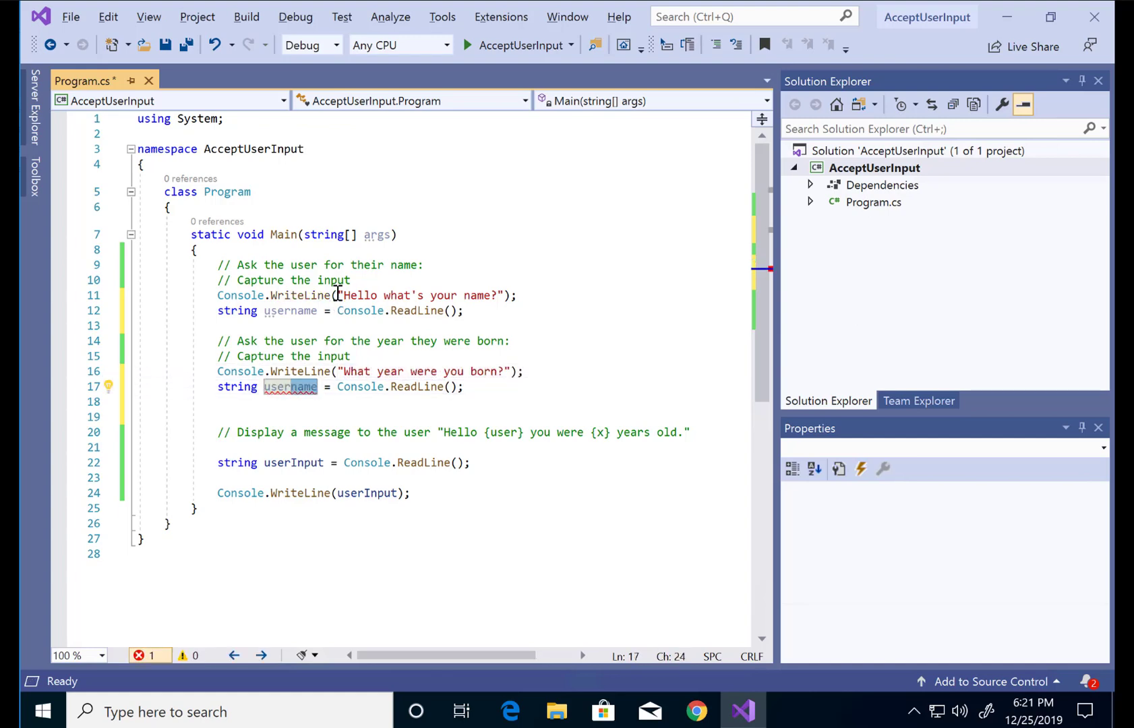
{"action": "type", "text": "yearBorn"}
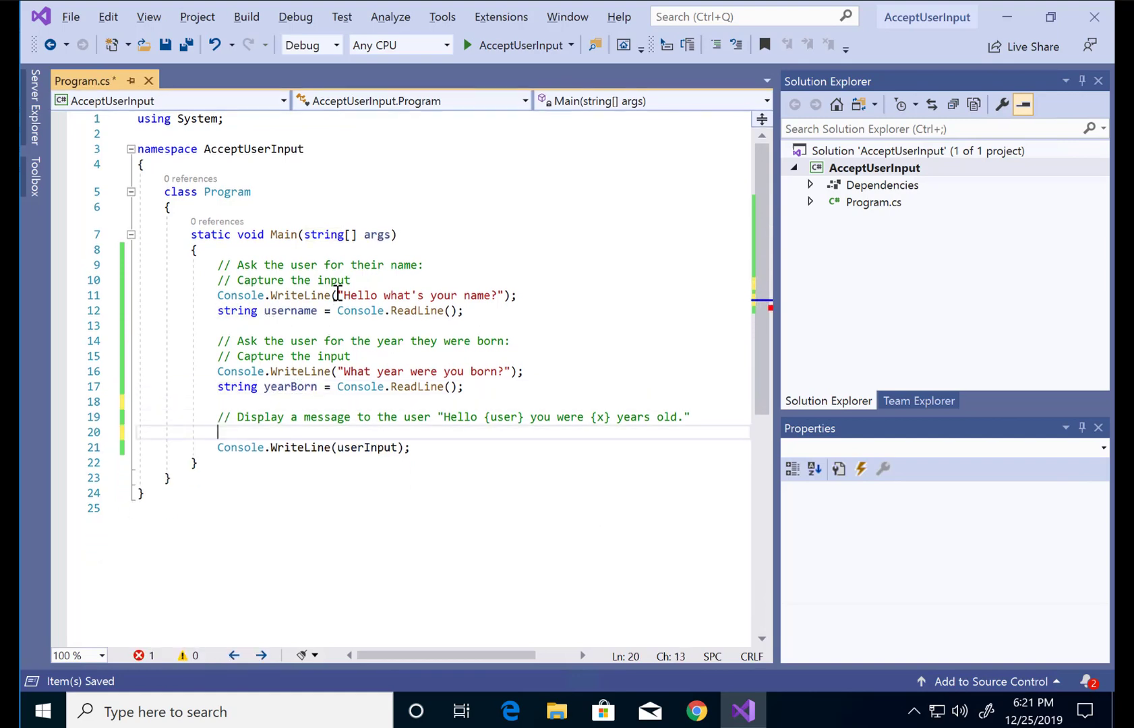
{"action": "key", "text": "Backspace"}
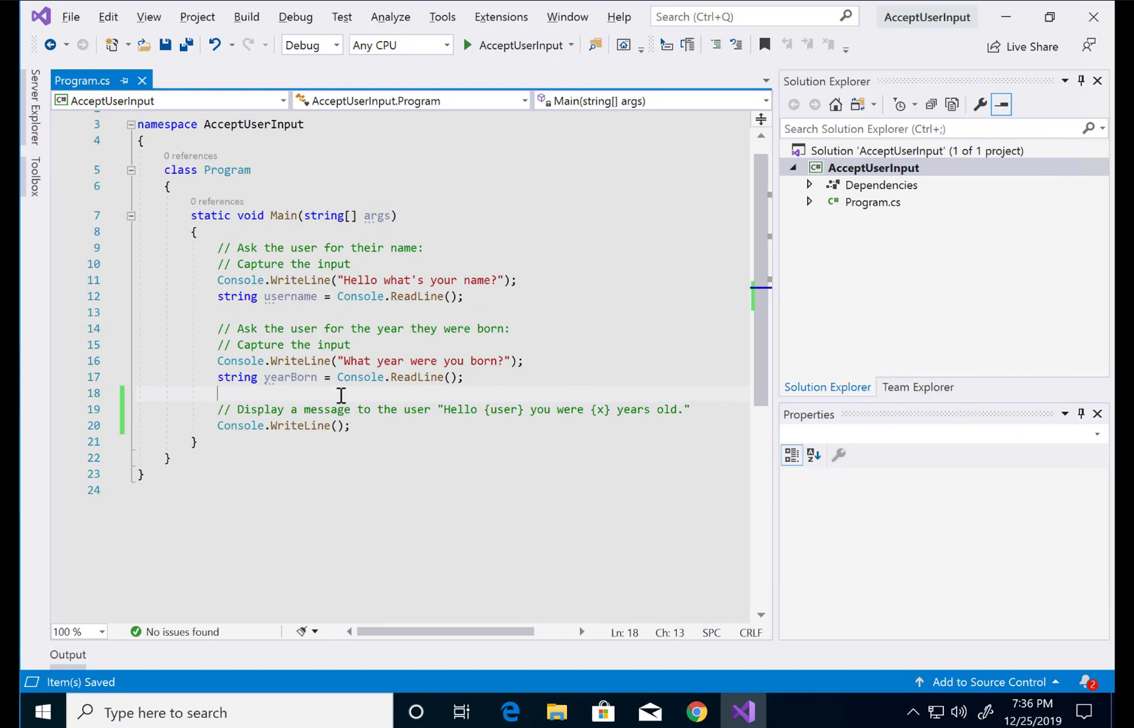
Parse yearBorn into userAge with int.TryParse(yearBorn, out var userAge)
{"action": "type", "text": "i"}
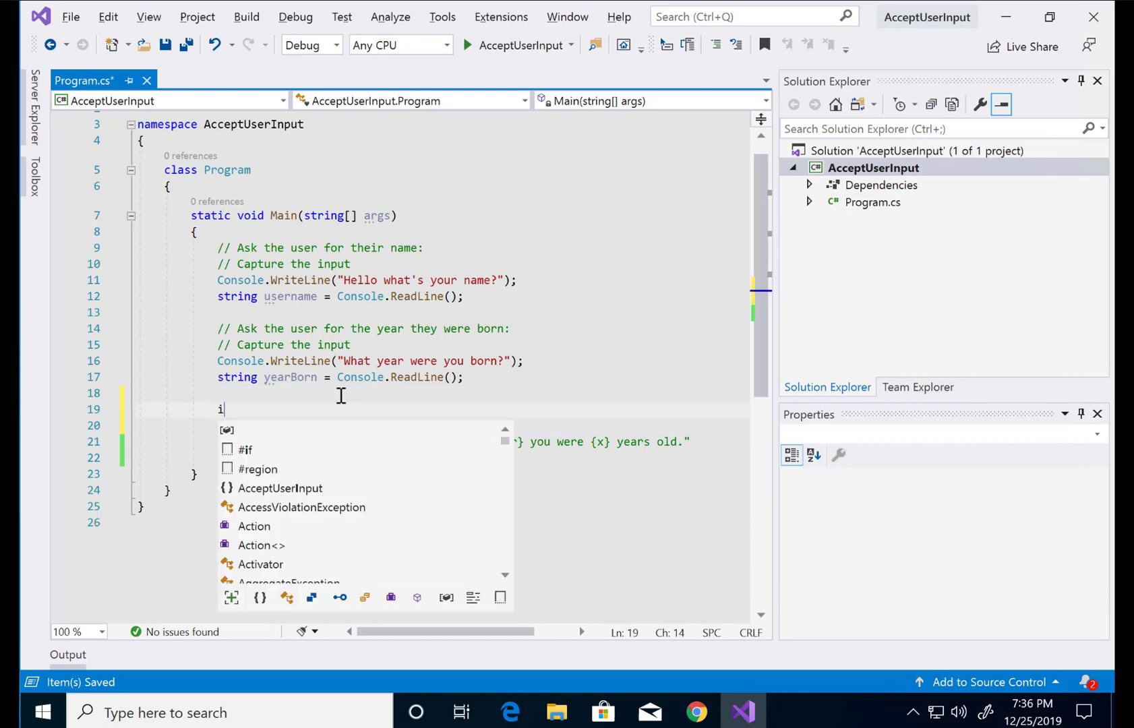
{"action": "type", "text": "nt.tr"}
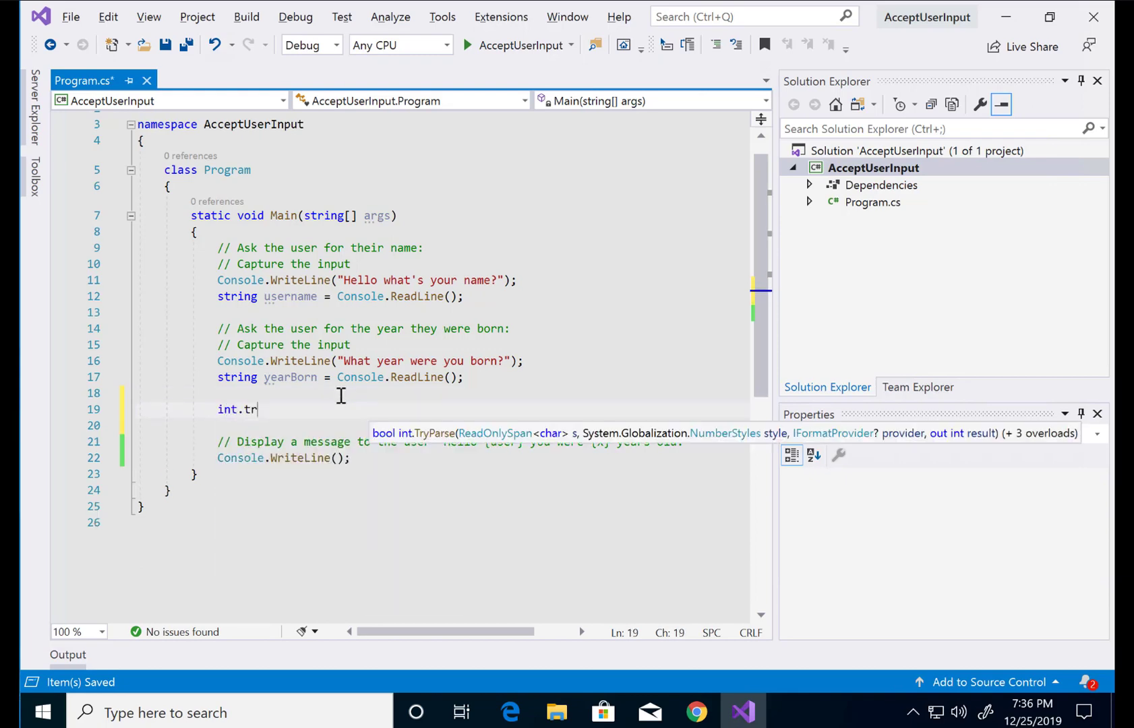
{"action": "type", "text": "yParse()"}
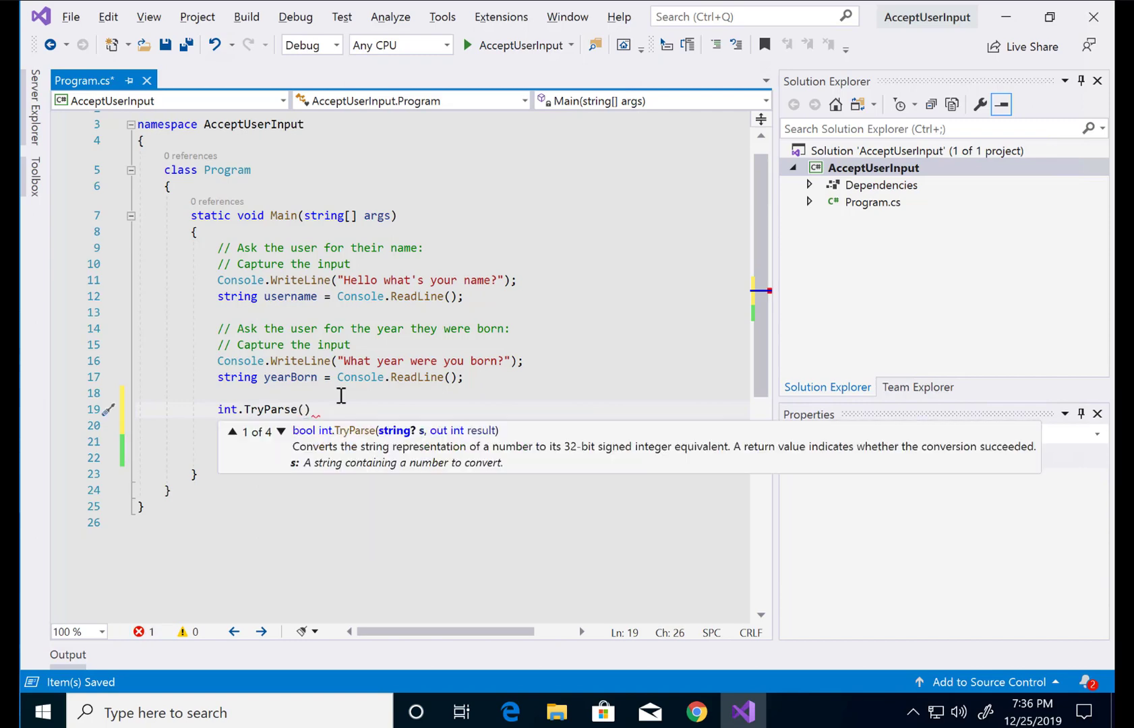
{"action": "type", "text": "yearBorn, out"}
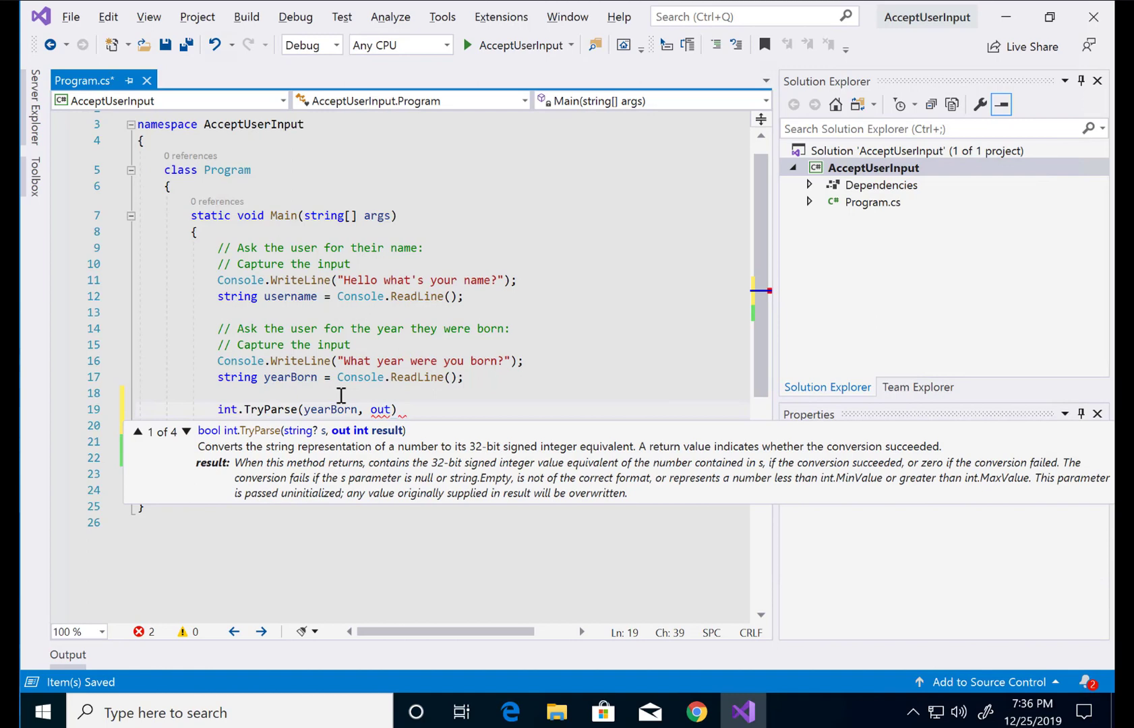
{"action": "type", "text": "var"}
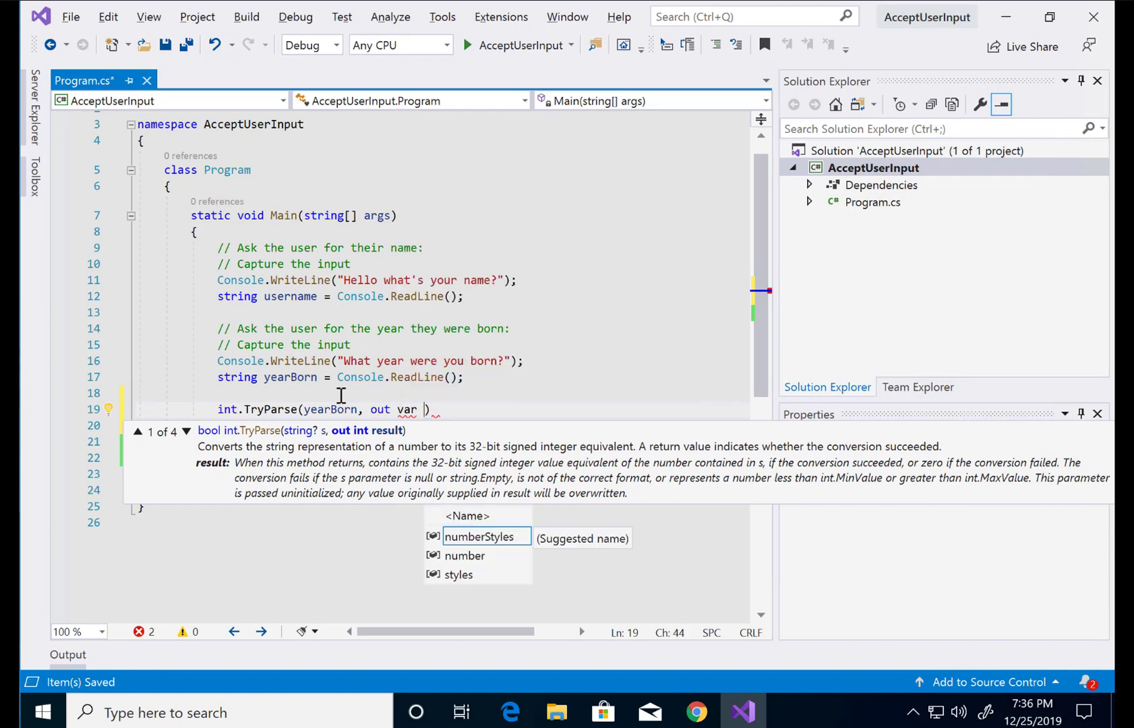
{"action": "type", "text": "userAge"}
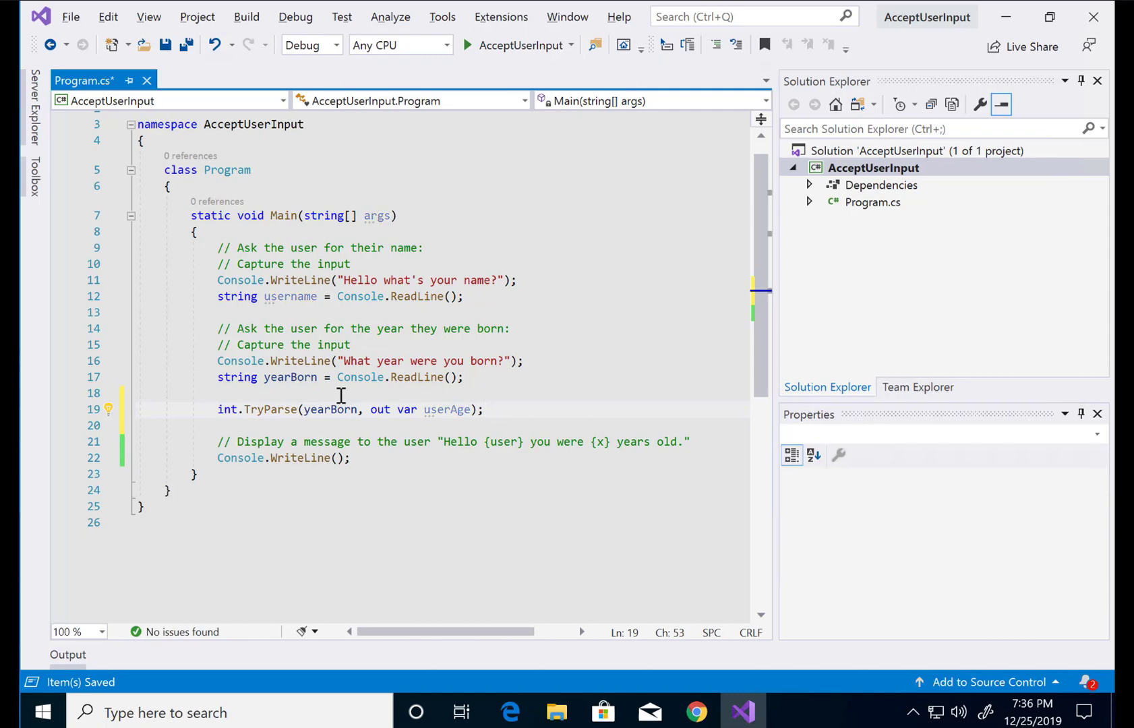
{"action": "key", "text": "enter"}
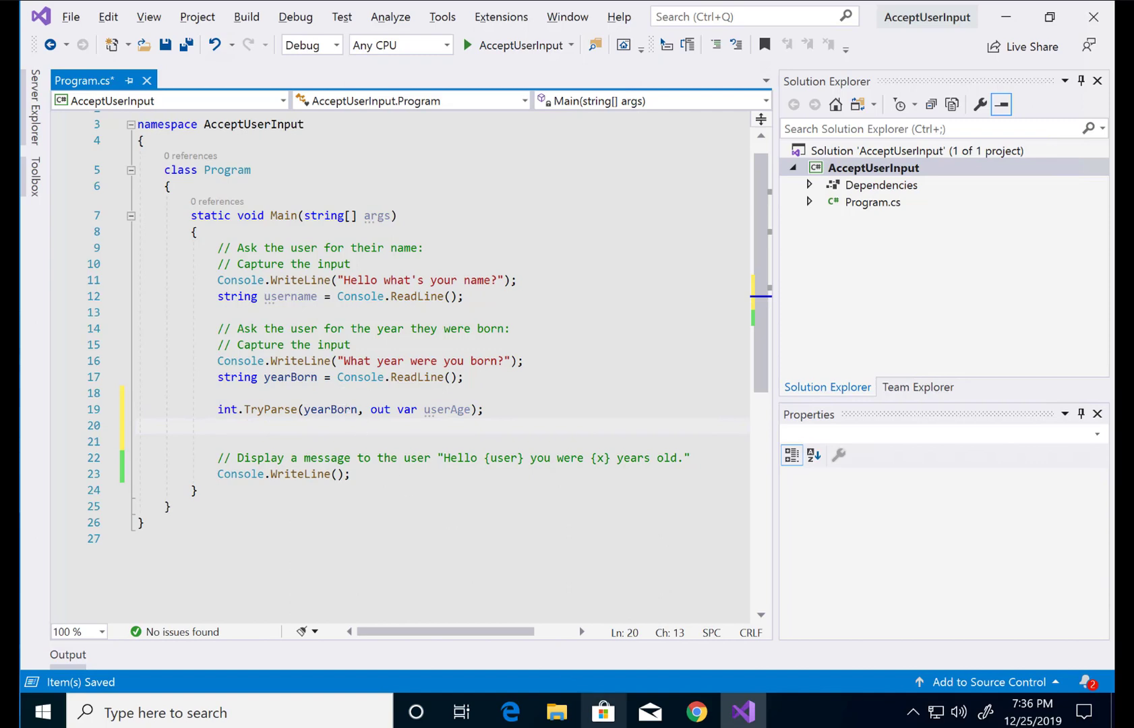
Compute userAgeConverted as DateTime.Now.Year minus userAge
{"action": "type", "text": "DateTime.Now"}
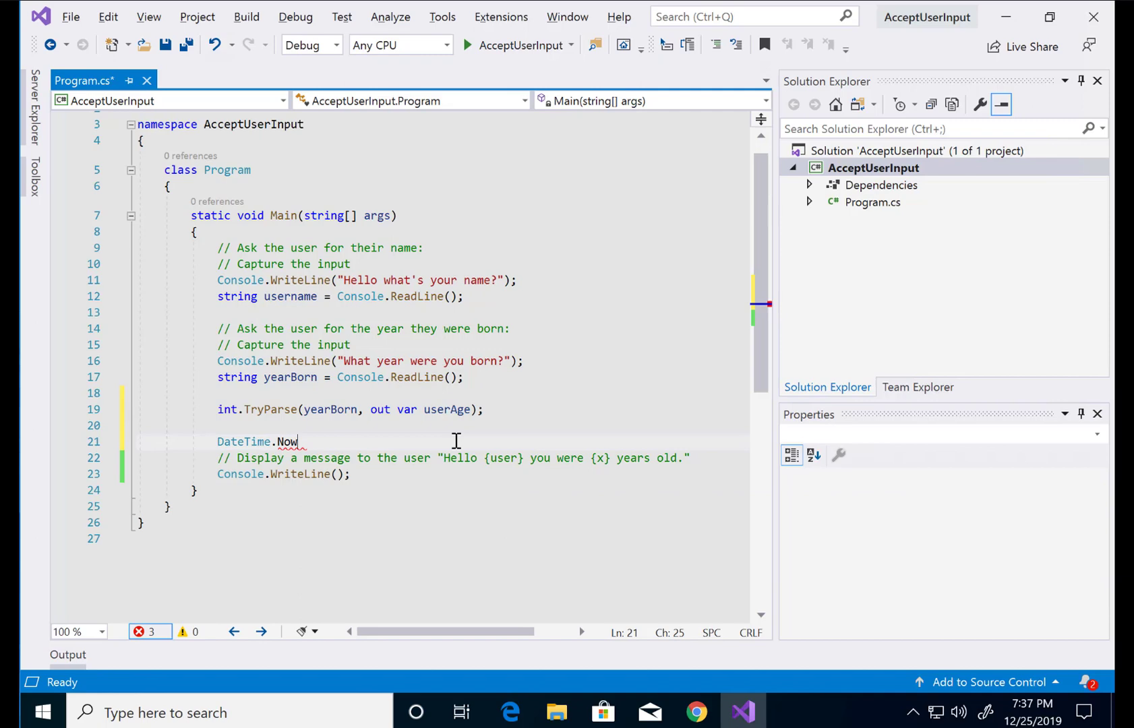
{"action": "type", "text": "y"}
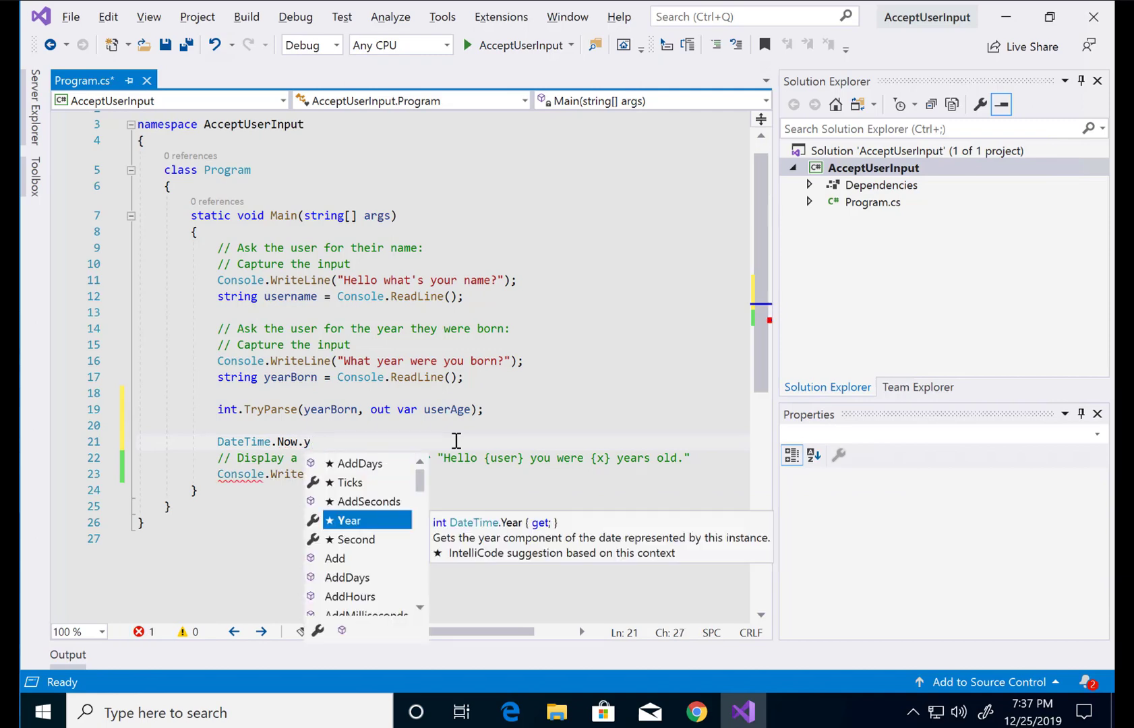
{"action": "type", "text": "Year -"}
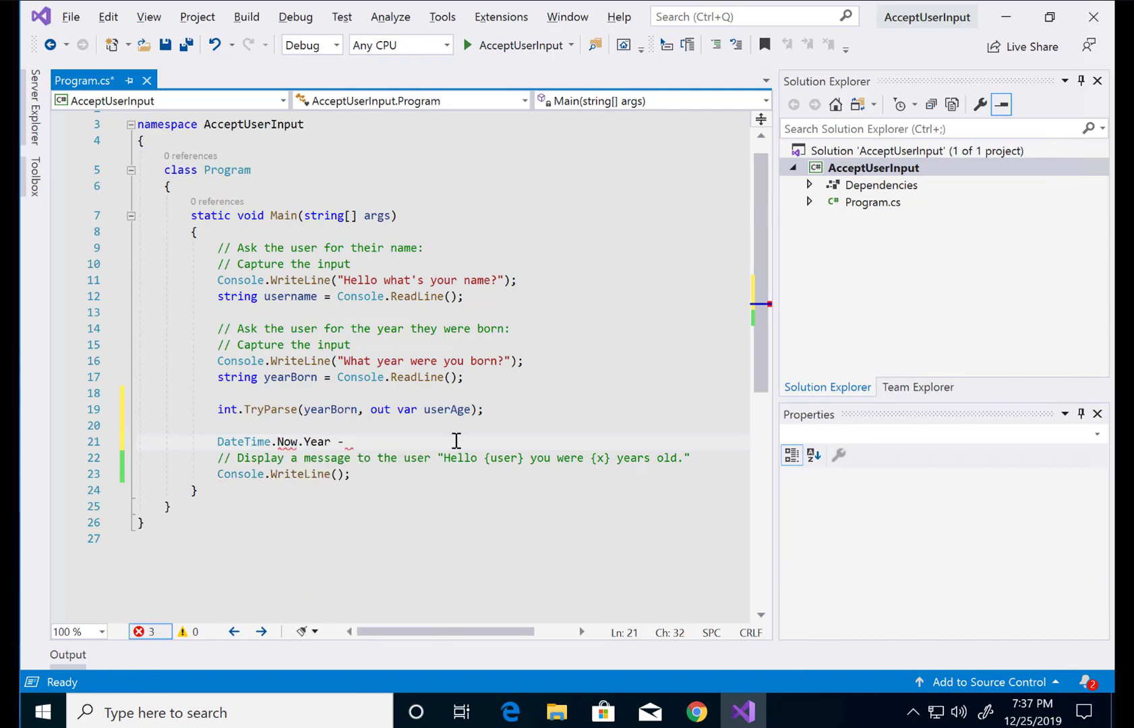
{"action": "type", "text": "u"}
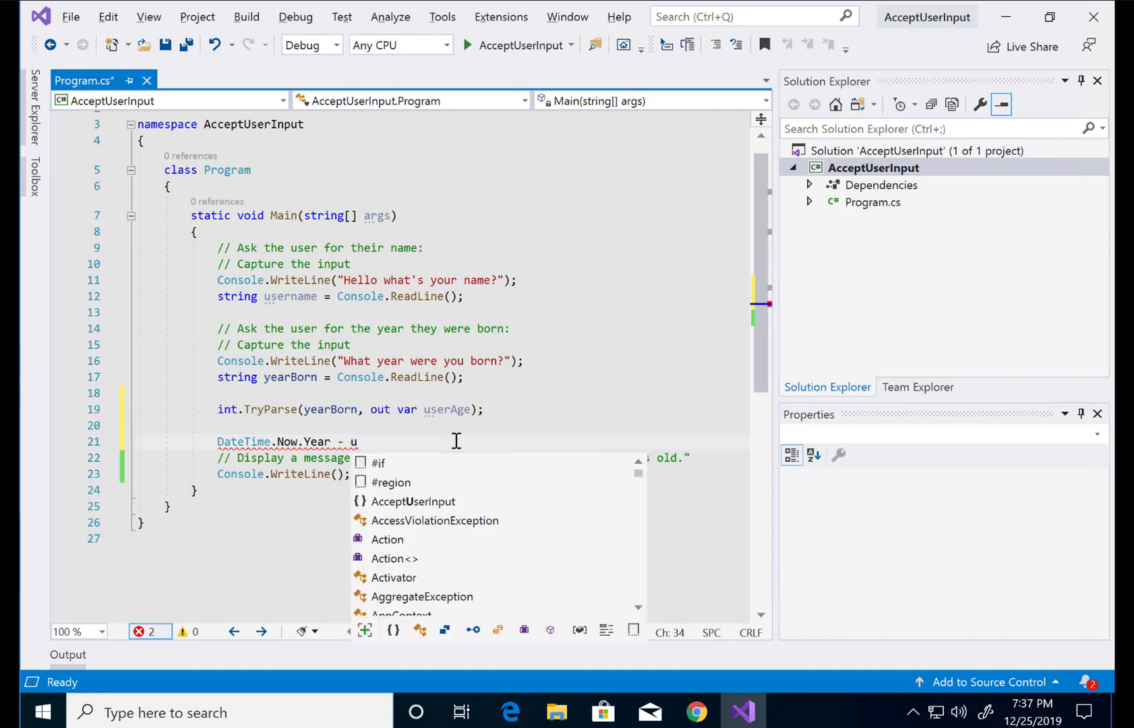
{"action": "type", "text": "serAge;"}
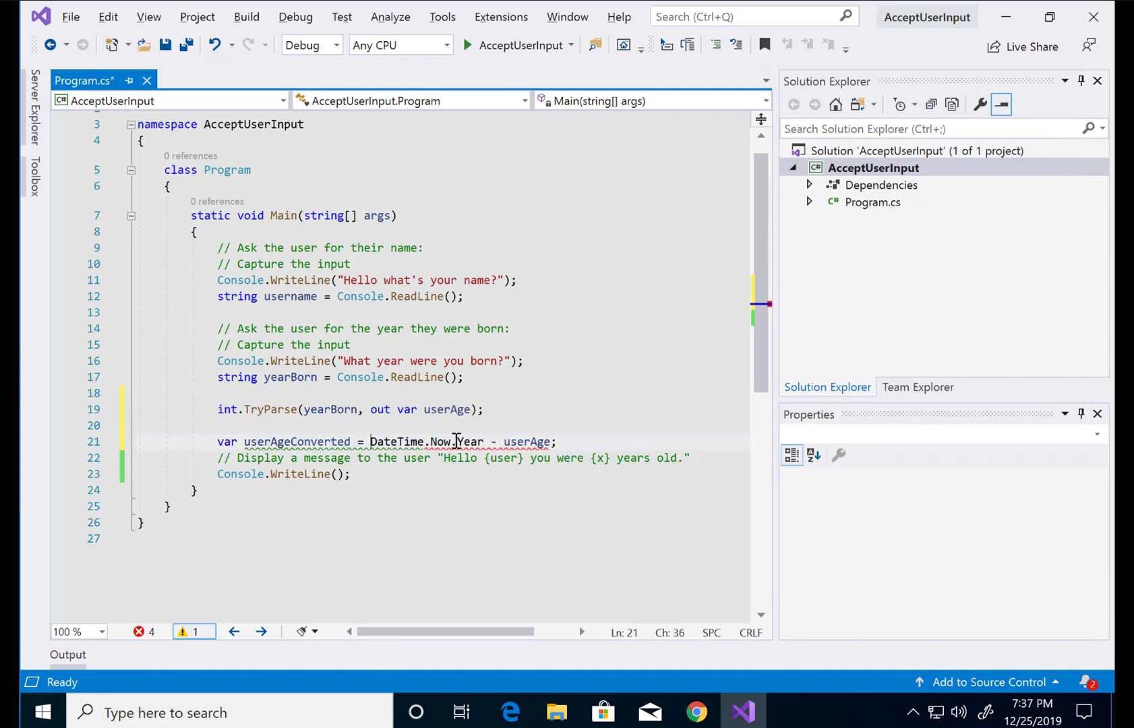
{"action": "key", "text": "enter"}
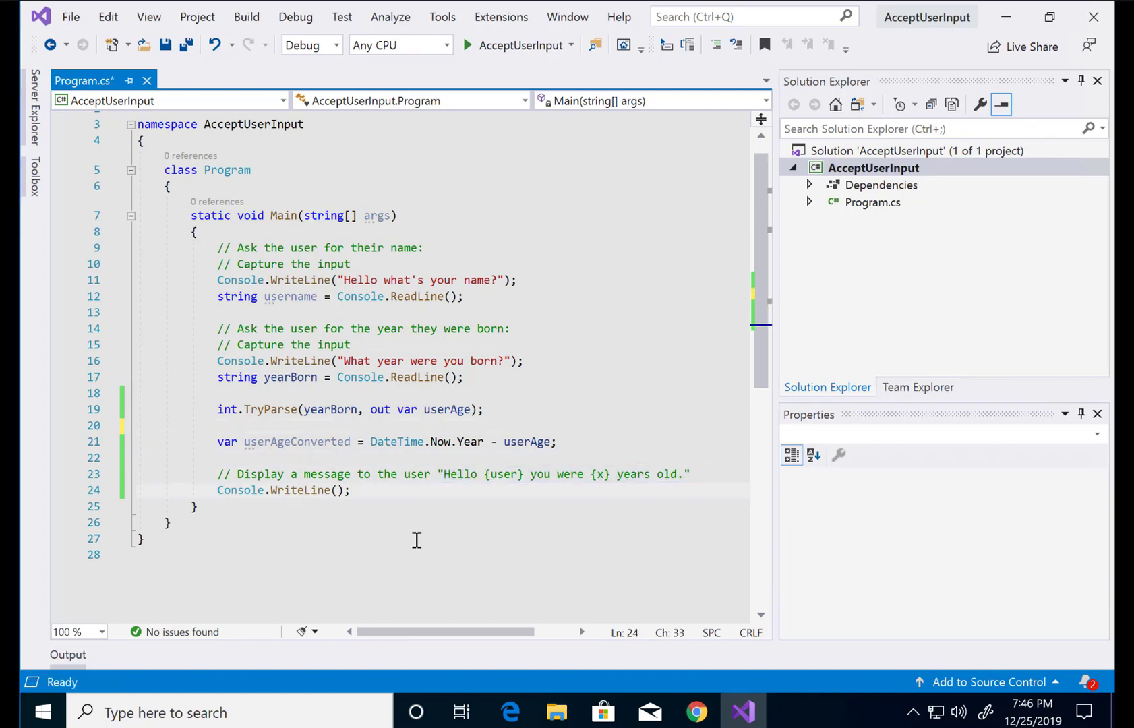
Output the interpolated greeting $"Hello {user} you were {x} years old." and run the program
{"action": "type", "text": "$\"Hello {user} you were {x} years old.\""}
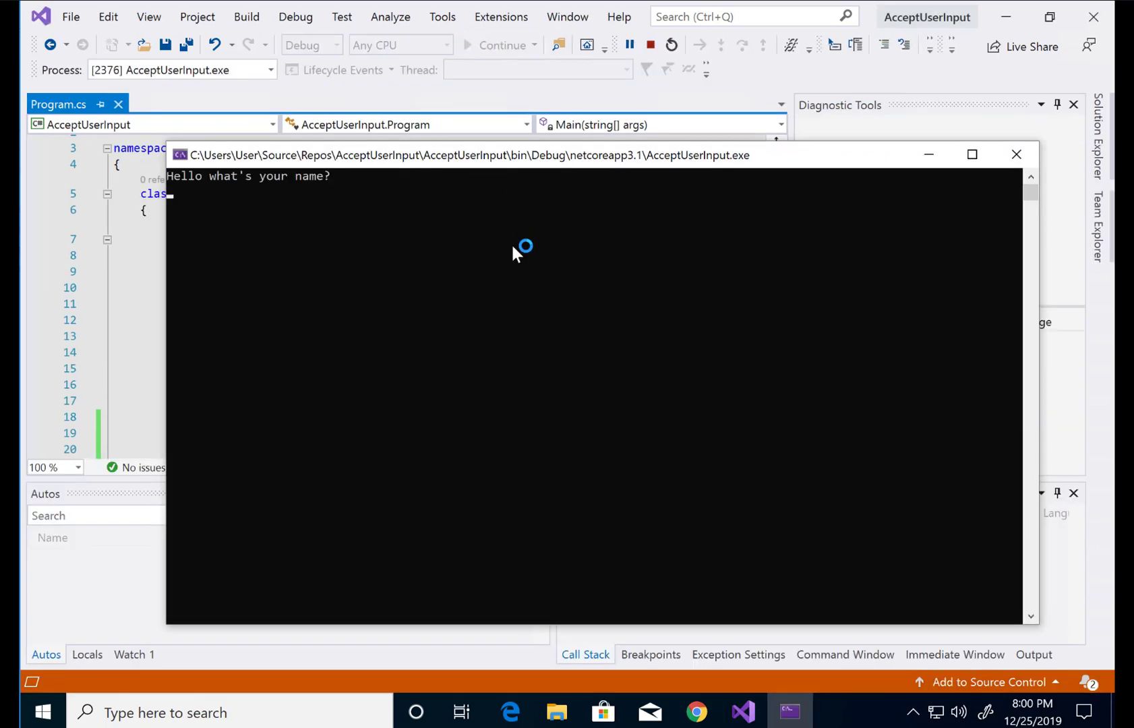
Enter Max and the invalid year 19iu in the console, getting age 2019
{"action": "type", "text": "Max"}
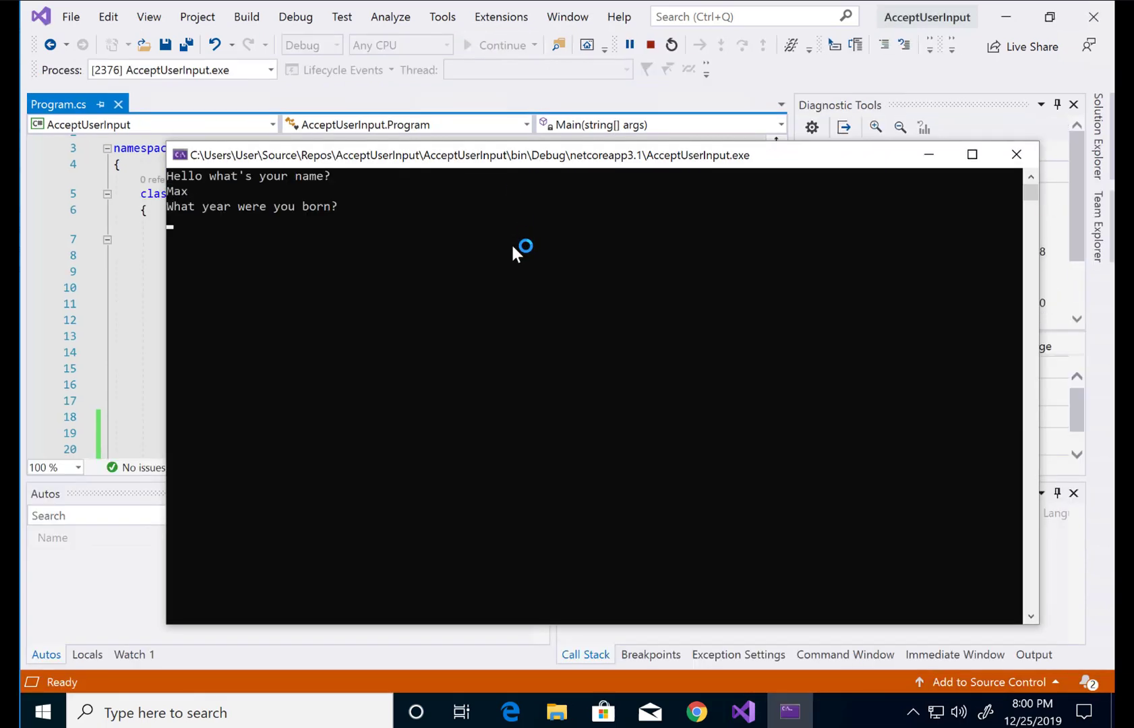
{"action": "type", "text": "19iuhh"}
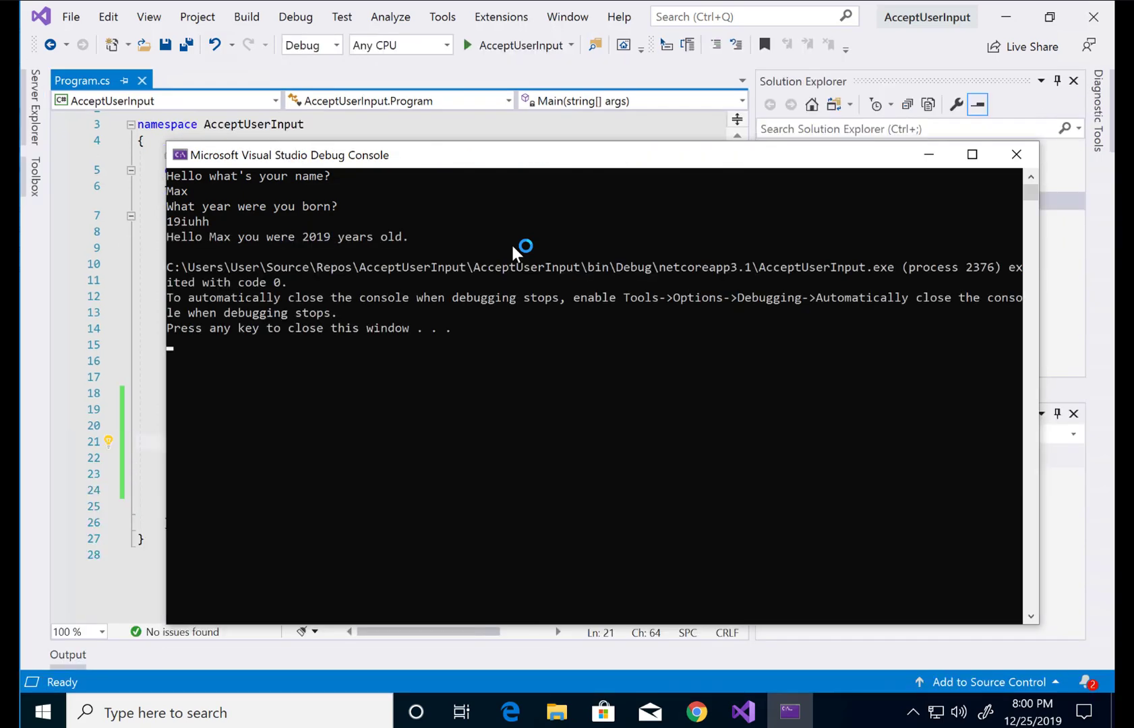
{"action": "mouse_move", "coordinate": [674, 706]}
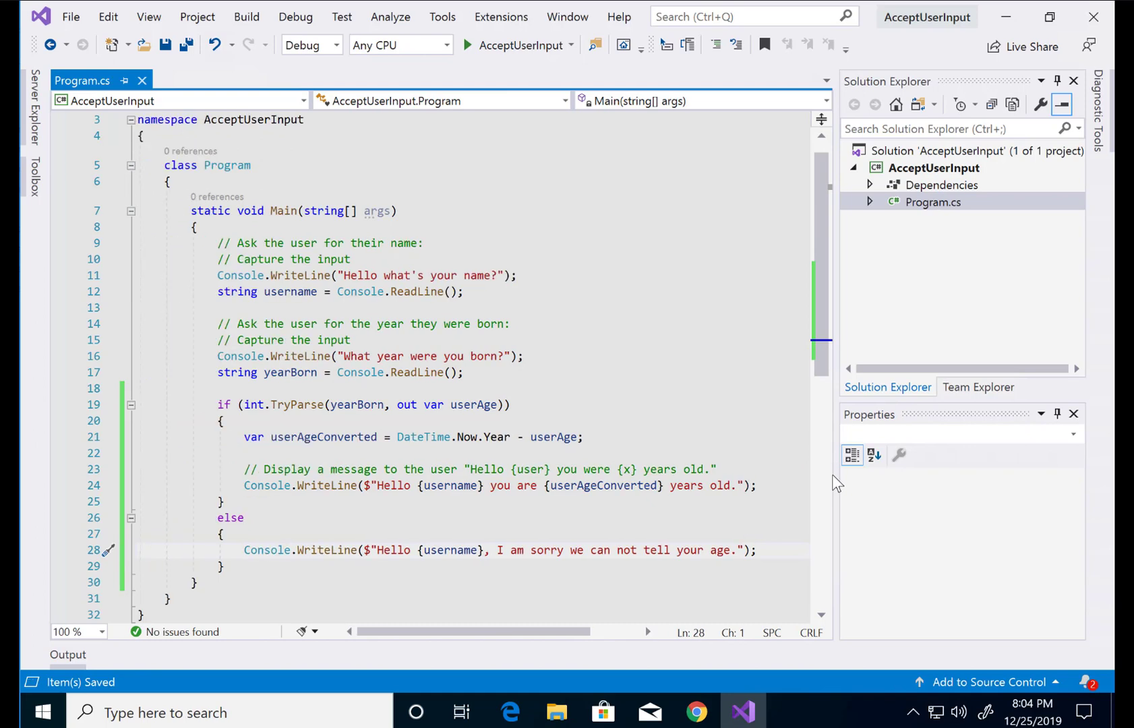
{"action": "mouse_move", "coordinate": [513, 54]}
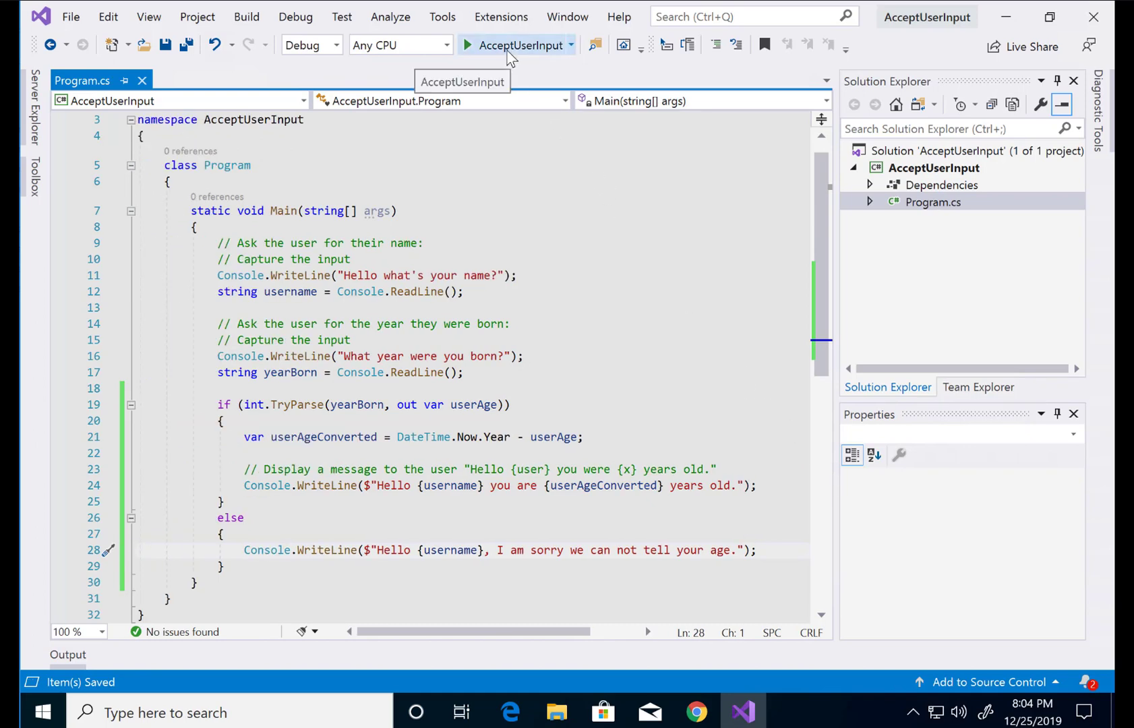
Launch the if/else version from the Start button and enter Max at the name prompt
{"action": "left_click", "coordinate": [468, 44]}
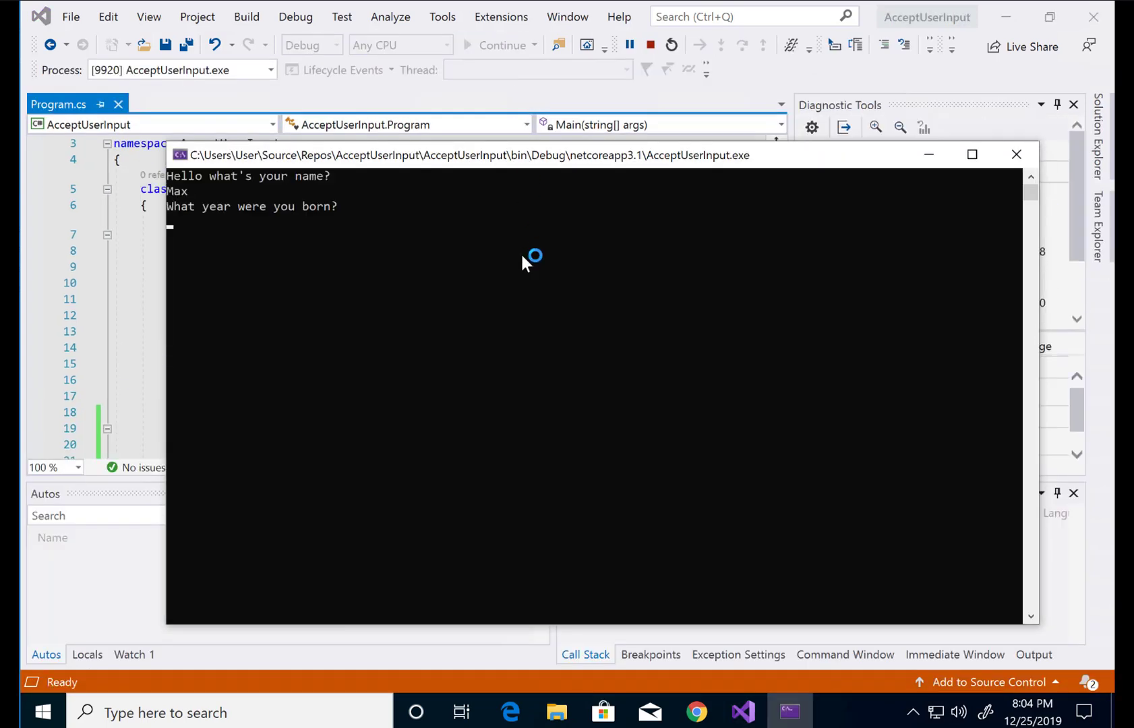